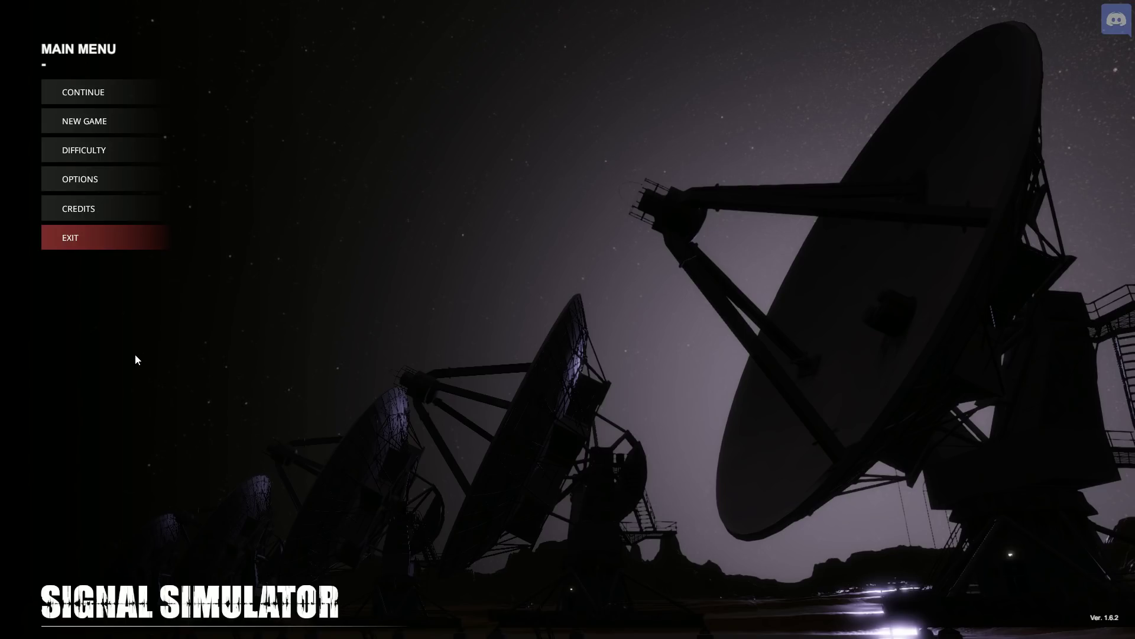
mouse_move(112, 98)
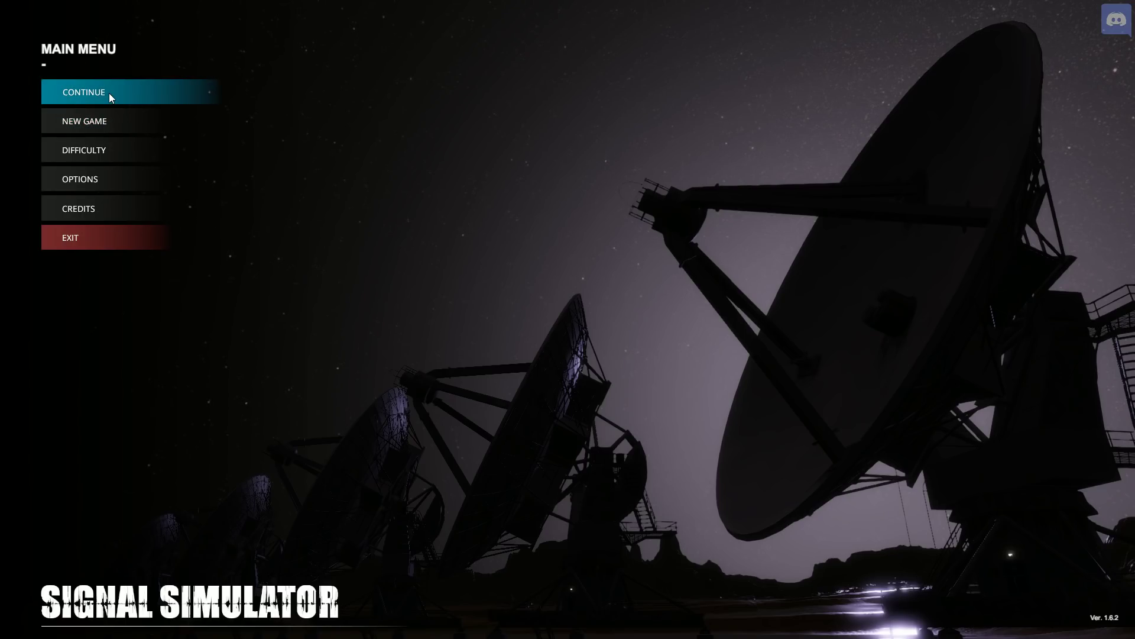
mouse_move(374, 242)
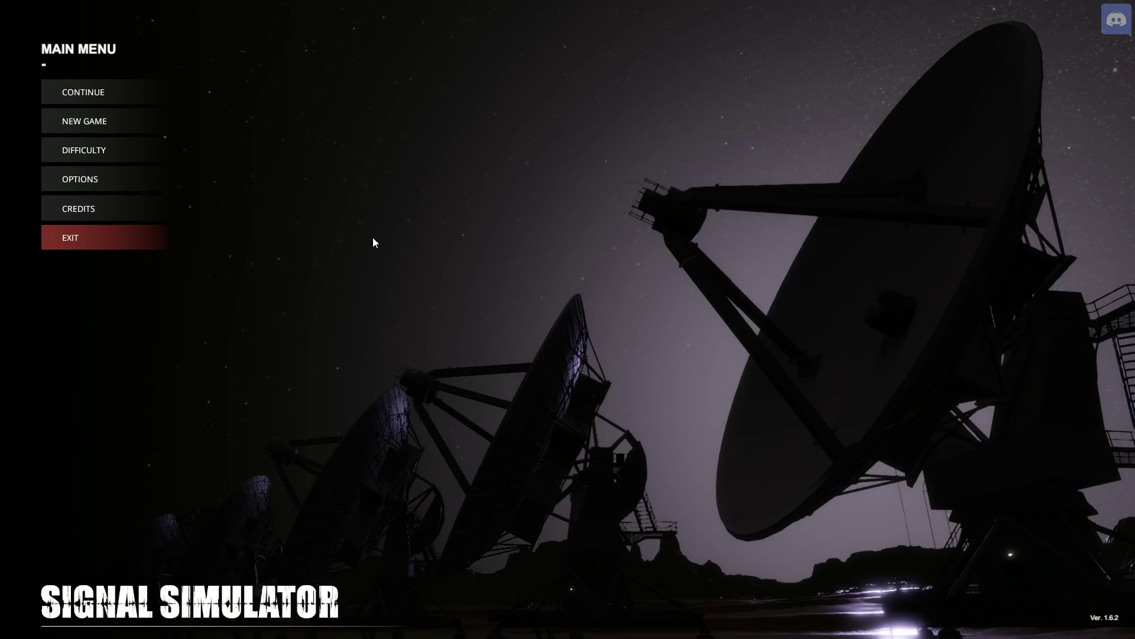
Step: Choose New Game from the main menu to bring up the delete-progress warning
click(84, 121)
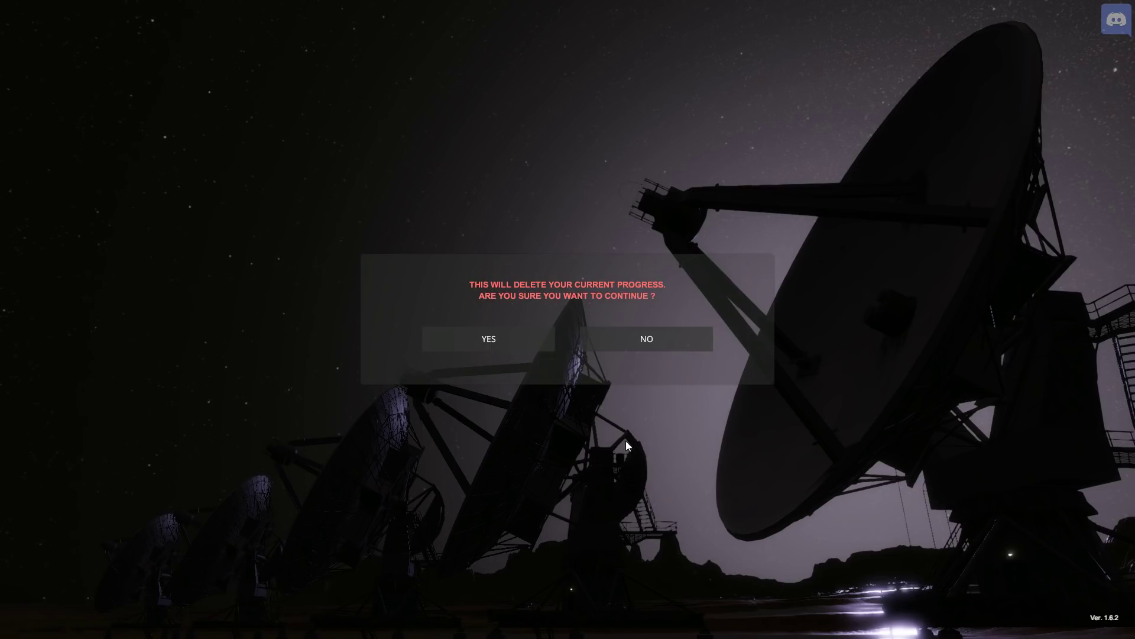
mouse_move(498, 349)
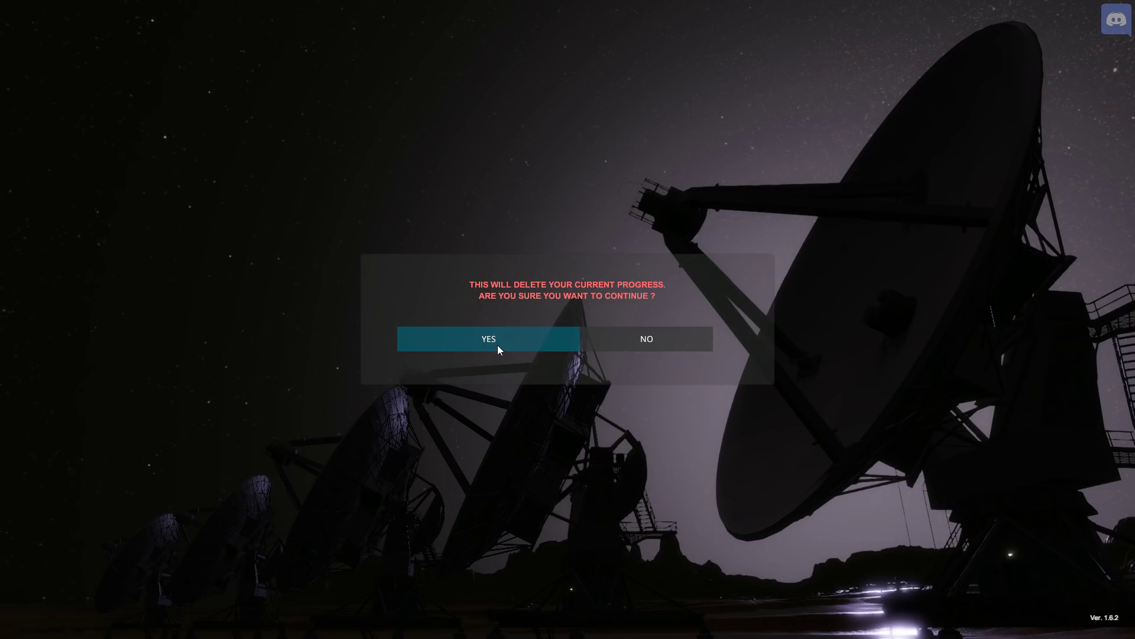
Step: Confirm YES to start over, then sit down at the control desk
click(489, 339)
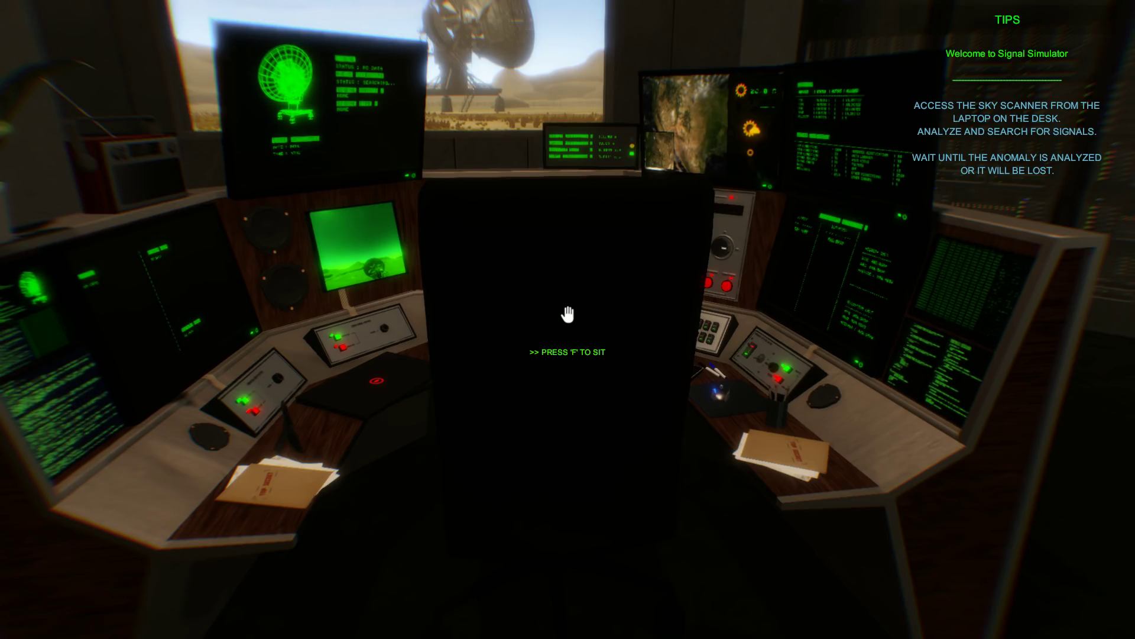
key(f)
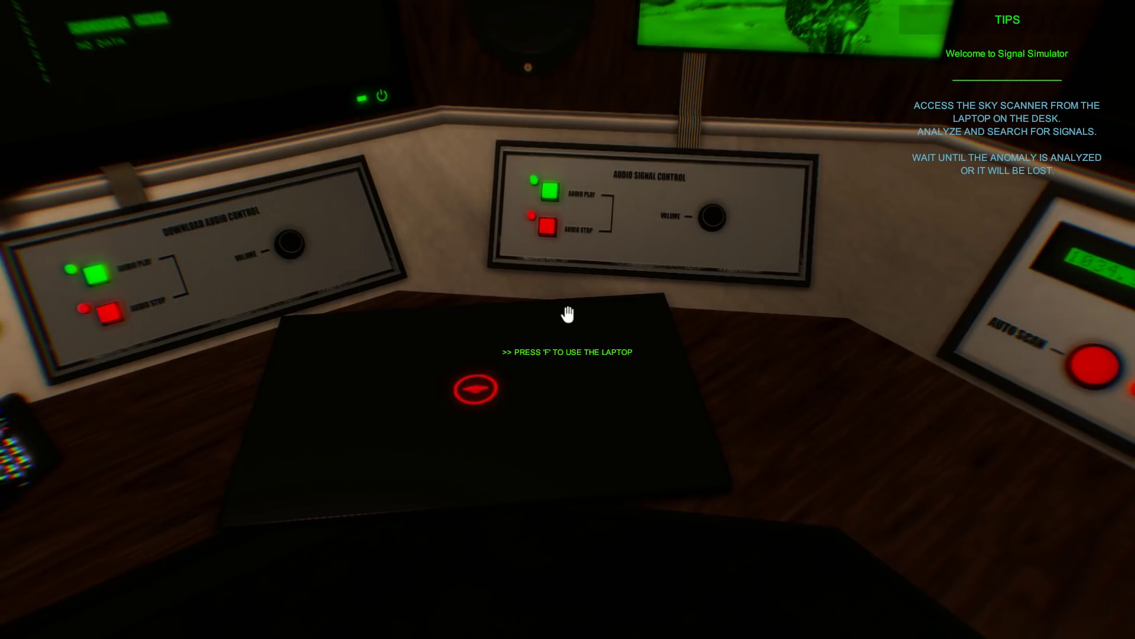
Step: Use the laptop's Sky Scanner and scan until a signal is detected and analyzed
key(f)
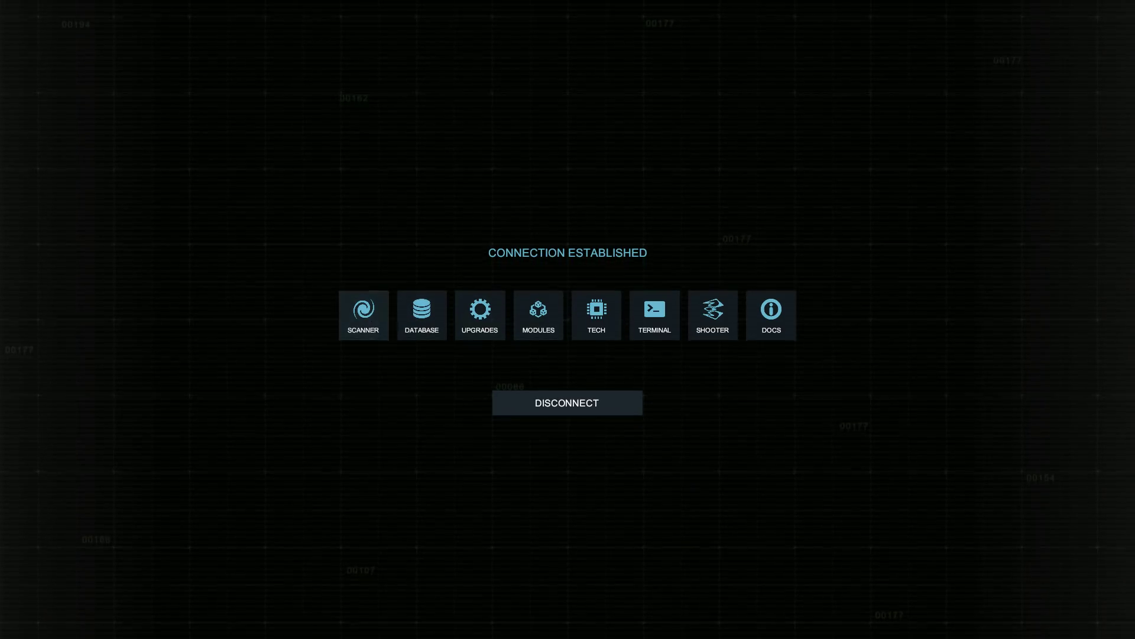
click(363, 312)
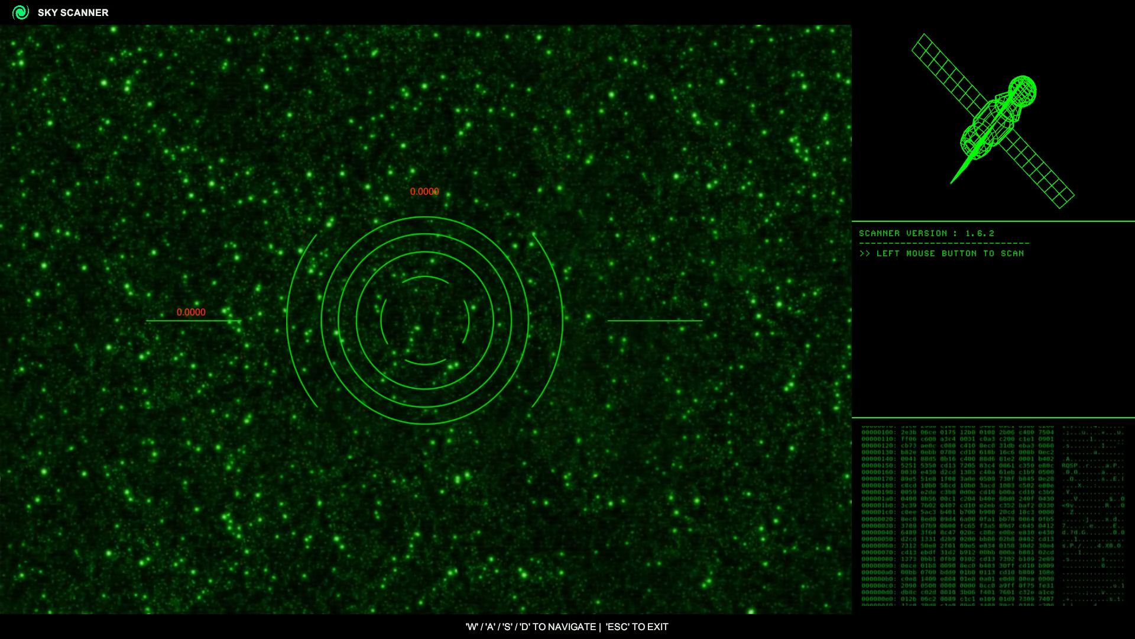
click(423, 324)
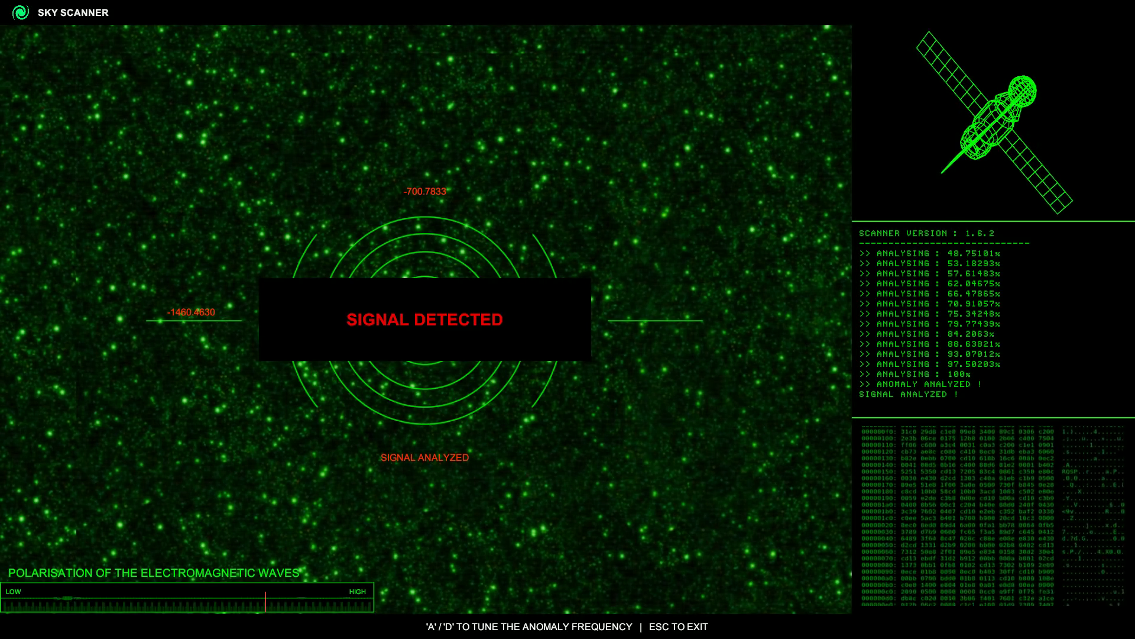
Step: Leave the scanner and raise the detector frequency with E until it locks near 8052 MHz
key(Escape)
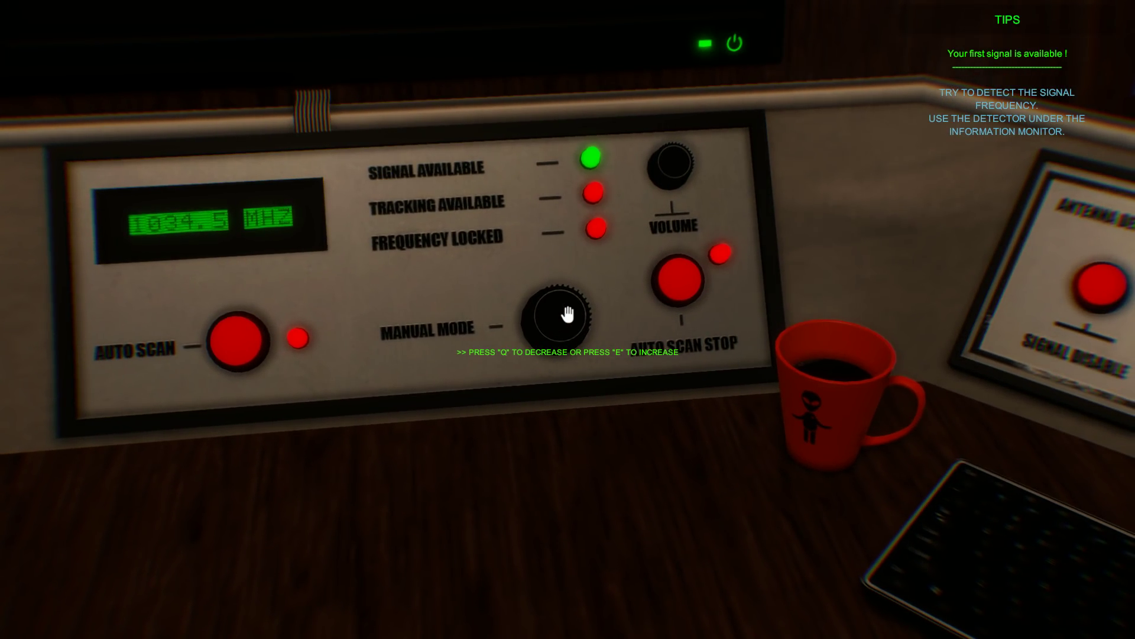
key(e)
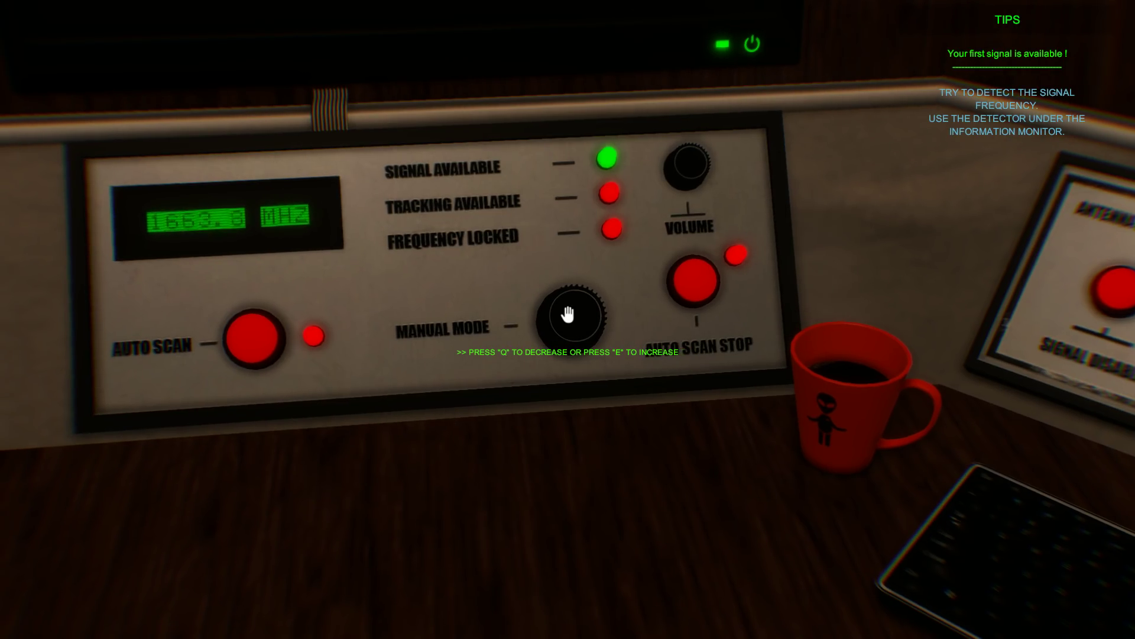
key(e)
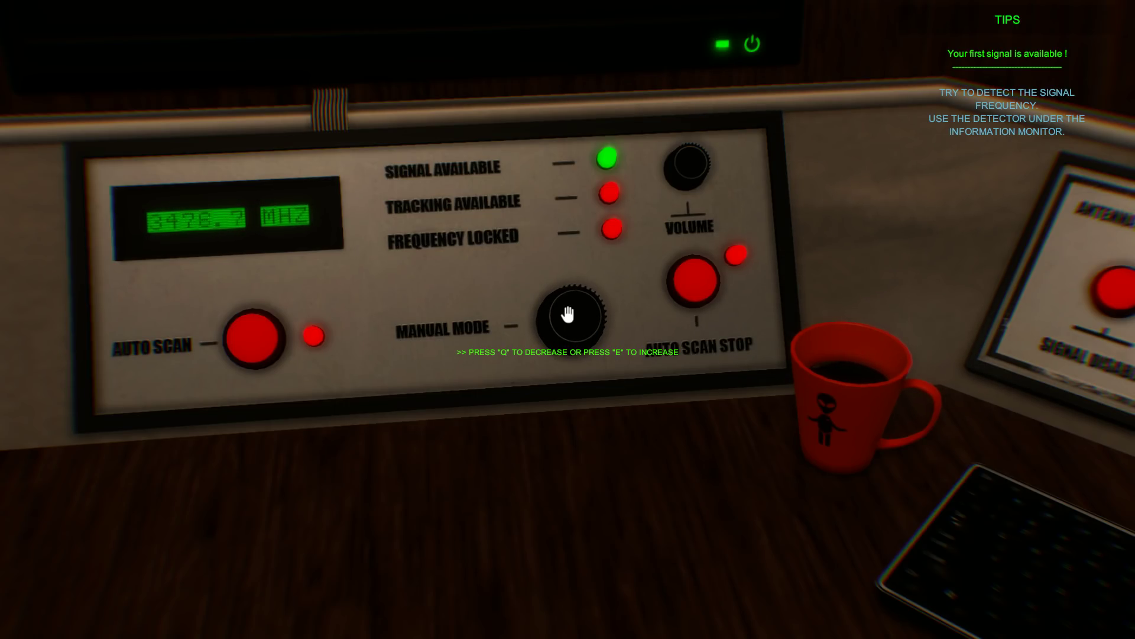
key(e)
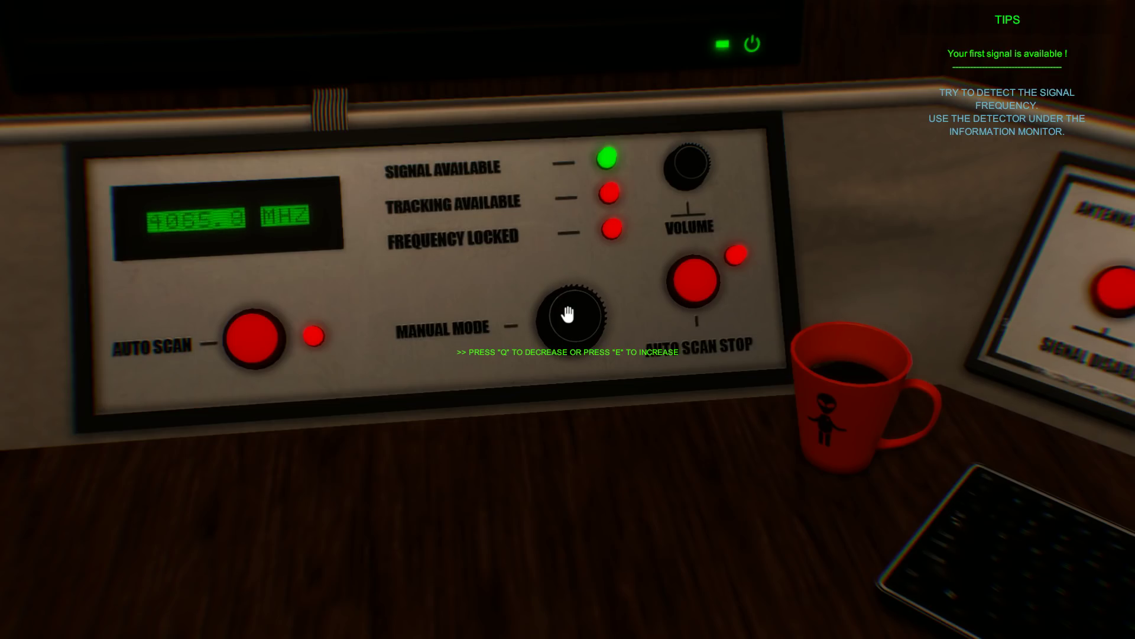
key(e)
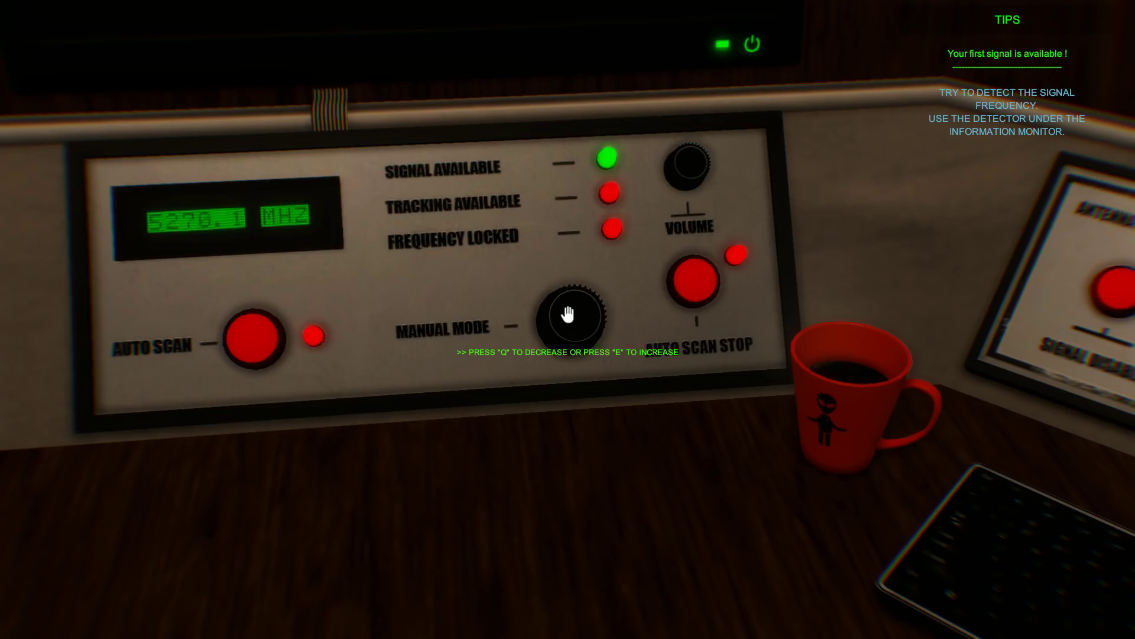
key(e)
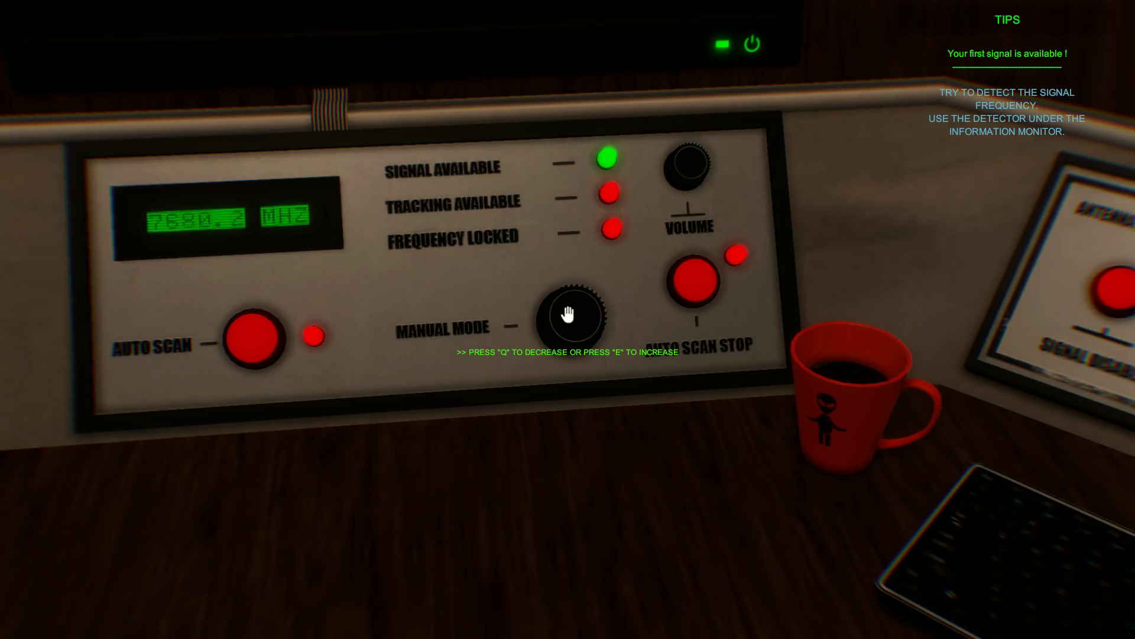
key(e)
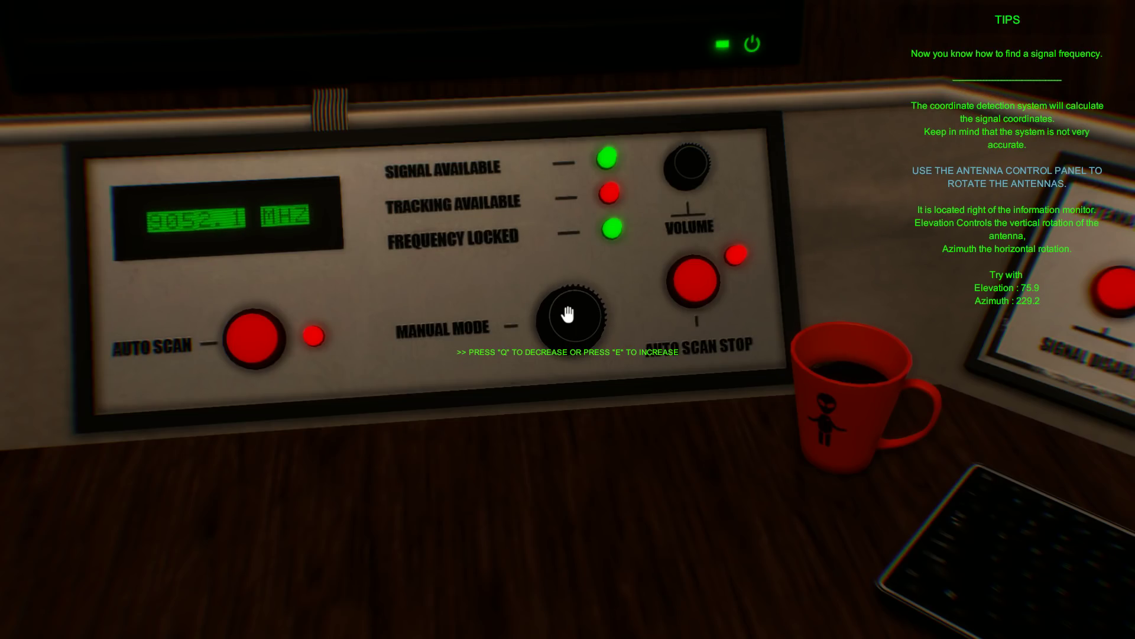
Step: Leave the detector and toggle the antenna control panel's on/off switch
key(q)
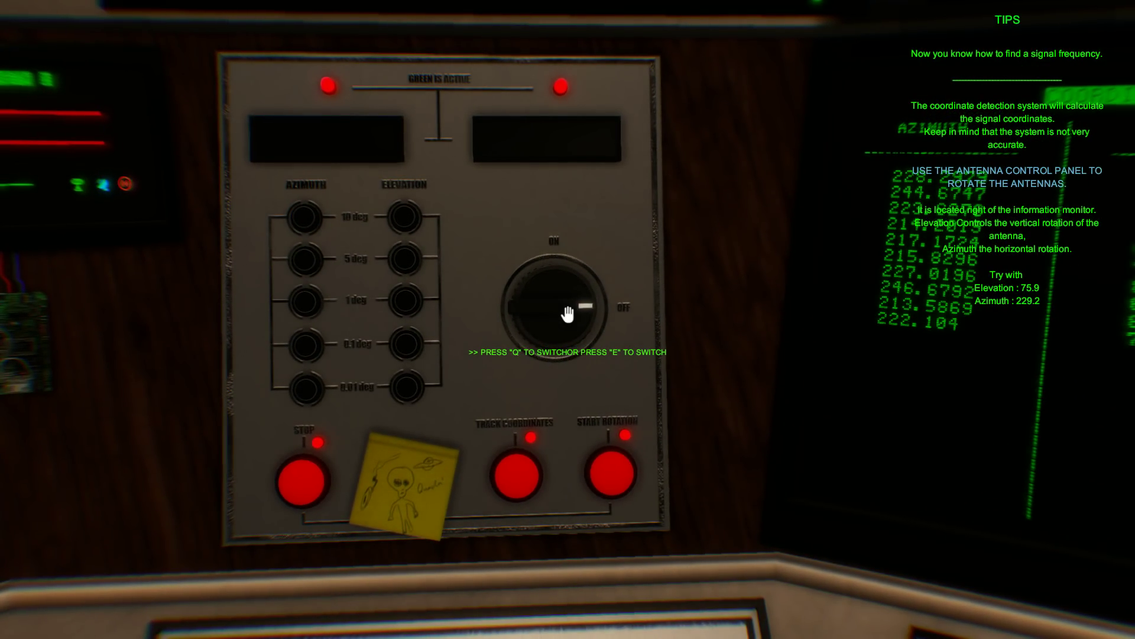
click(559, 300)
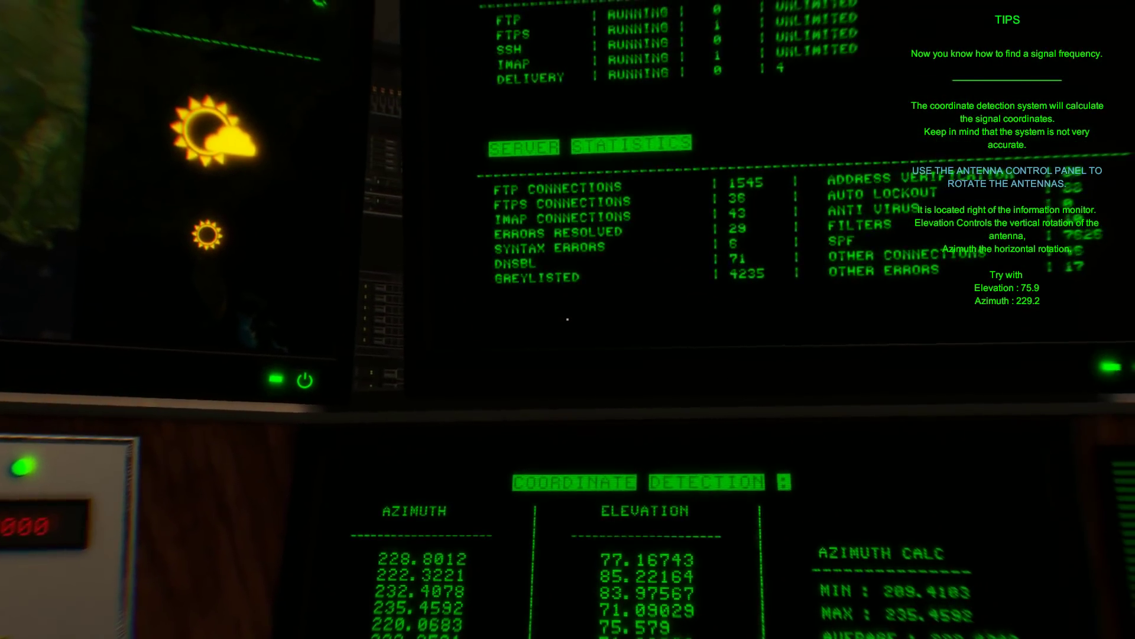
scroll(down, 3)
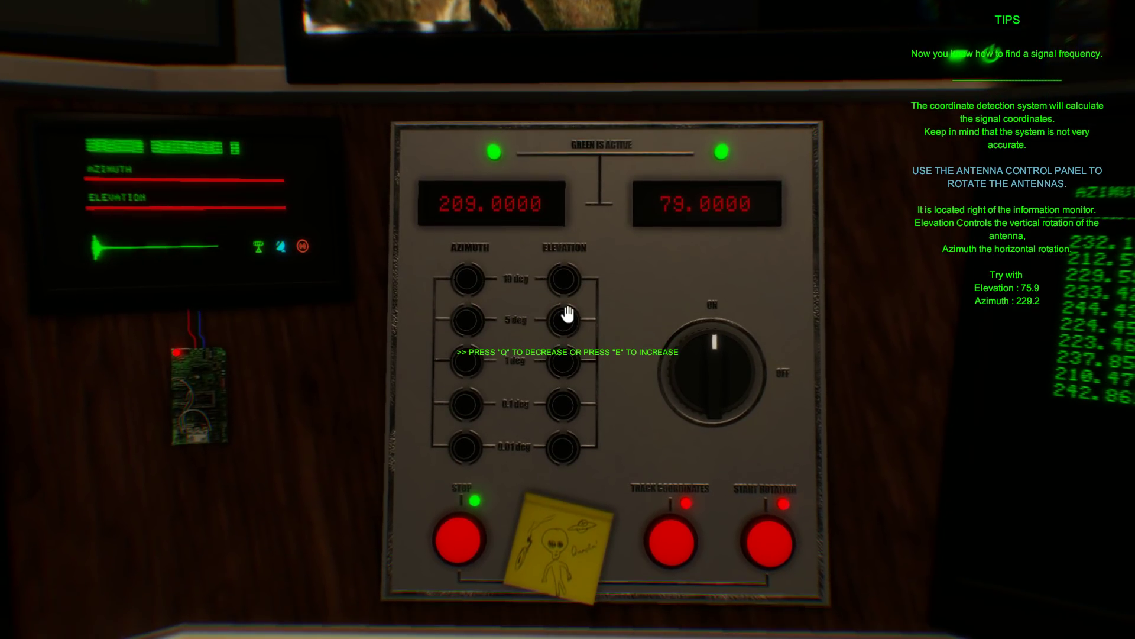
Step: Lower the antenna elevation toward 75 and start the antenna rotation
key(q)
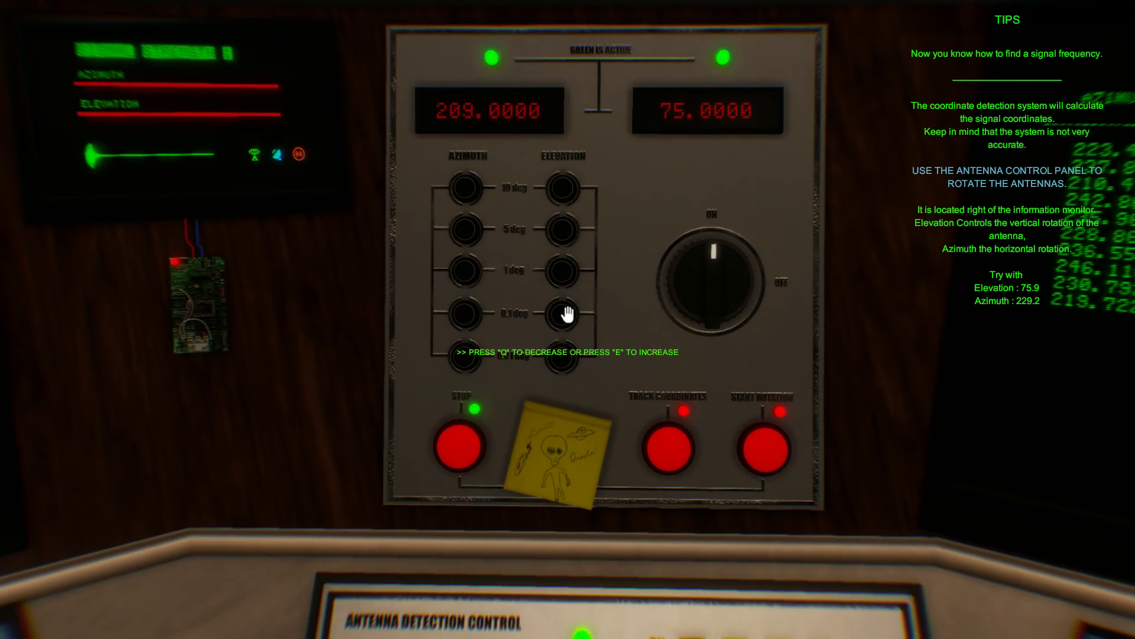
key(e)
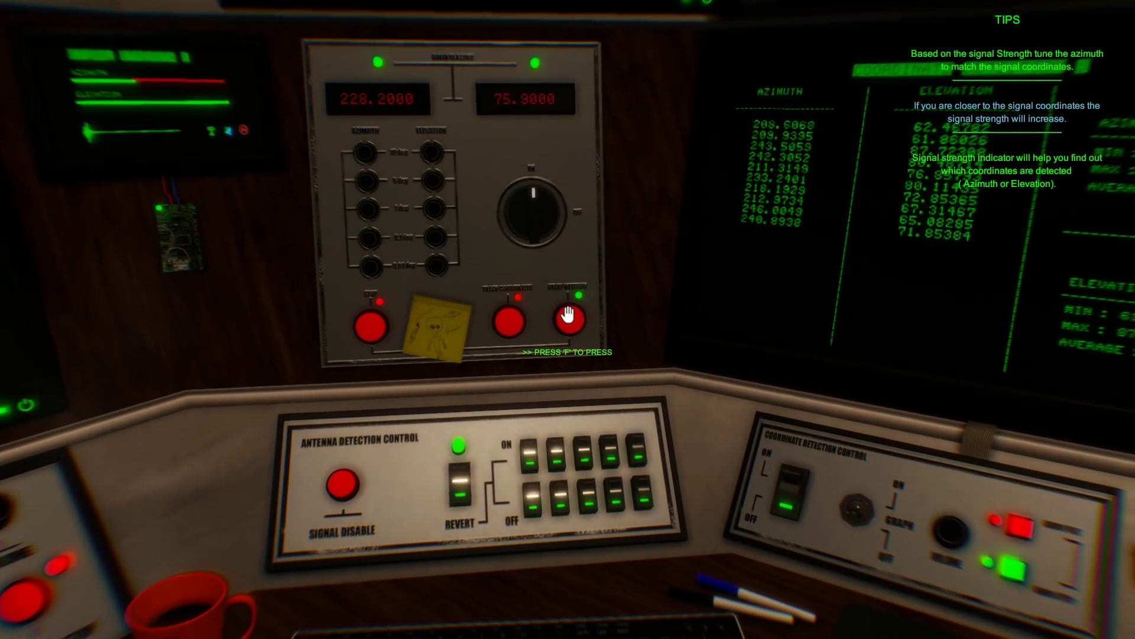
click(567, 320)
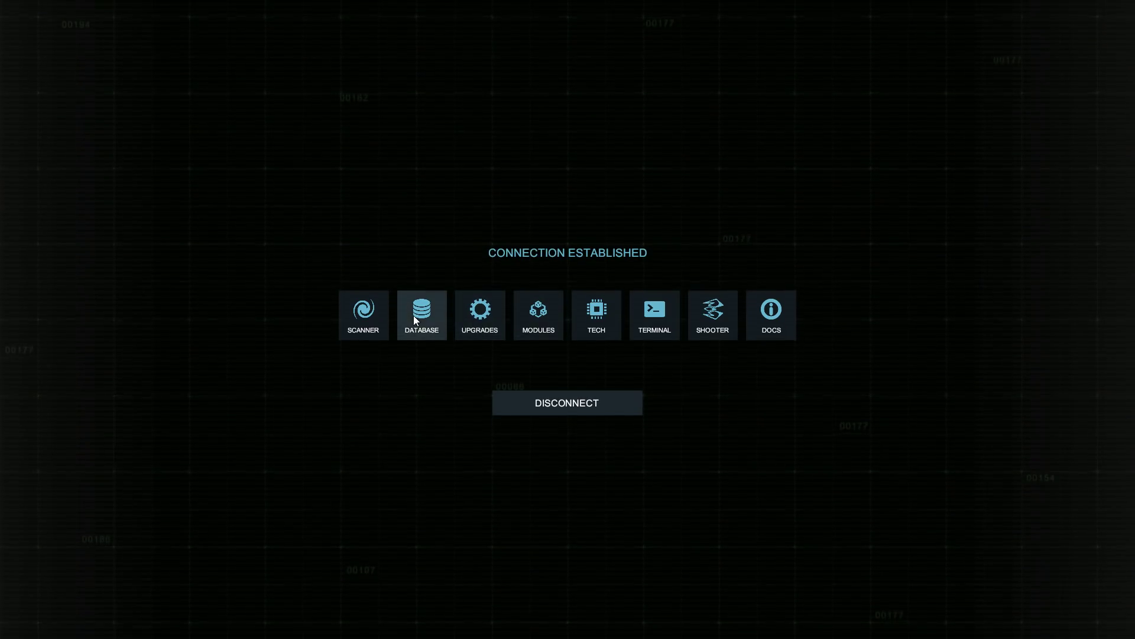
Step: Review the azimuth, elevation, antenna detection and tracking upgrades in the upgrades catalogue
click(479, 314)
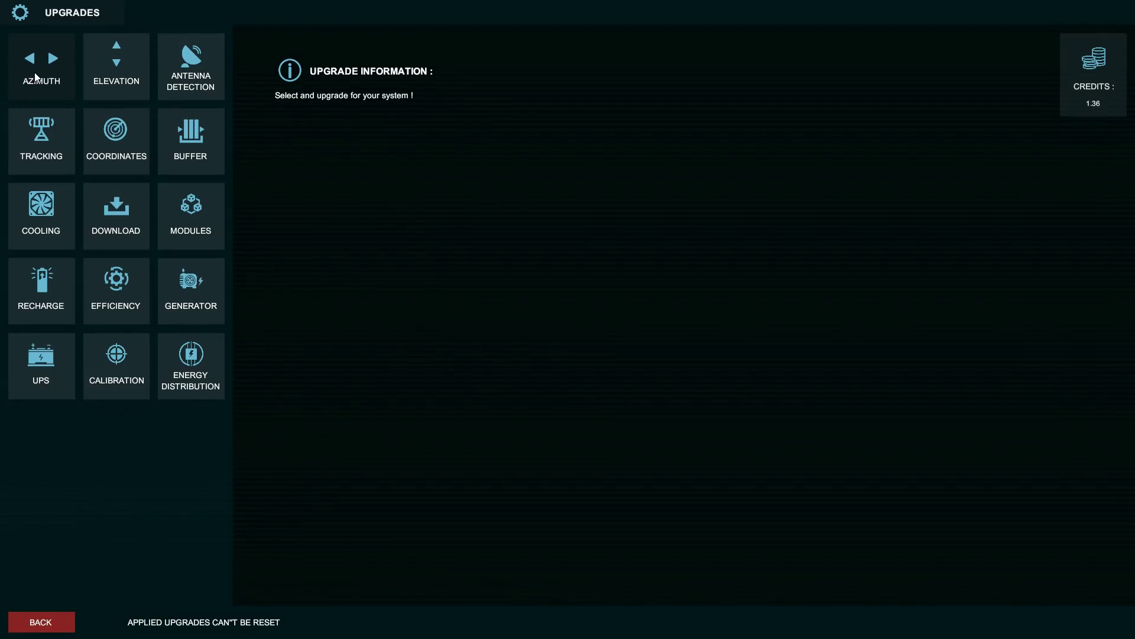
click(52, 58)
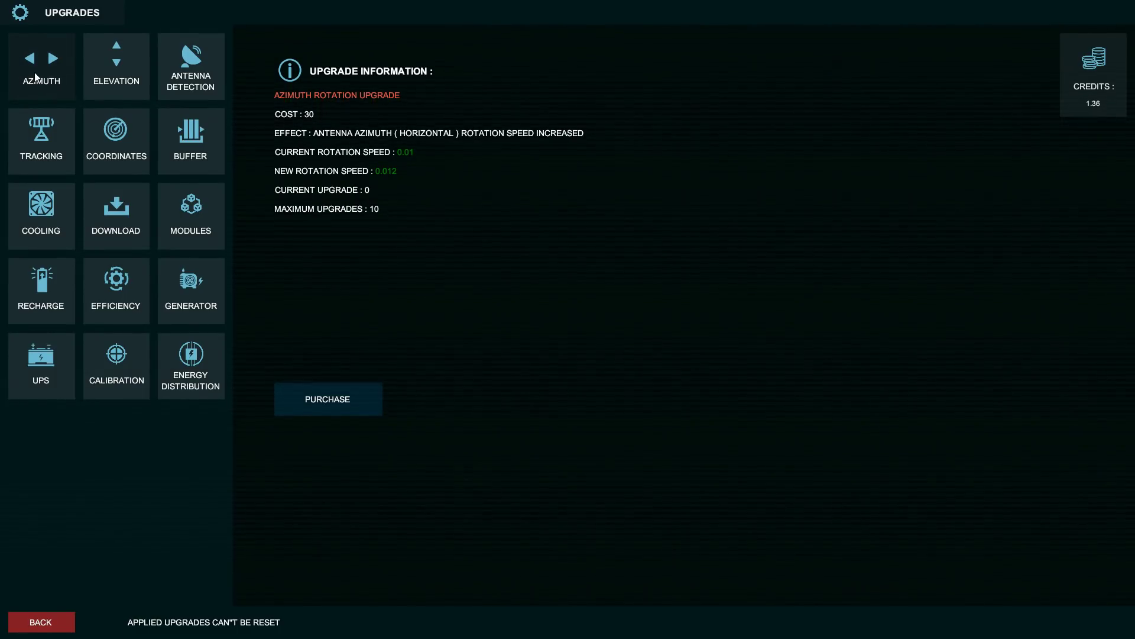
mouse_move(68, 81)
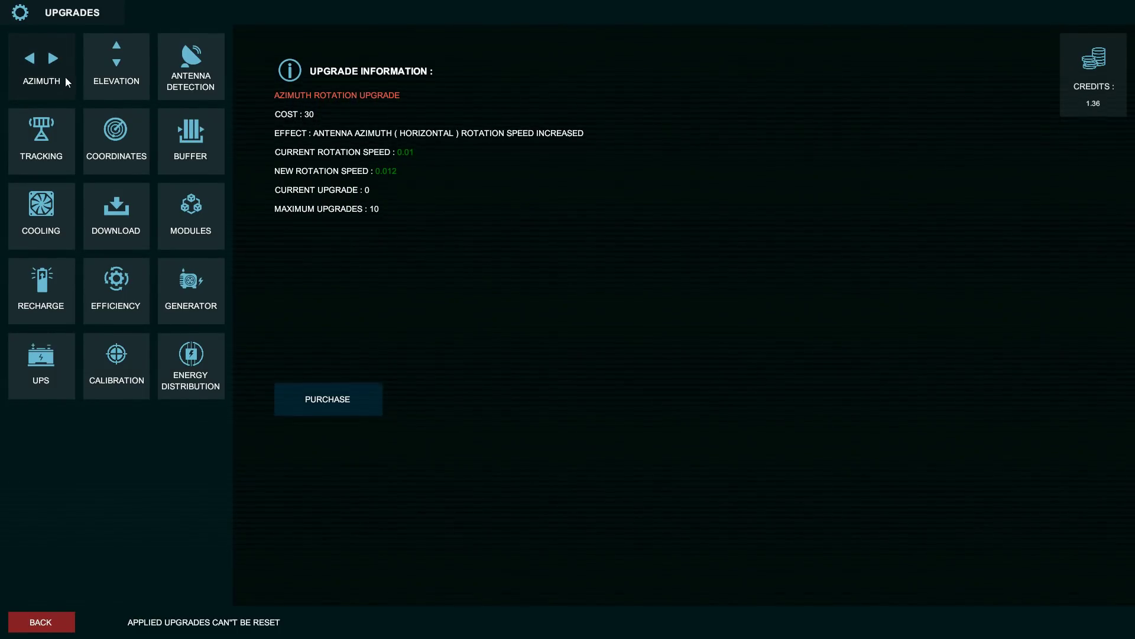
click(116, 65)
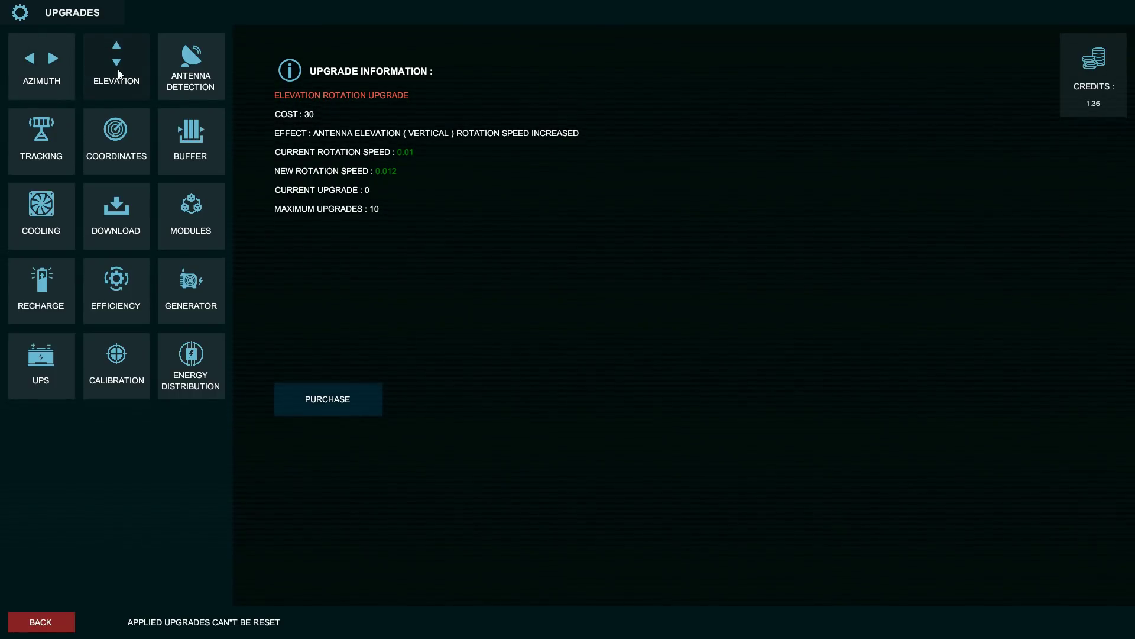
click(191, 65)
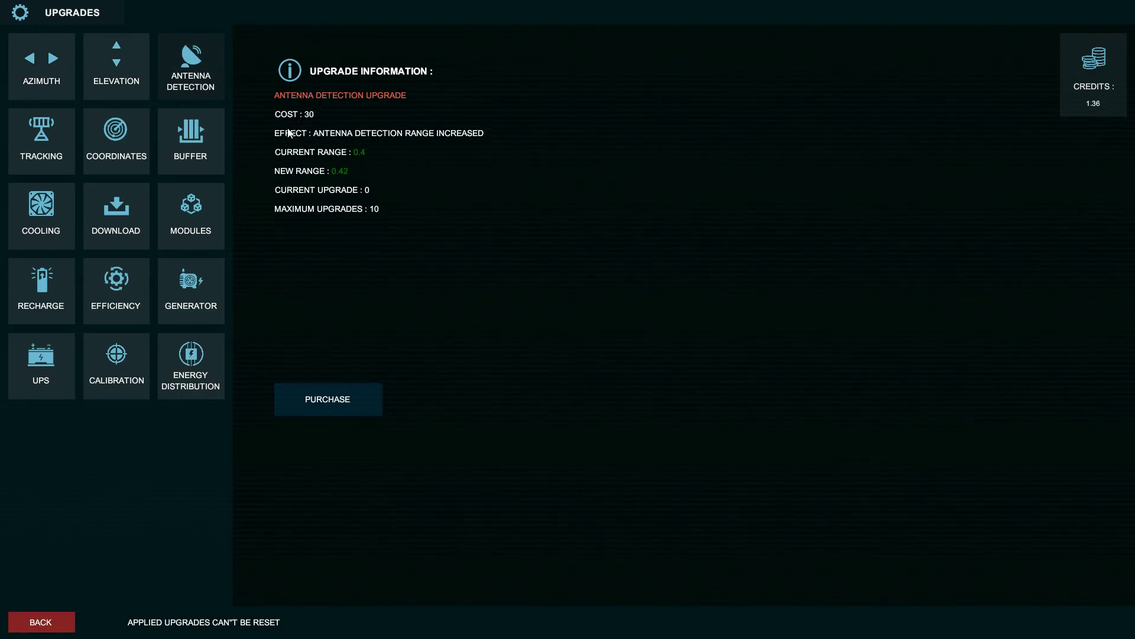
mouse_move(384, 155)
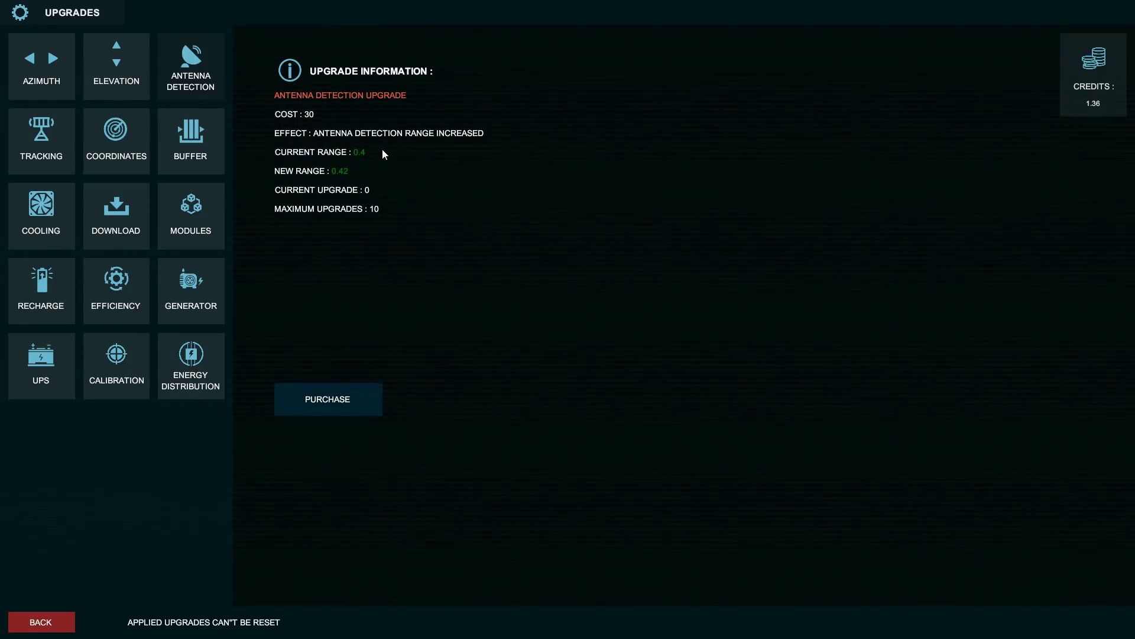
mouse_move(353, 171)
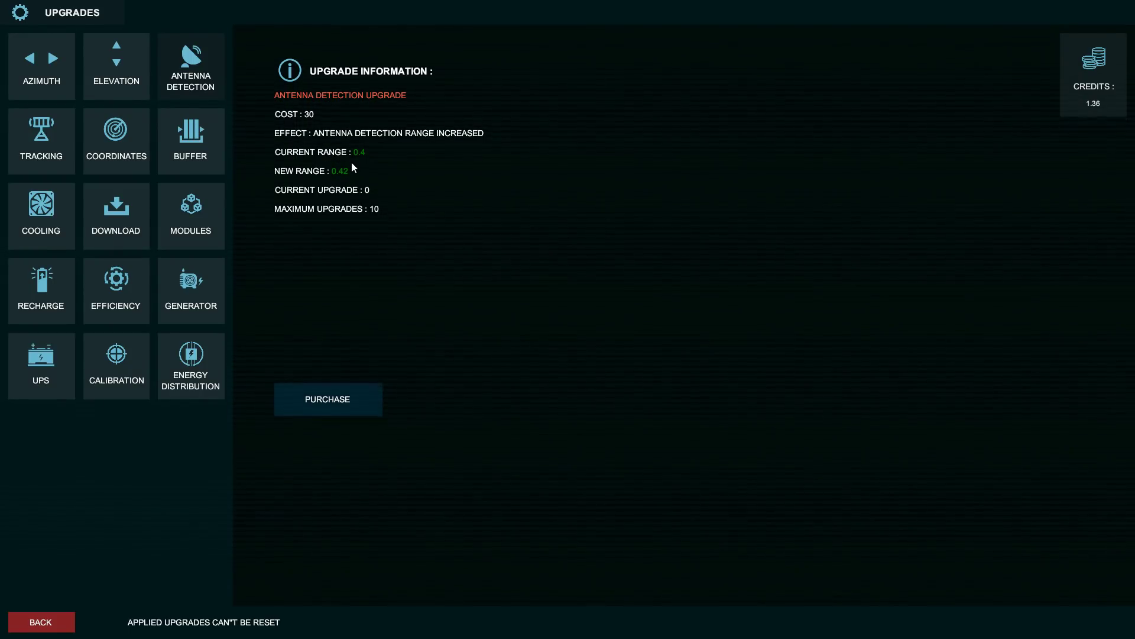
click(42, 141)
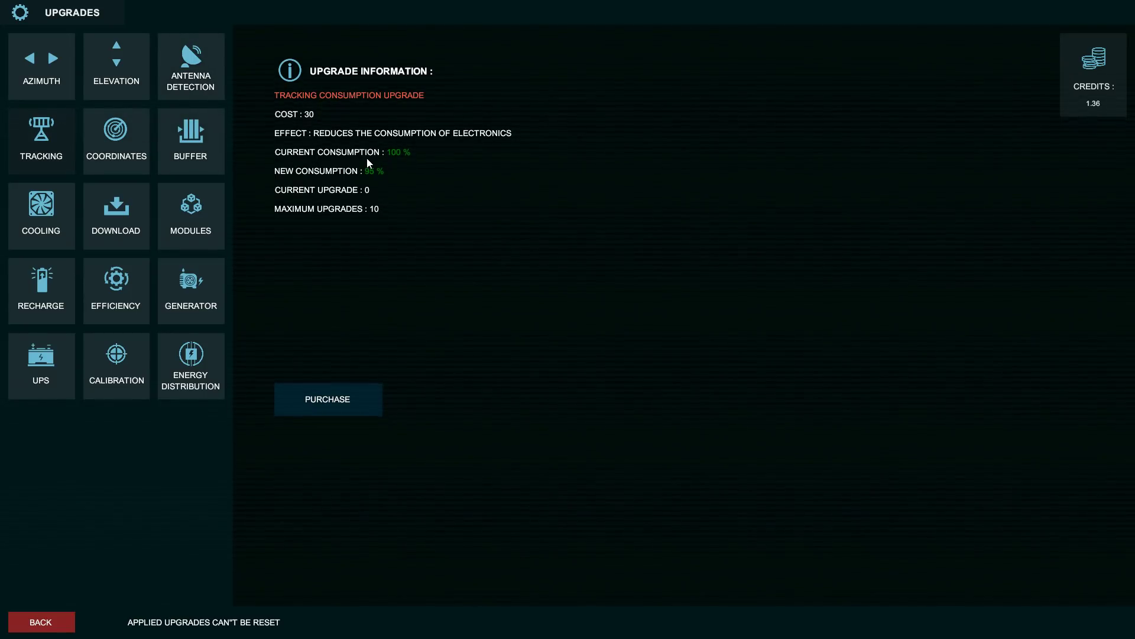
mouse_move(376, 167)
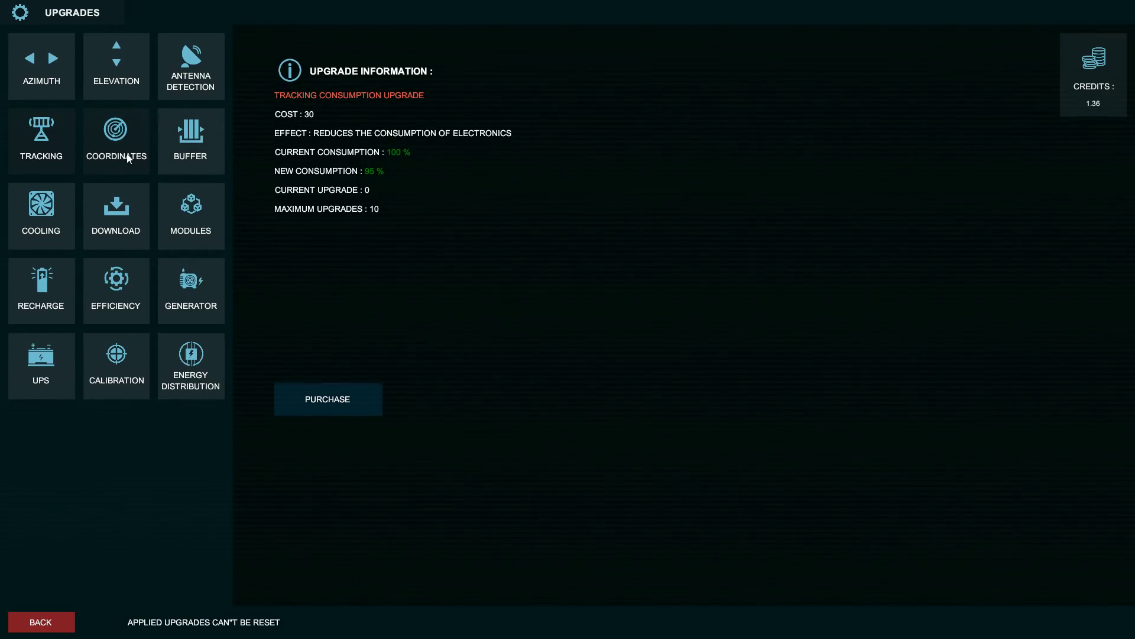
Step: Review the coordinate detection, cooling efficiency, download speed and module maintenance upgrades
click(116, 141)
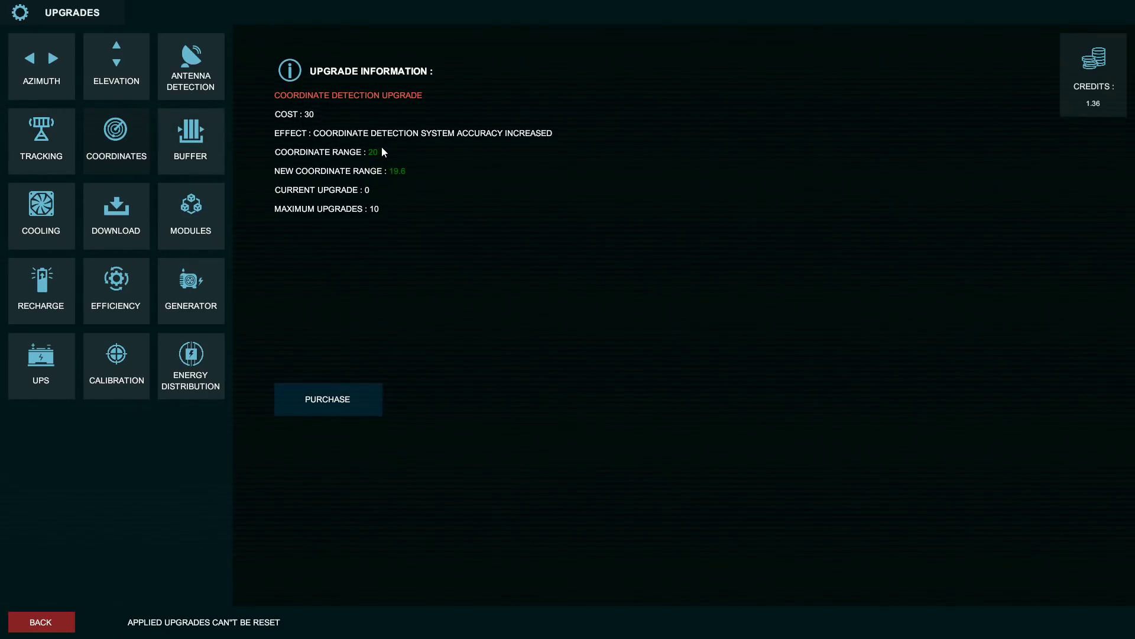
mouse_move(537, 152)
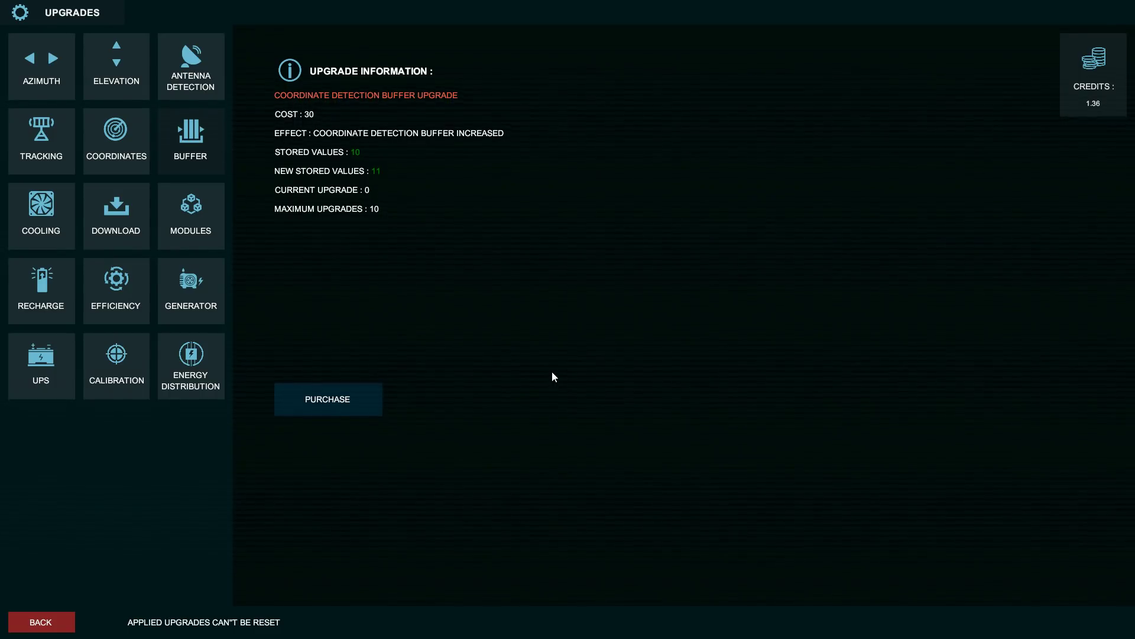
mouse_move(47, 221)
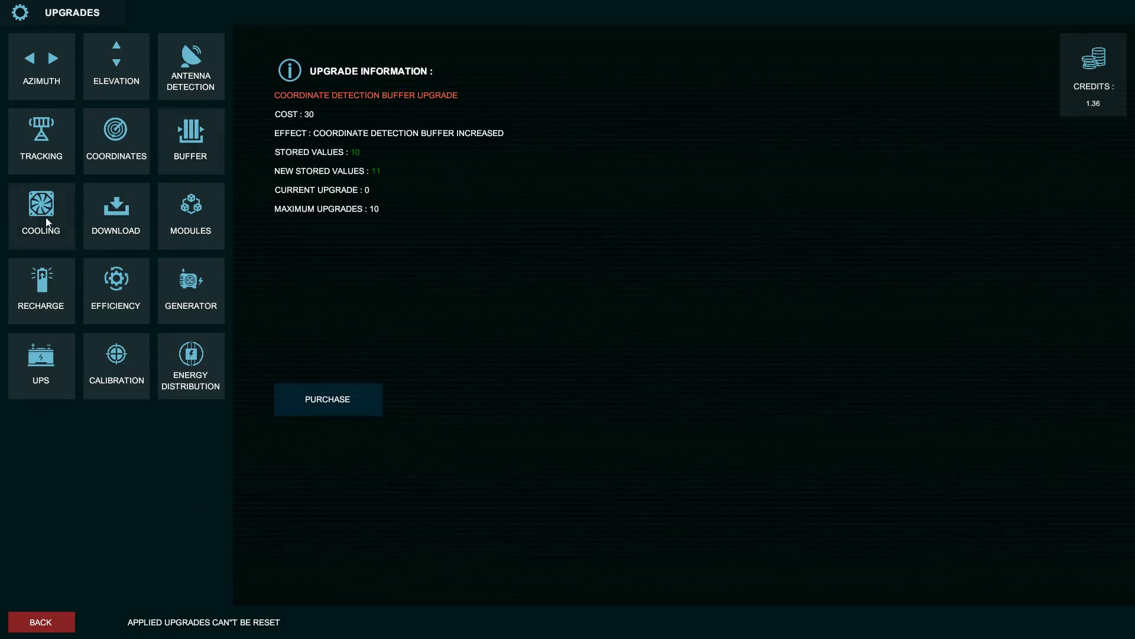
click(40, 214)
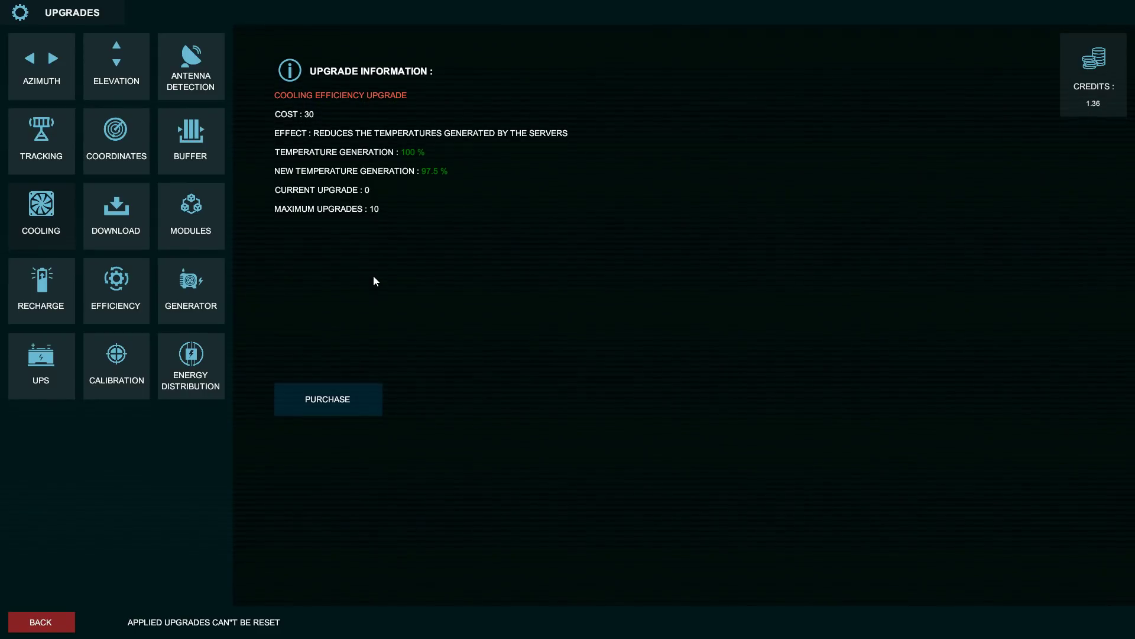
mouse_move(431, 193)
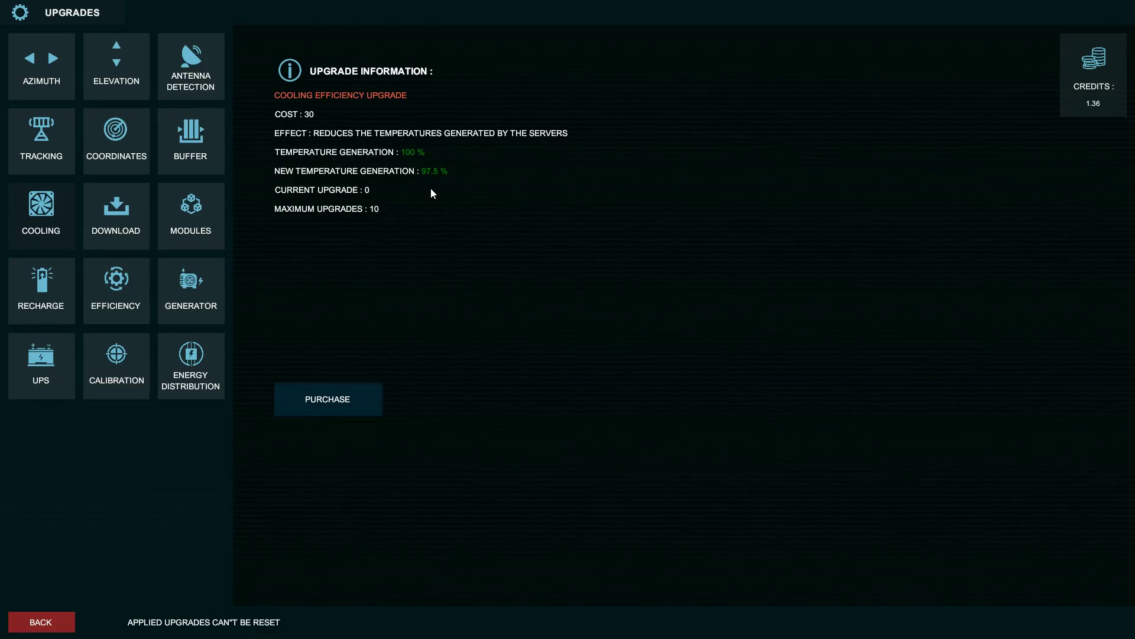
mouse_move(435, 190)
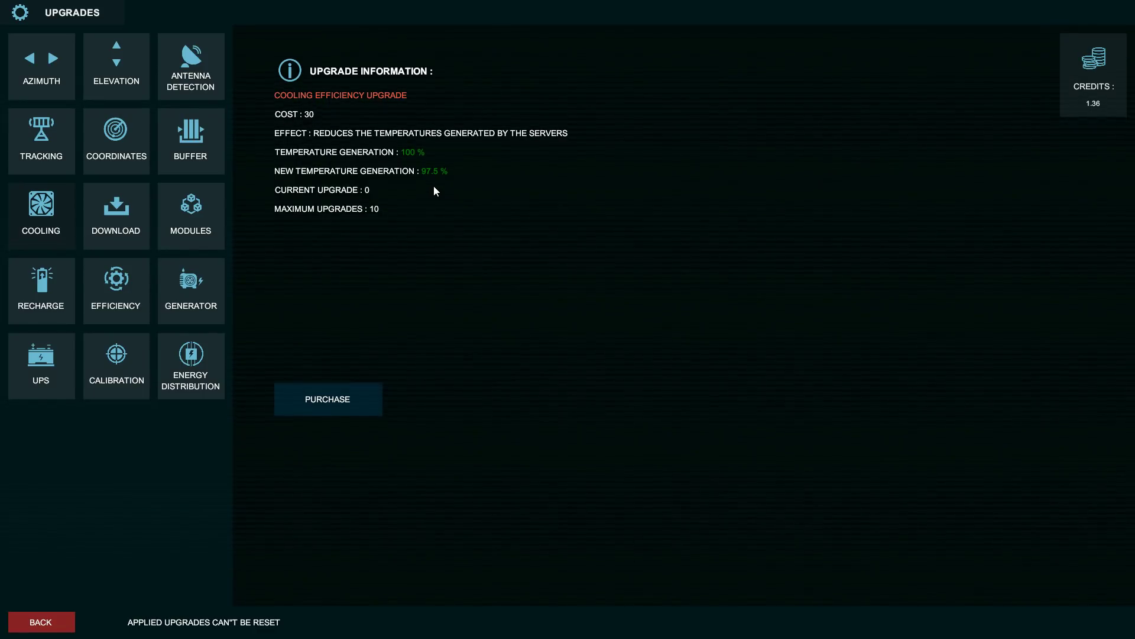
click(116, 215)
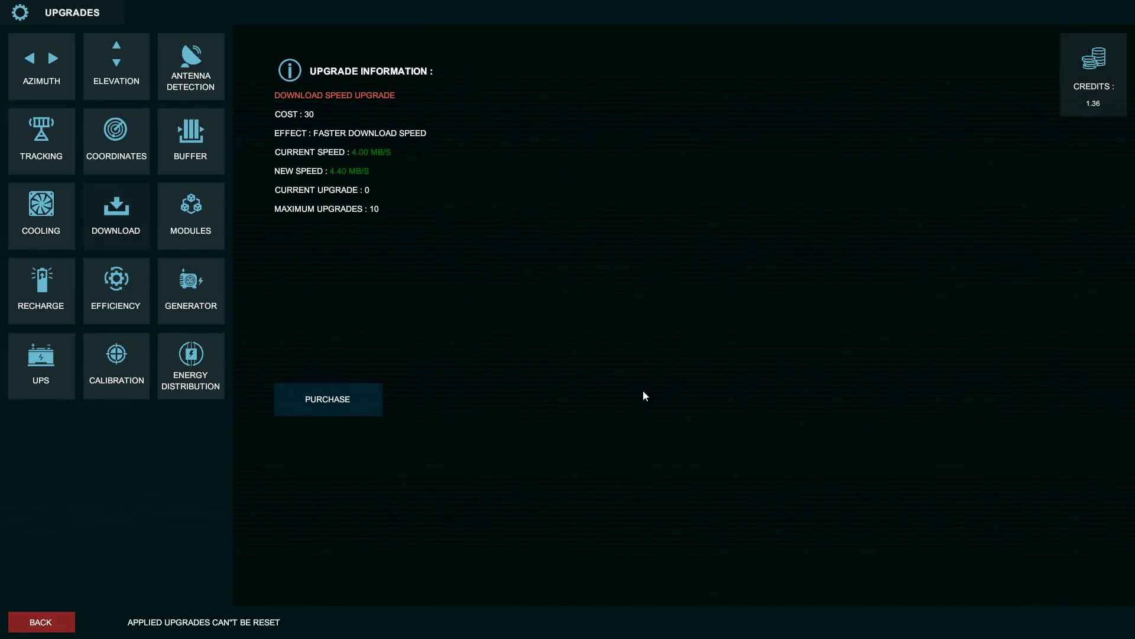
mouse_move(454, 266)
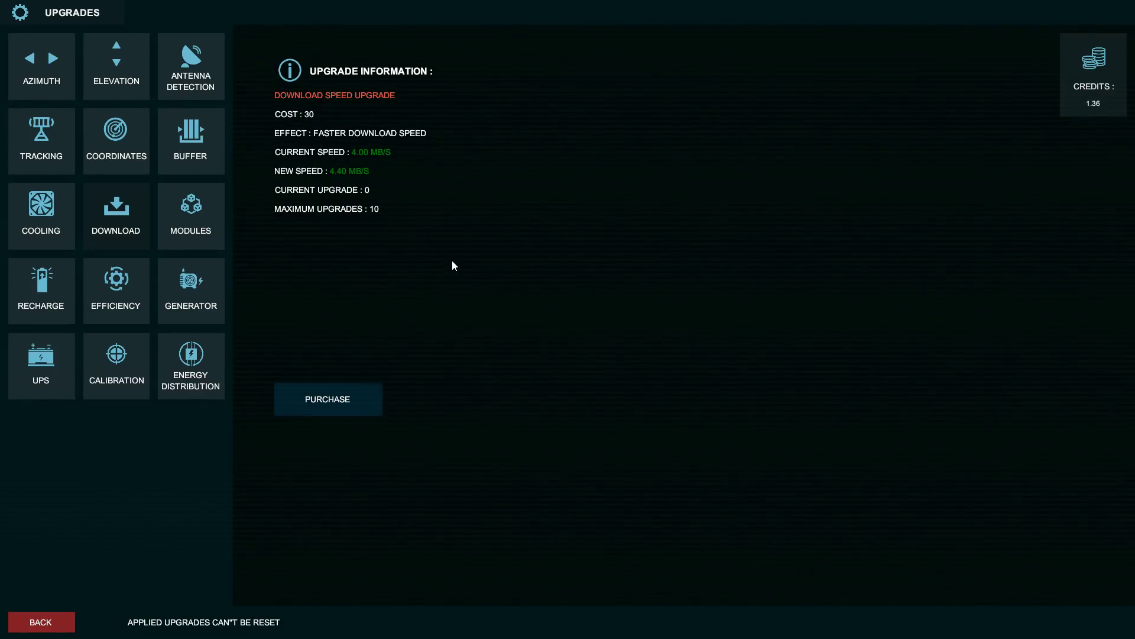
click(191, 215)
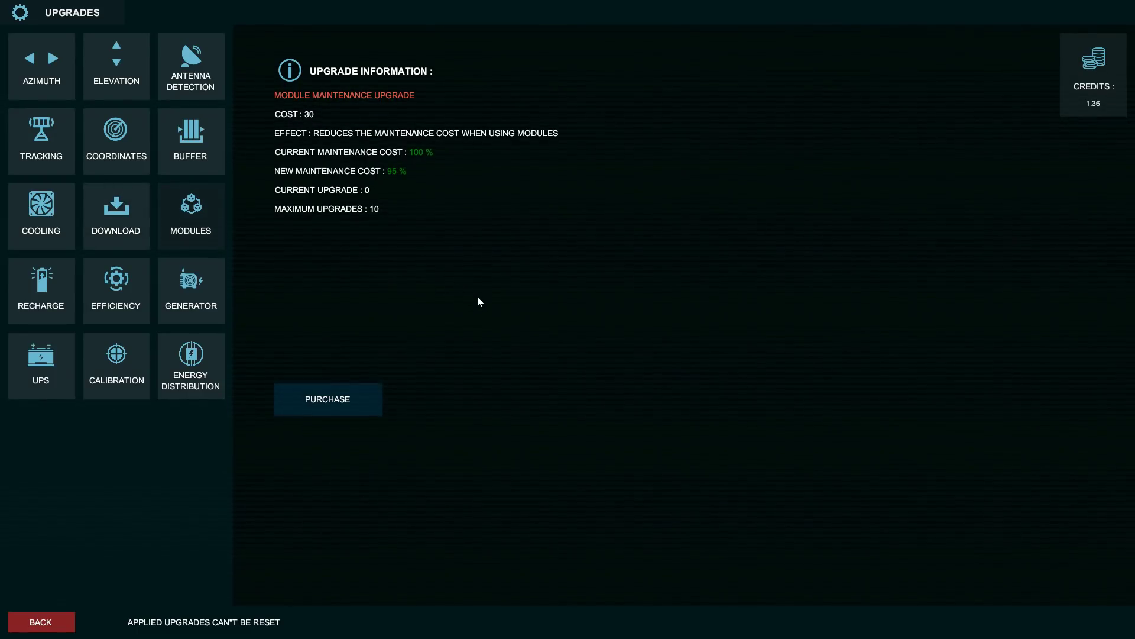
mouse_move(461, 156)
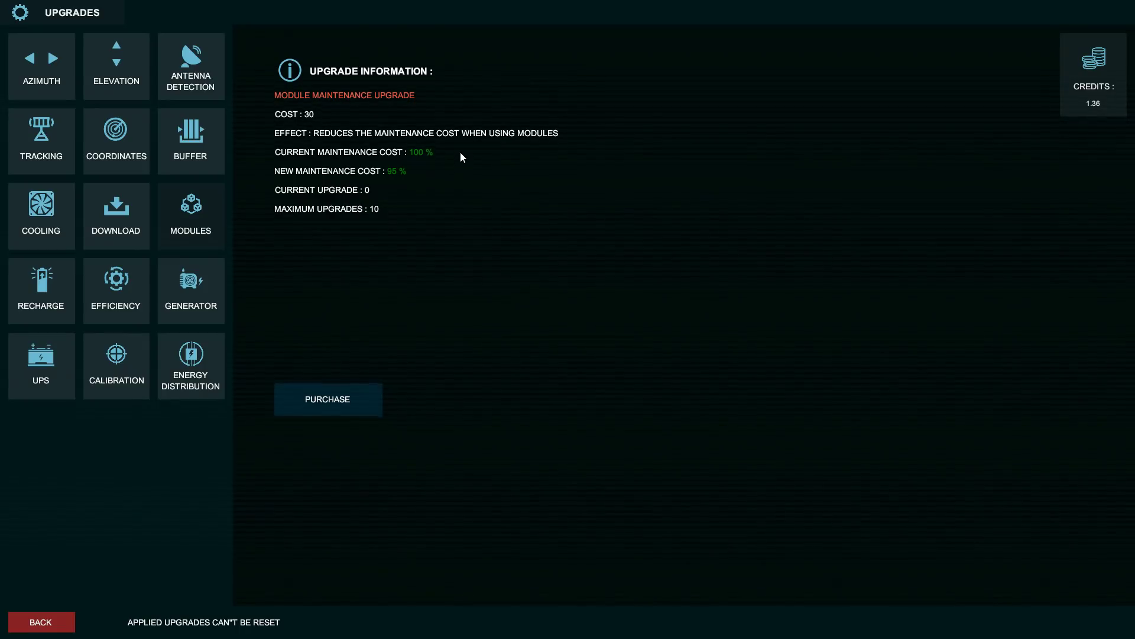
Step: Review the recharge, power efficiency, generator, UPS, calibration and energy distribution upgrades
click(40, 291)
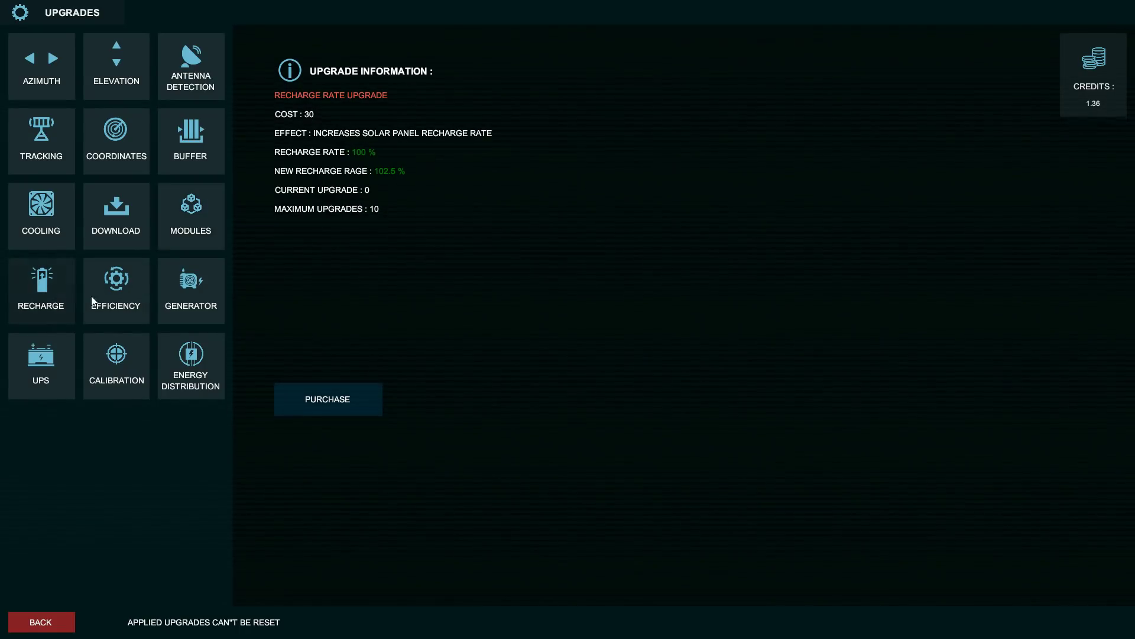
mouse_move(376, 142)
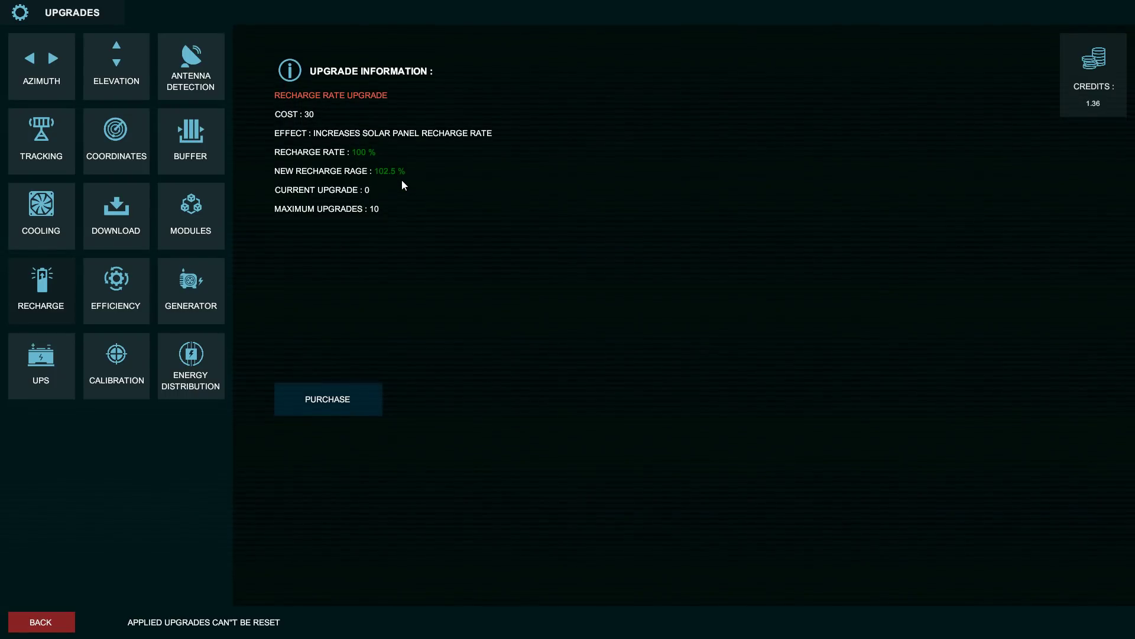
mouse_move(411, 172)
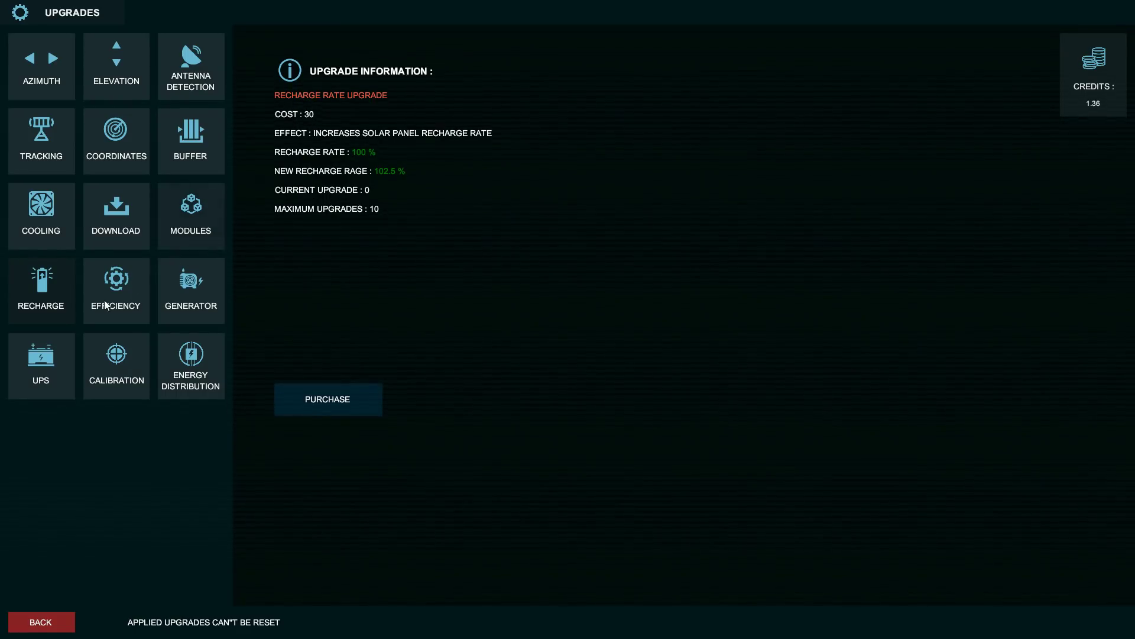
click(116, 290)
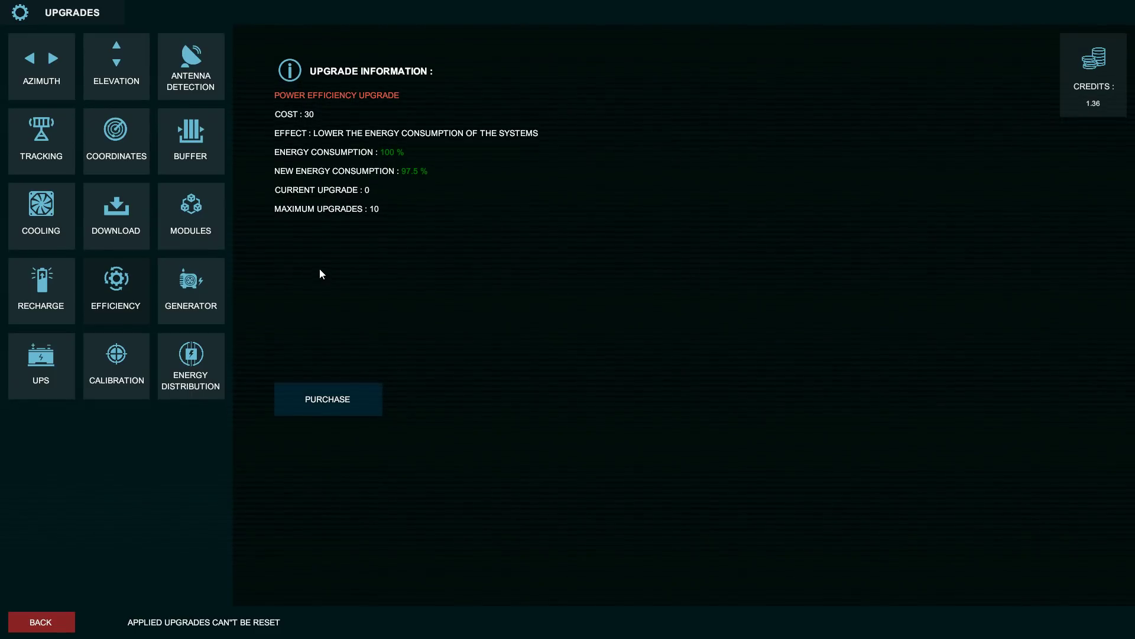
click(190, 290)
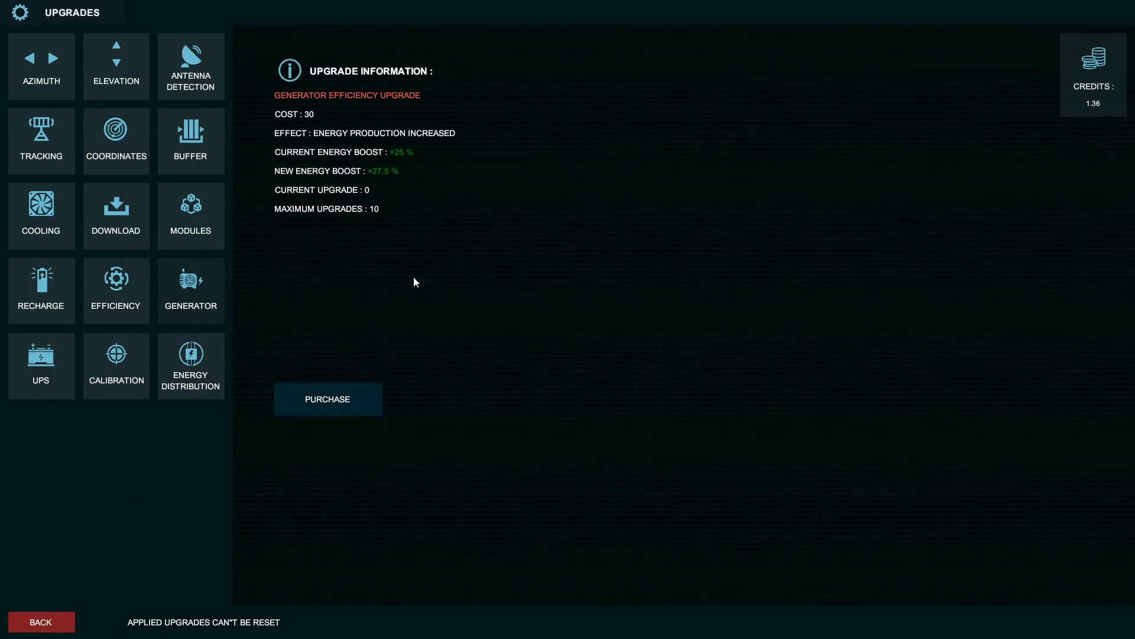
mouse_move(424, 260)
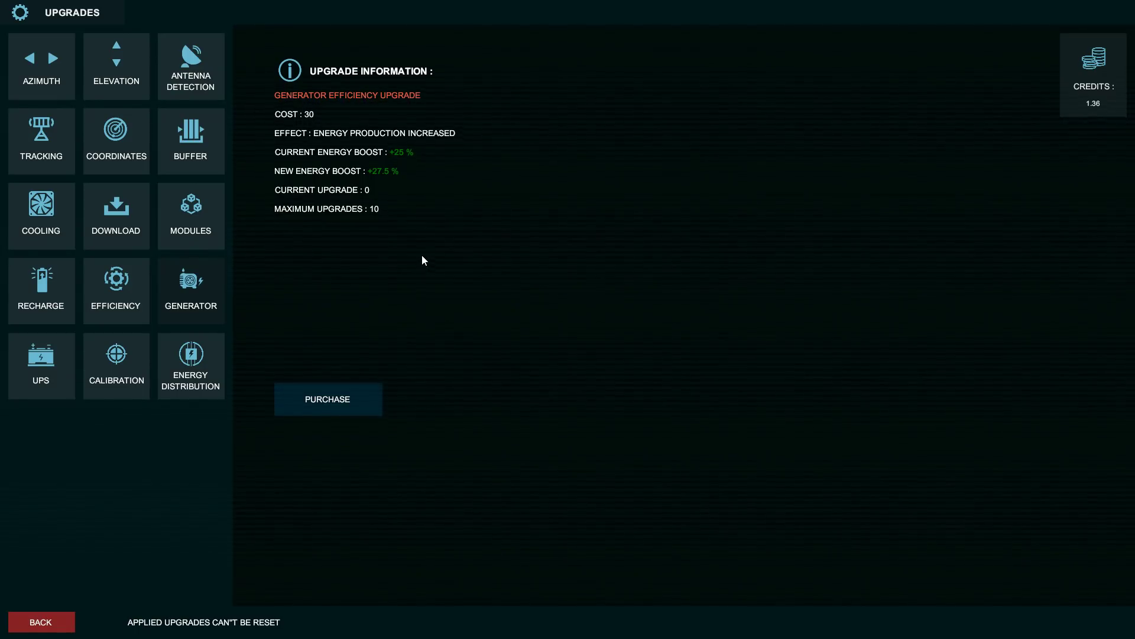
mouse_move(416, 172)
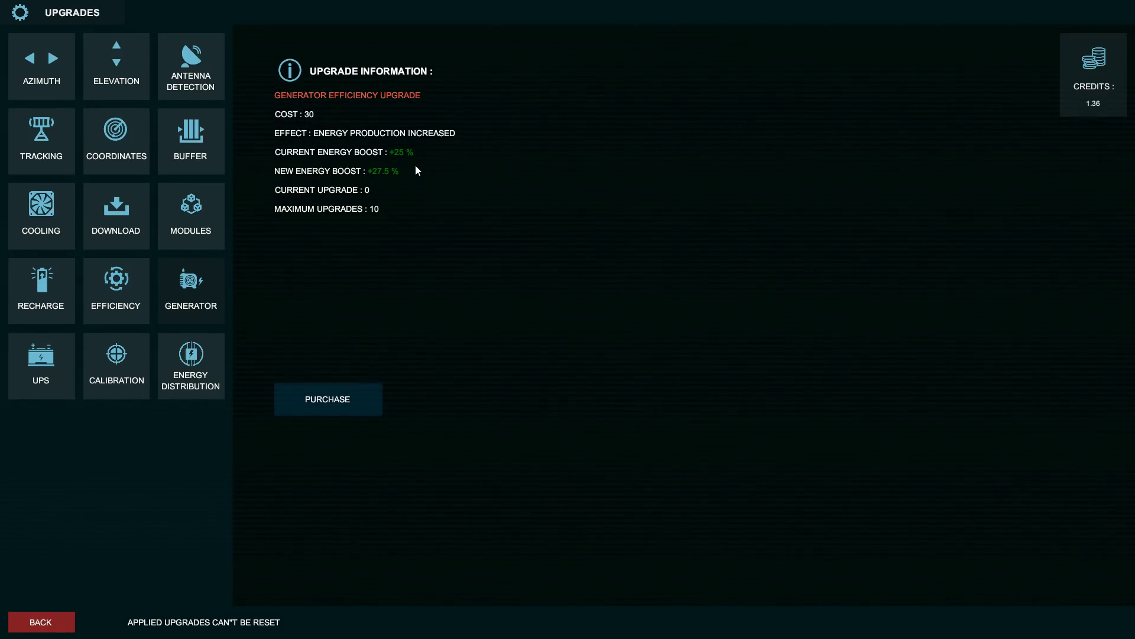
mouse_move(307, 278)
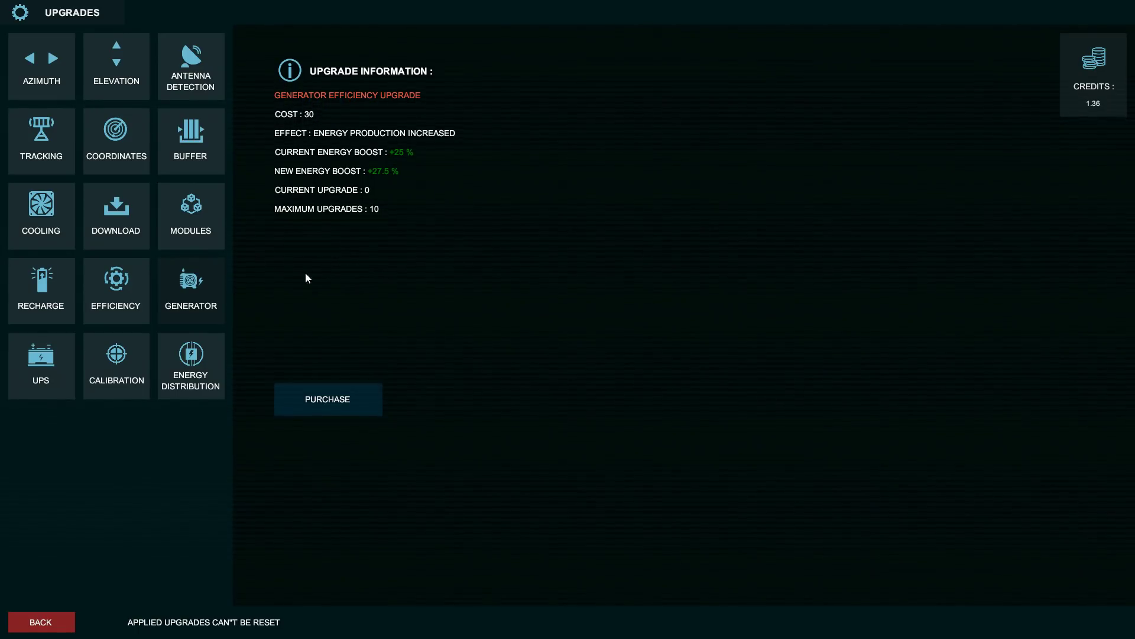
mouse_move(133, 350)
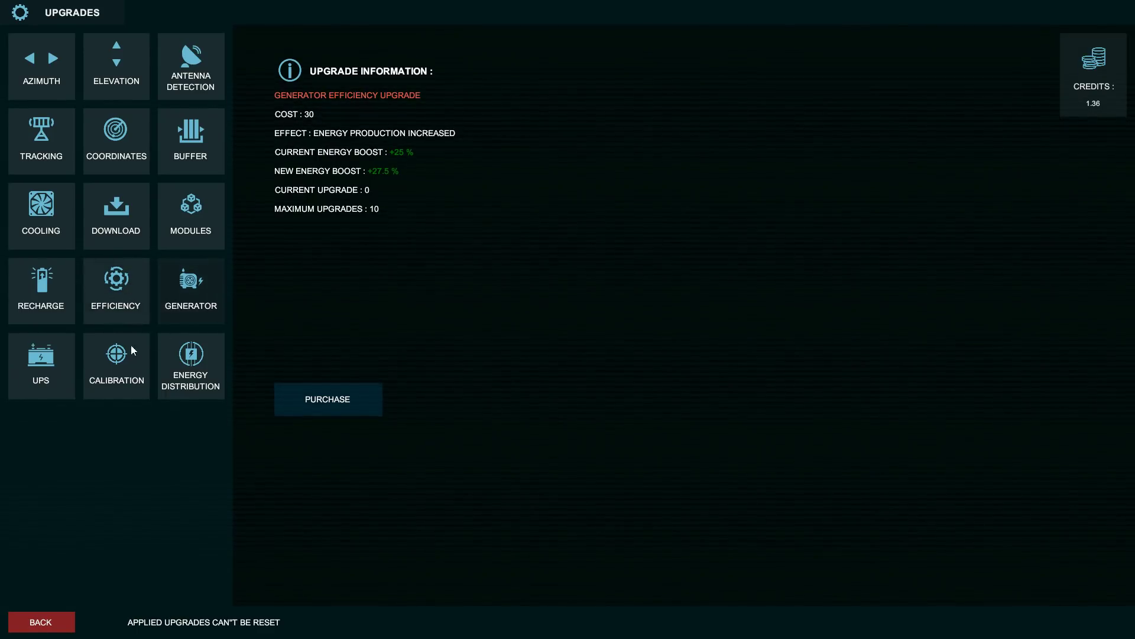
click(41, 365)
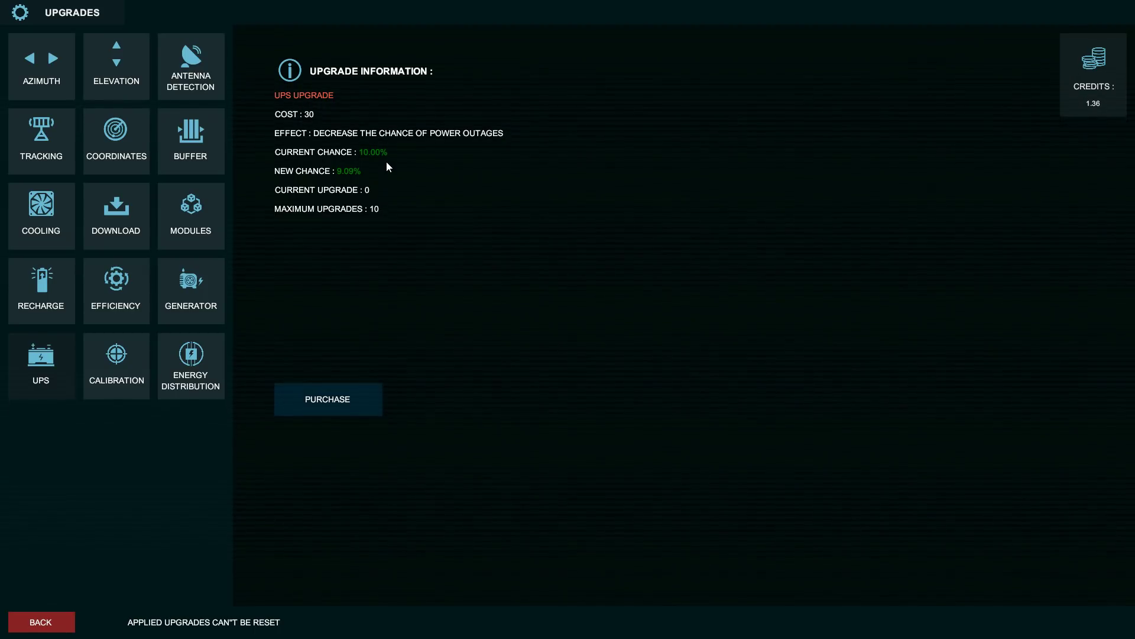
mouse_move(387, 179)
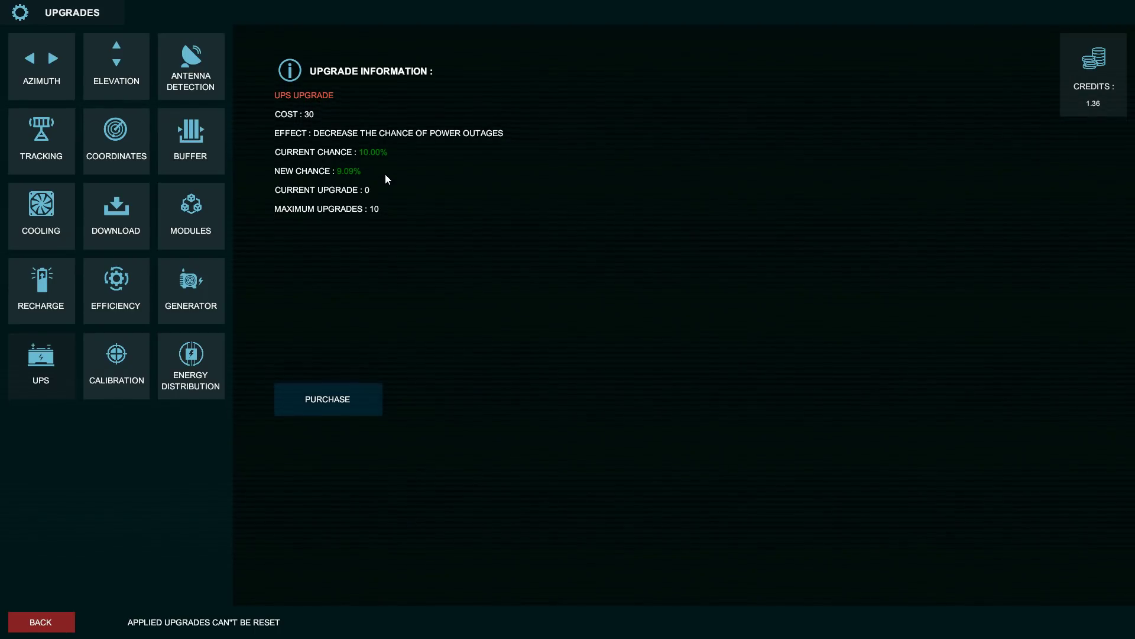
mouse_move(128, 366)
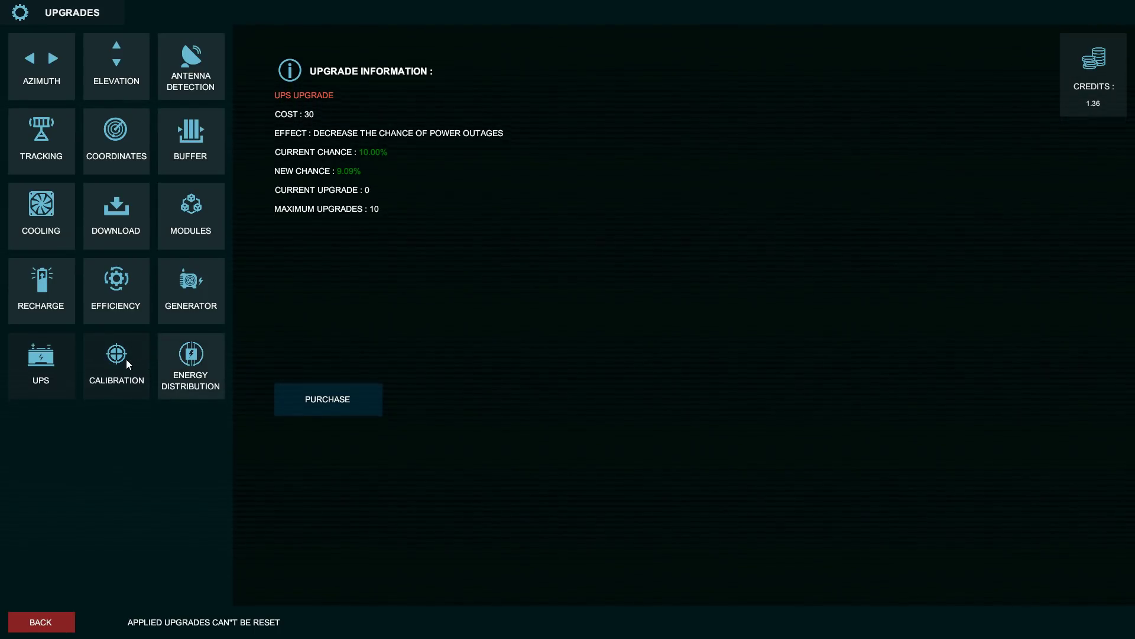
click(116, 358)
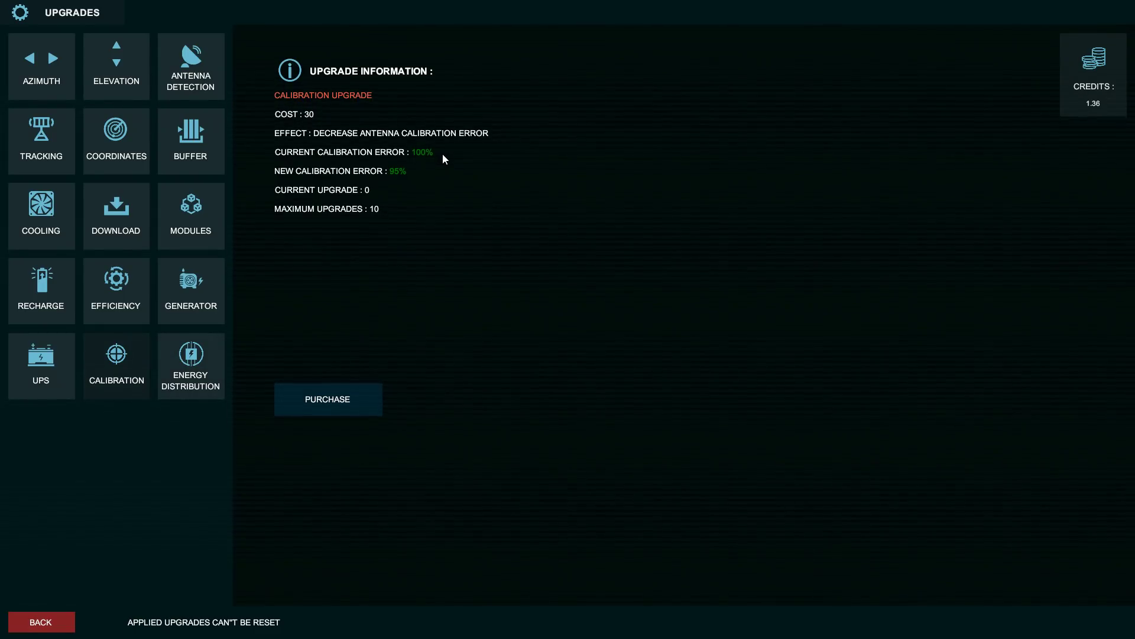
mouse_move(411, 185)
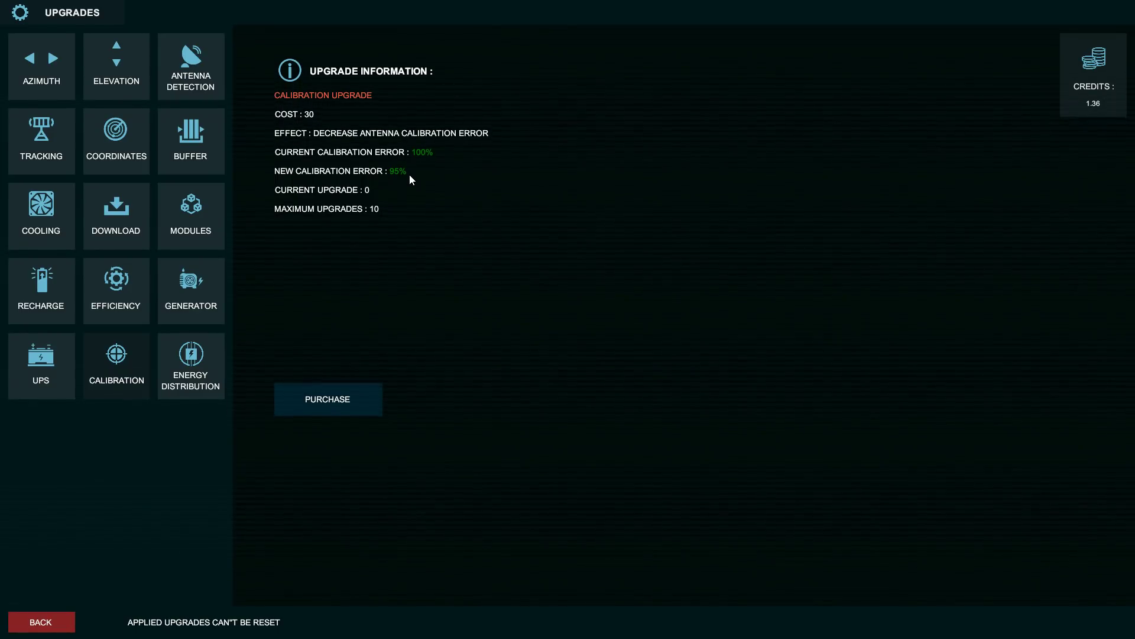
mouse_move(410, 170)
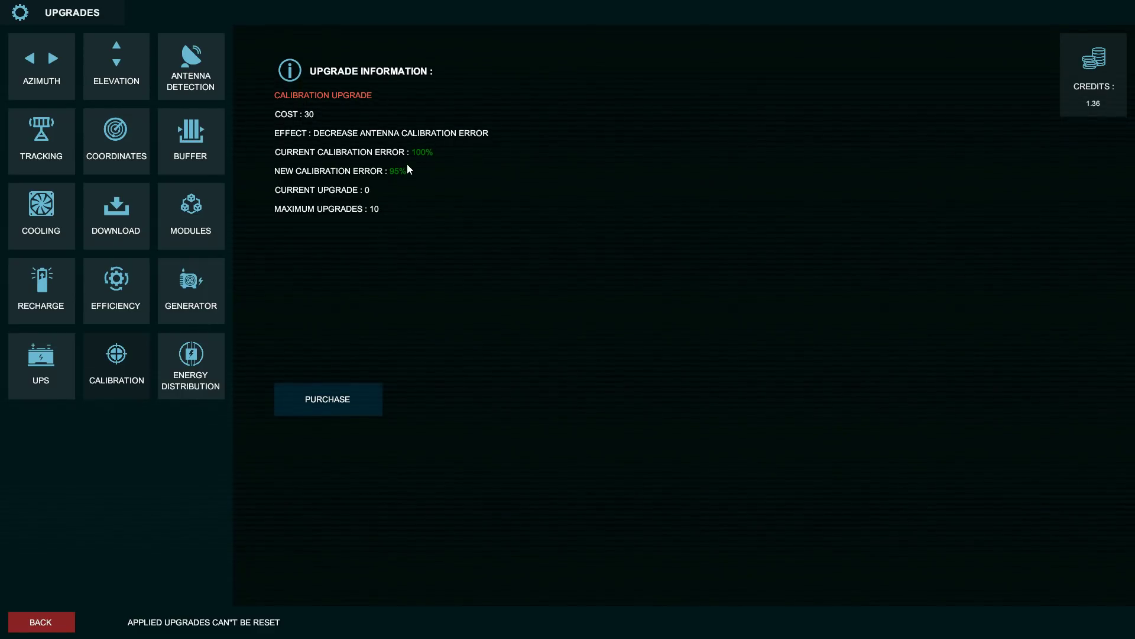
mouse_move(200, 361)
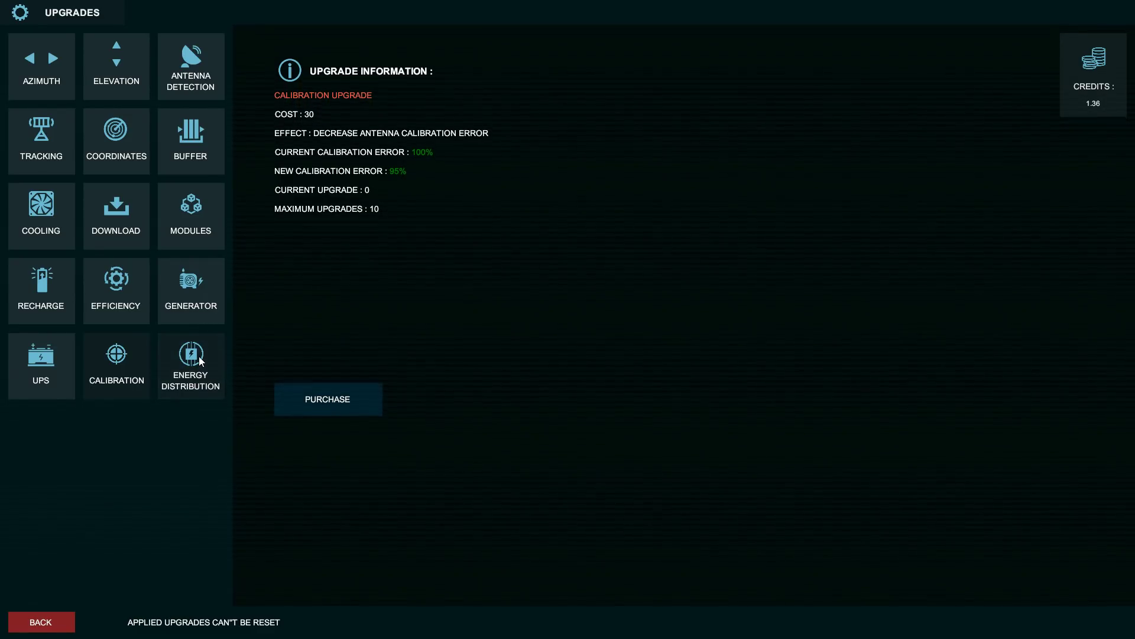
click(190, 356)
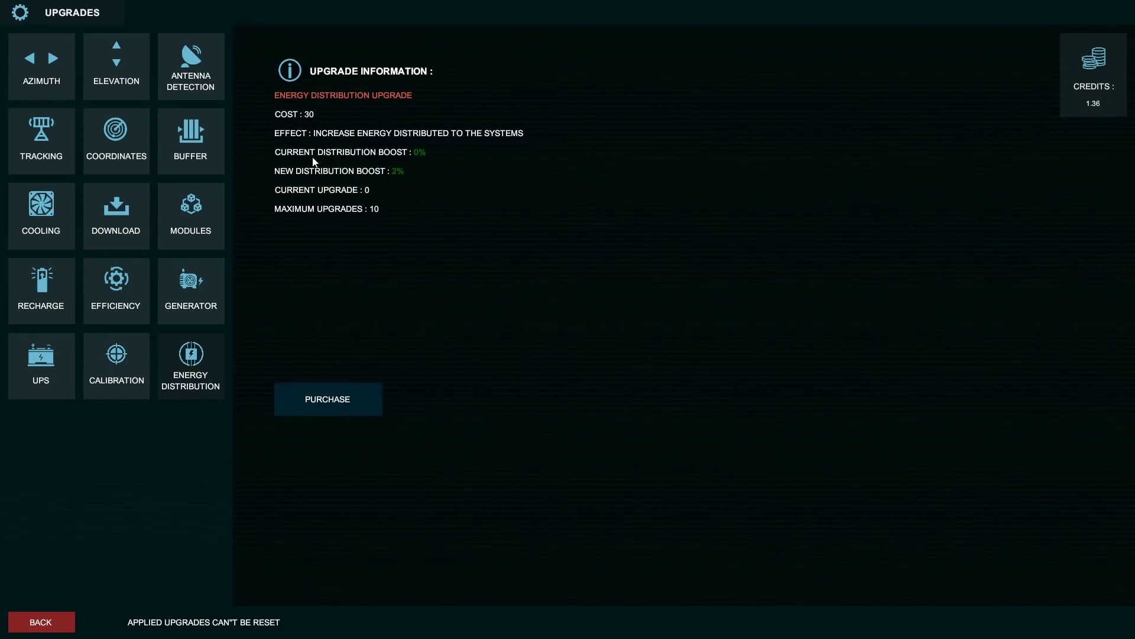
mouse_move(469, 179)
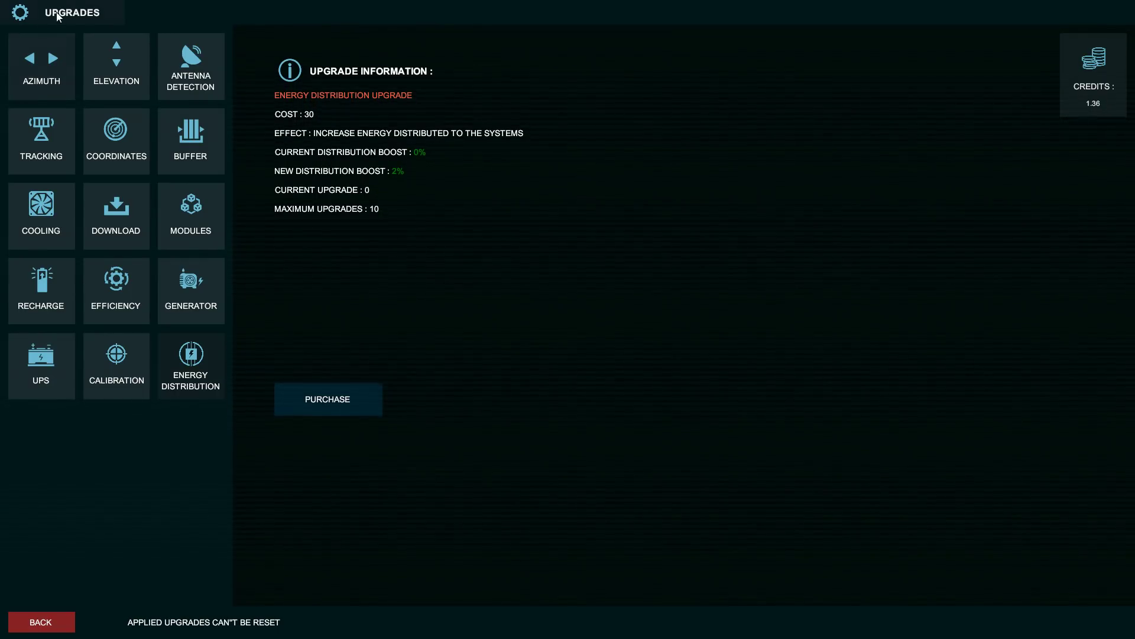
Step: Leave the laptop for the desk view, then start using the laptop again
click(41, 621)
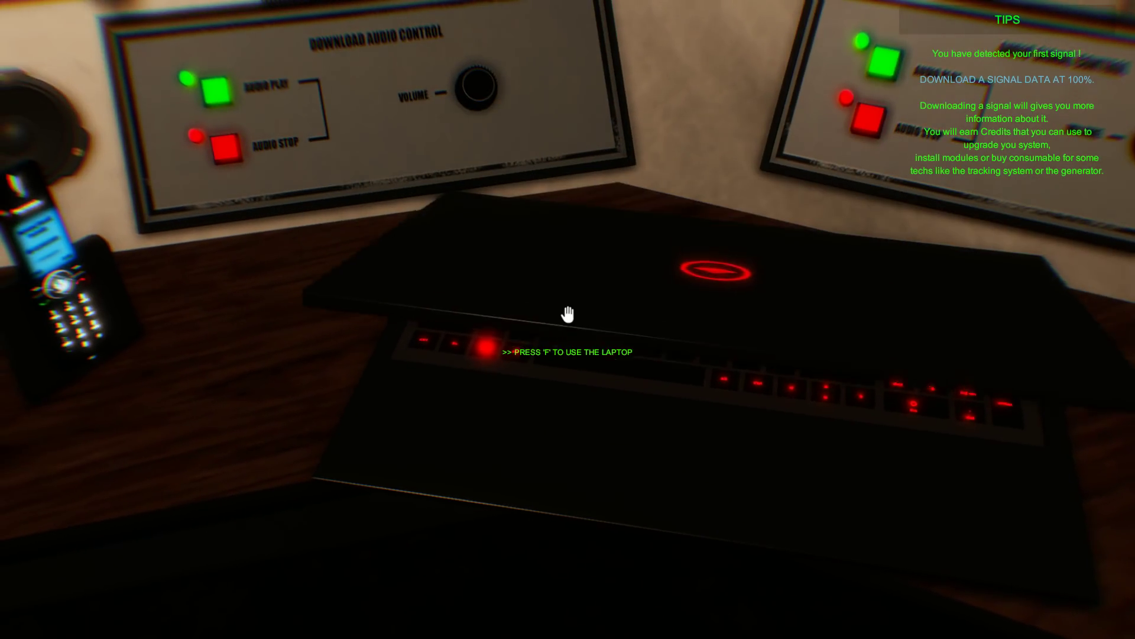
key(f)
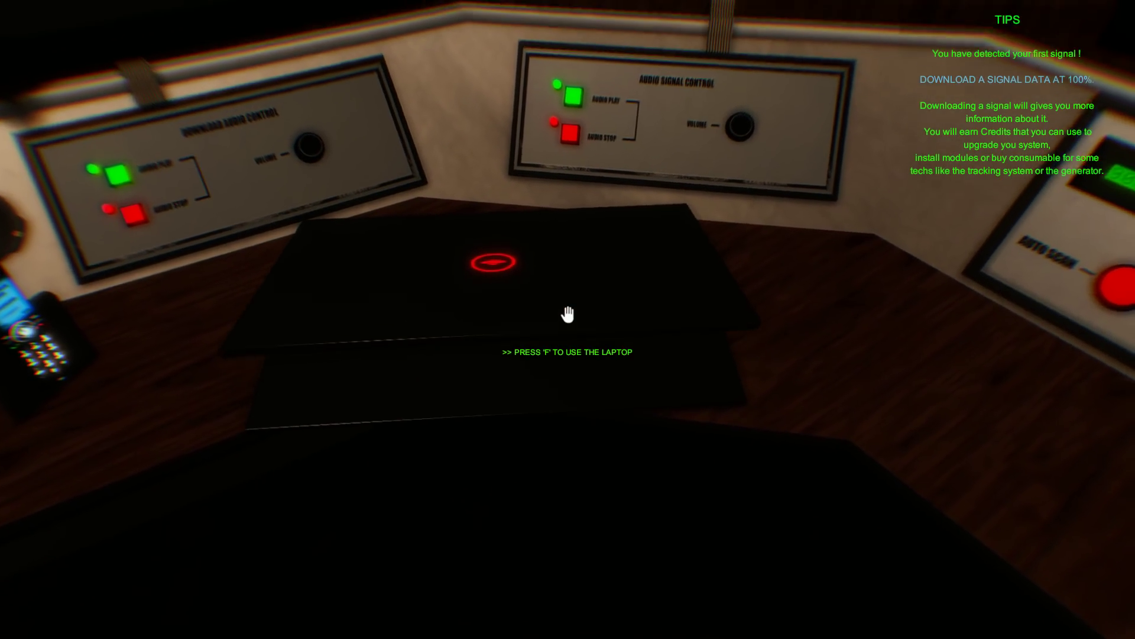
key(f)
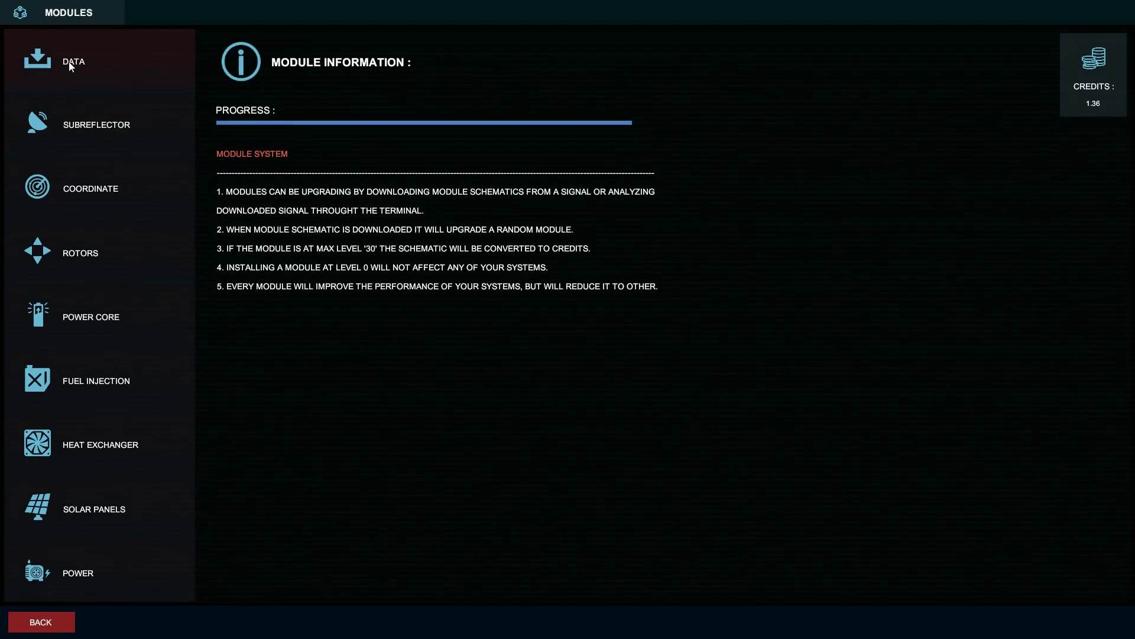
Step: Show the Data module's details, offering faster downloads for 15 credits
click(73, 61)
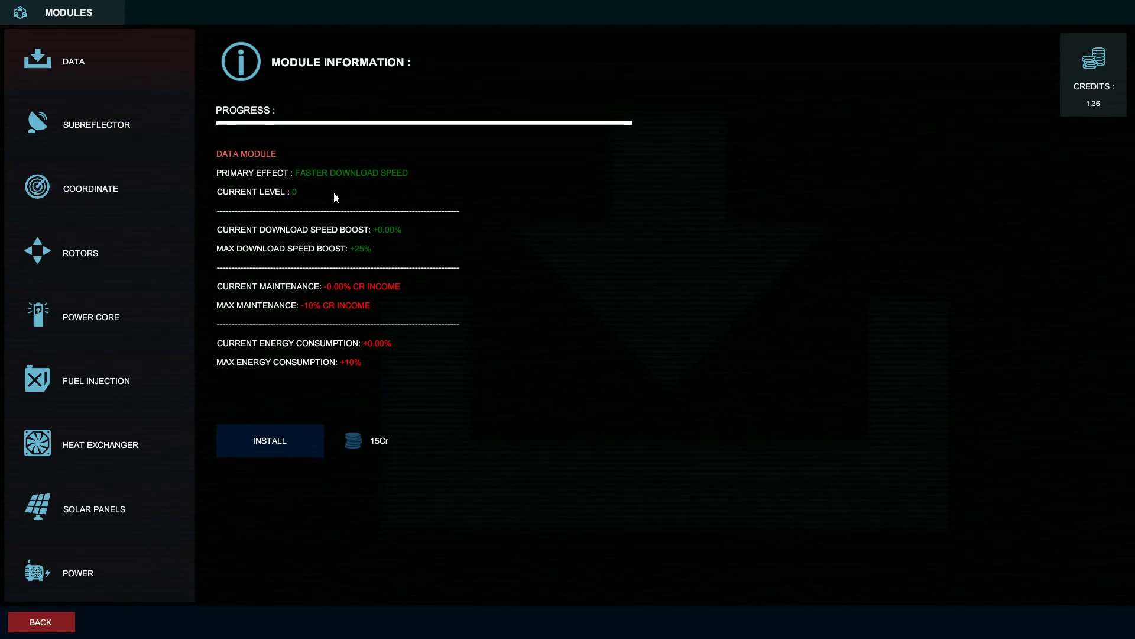
mouse_move(403, 300)
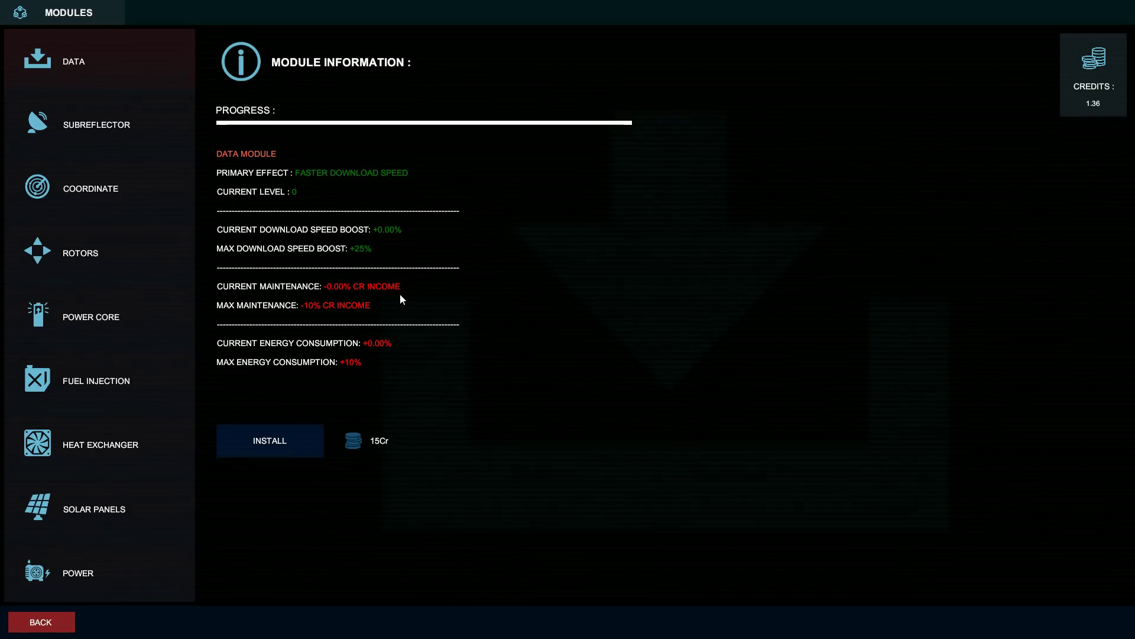
mouse_move(401, 291)
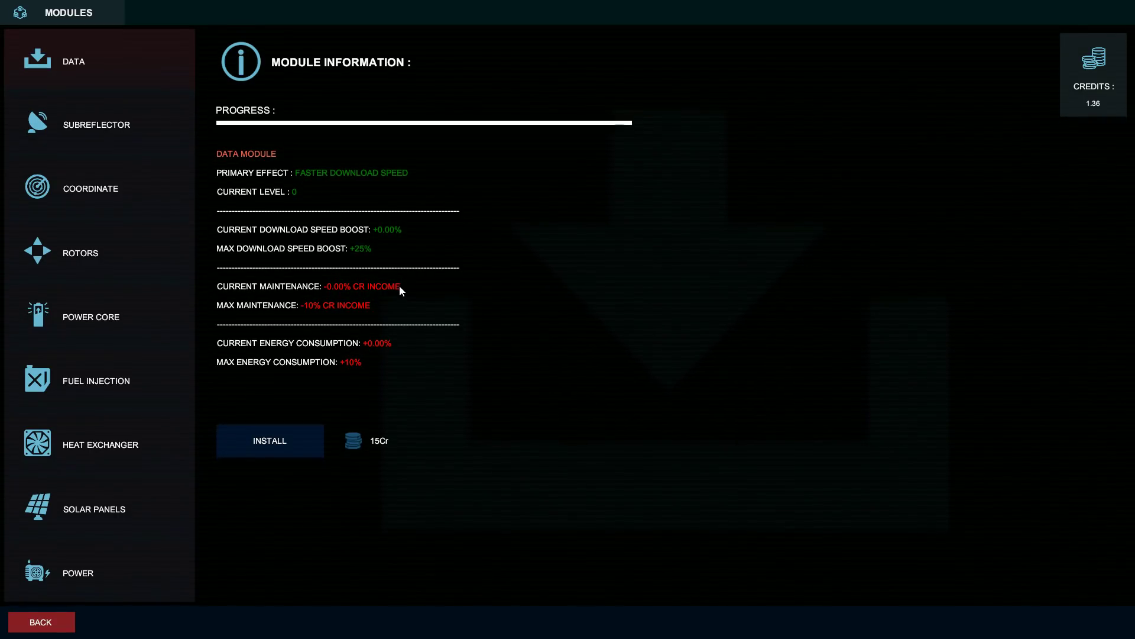
mouse_move(407, 298)
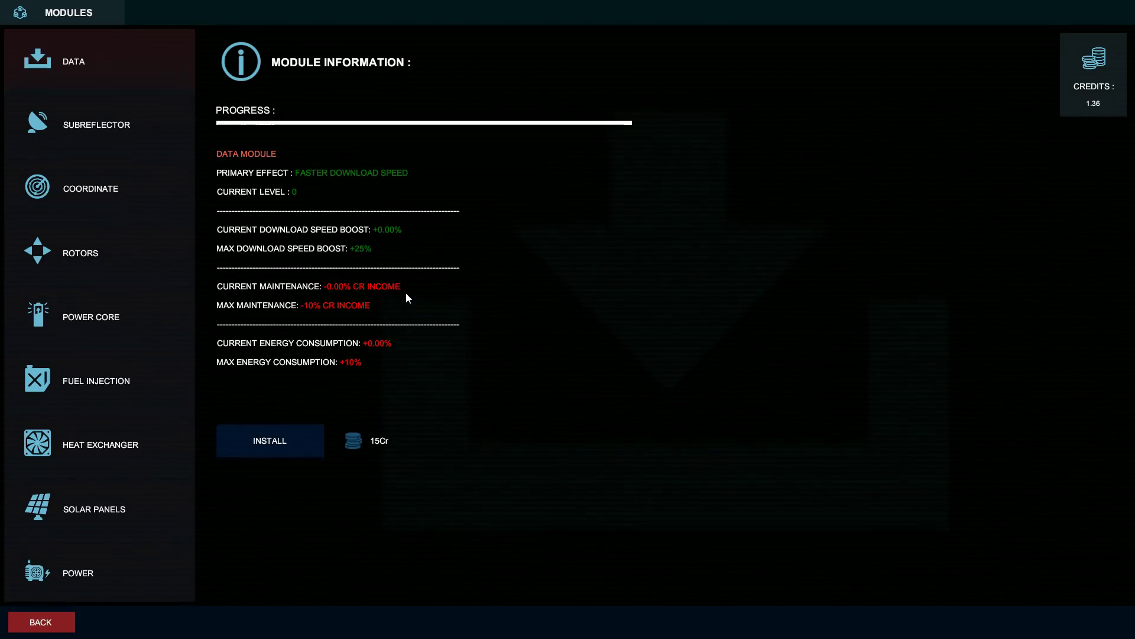
mouse_move(405, 311)
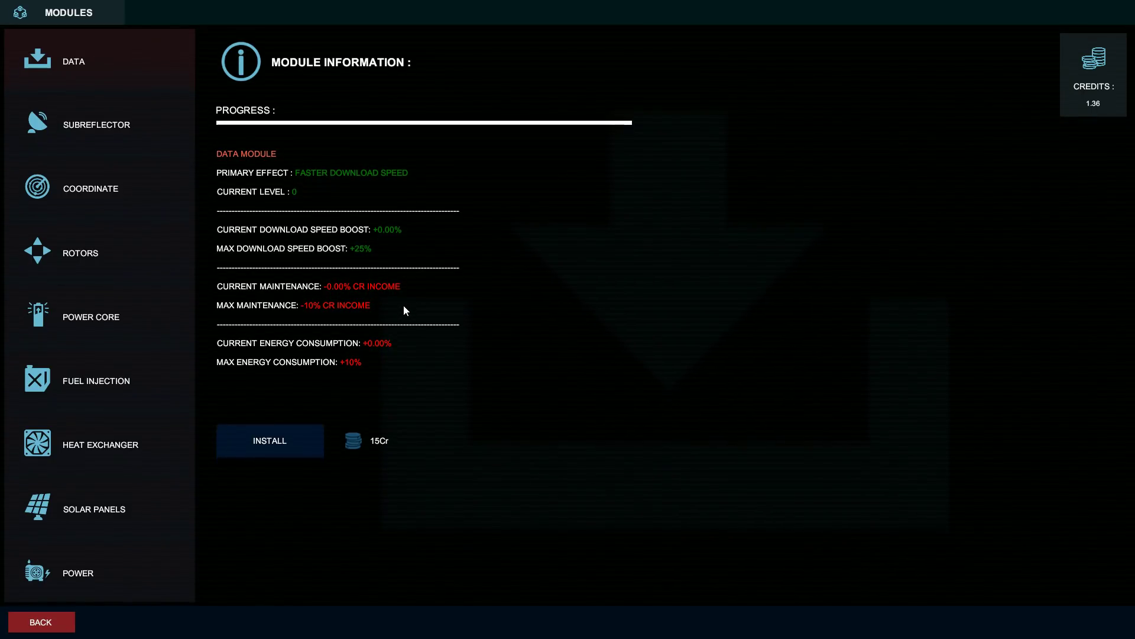
mouse_move(371, 320)
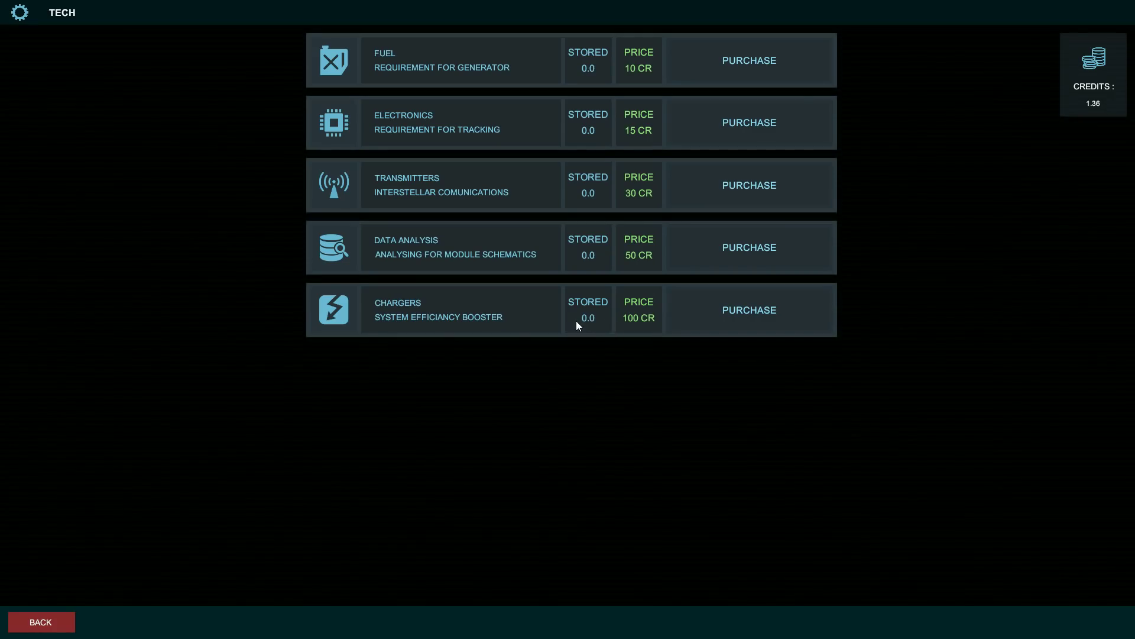
mouse_move(451, 76)
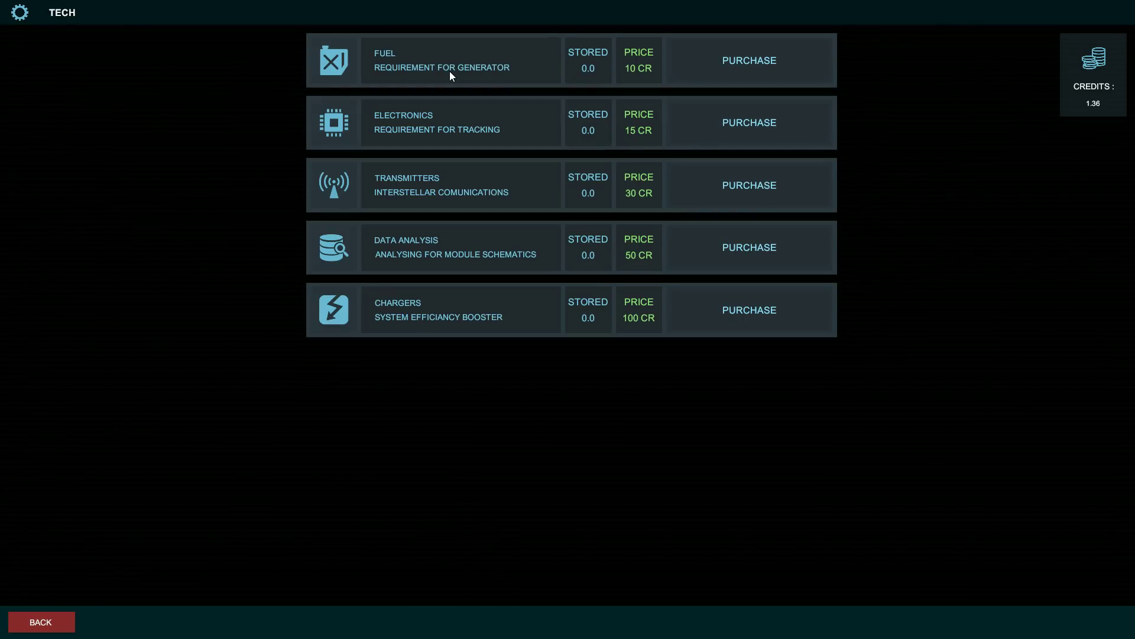
mouse_move(599, 75)
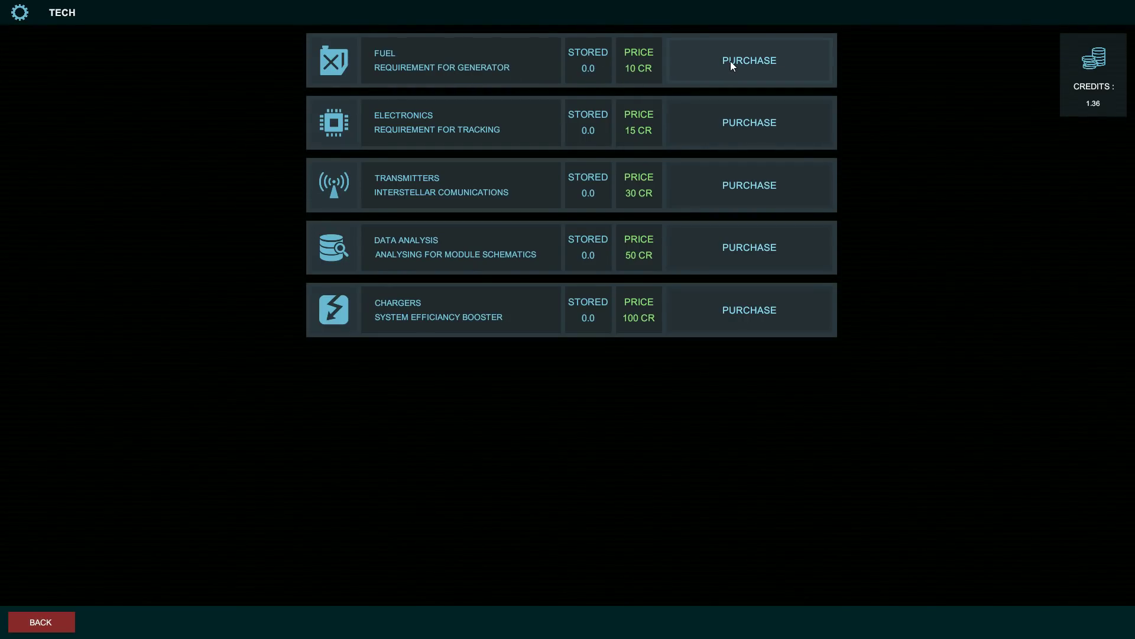
mouse_move(377, 134)
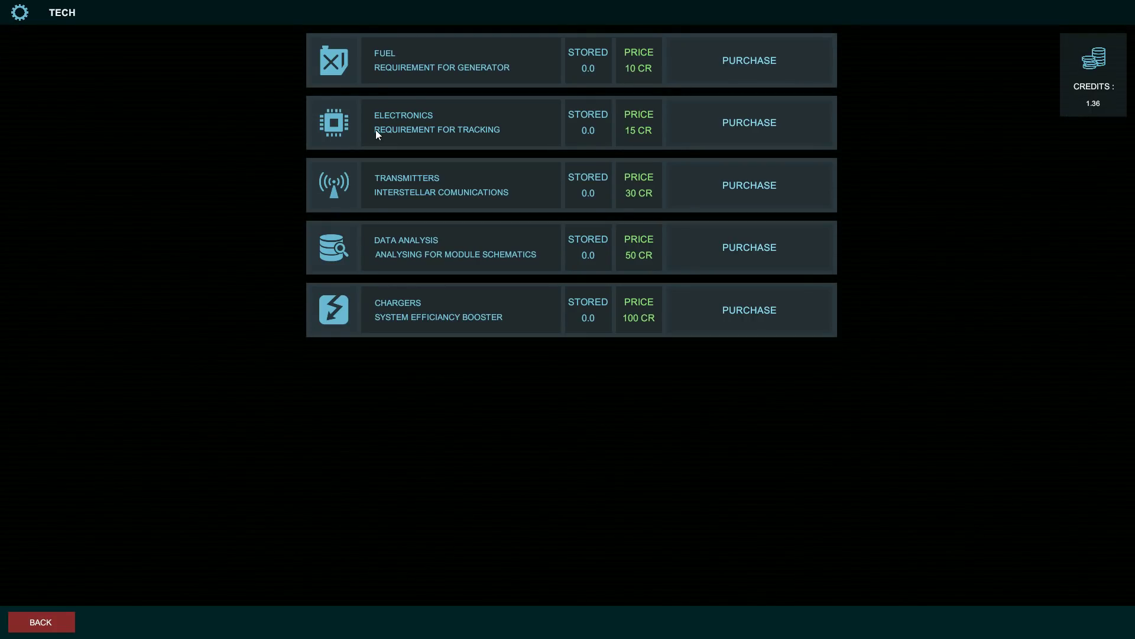
mouse_move(392, 126)
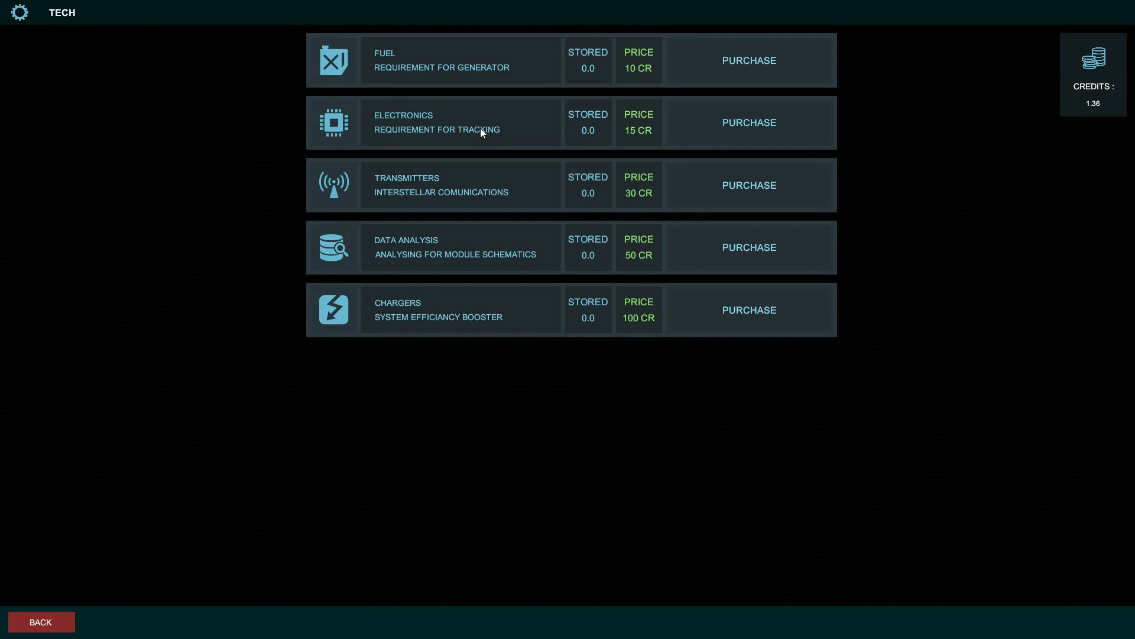
mouse_move(447, 191)
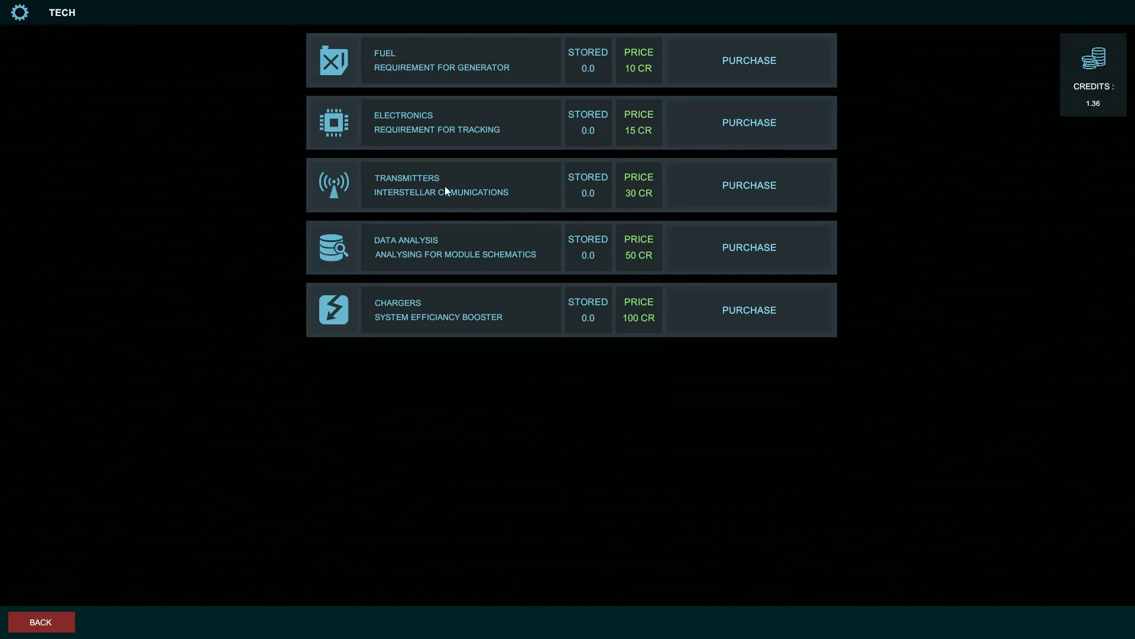
mouse_move(447, 197)
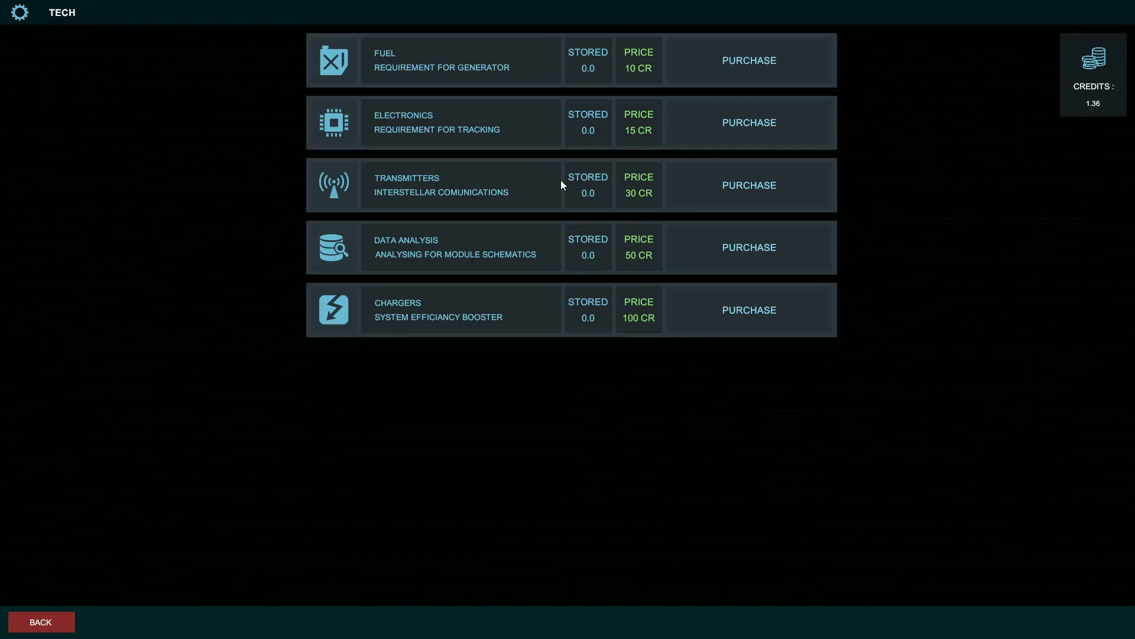
mouse_move(441, 256)
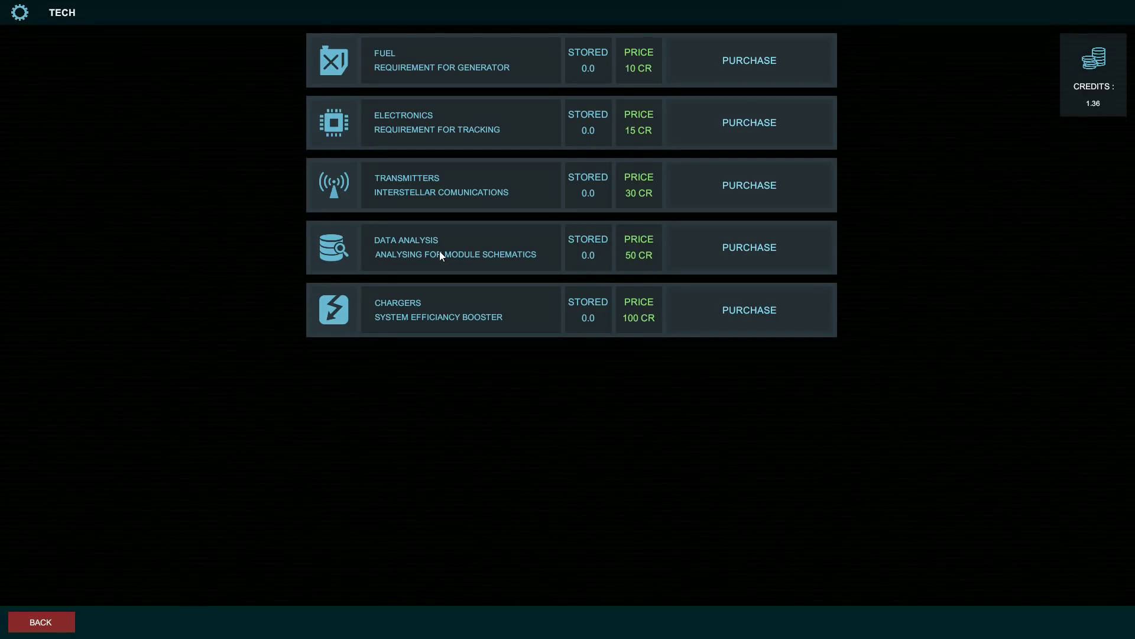
mouse_move(466, 324)
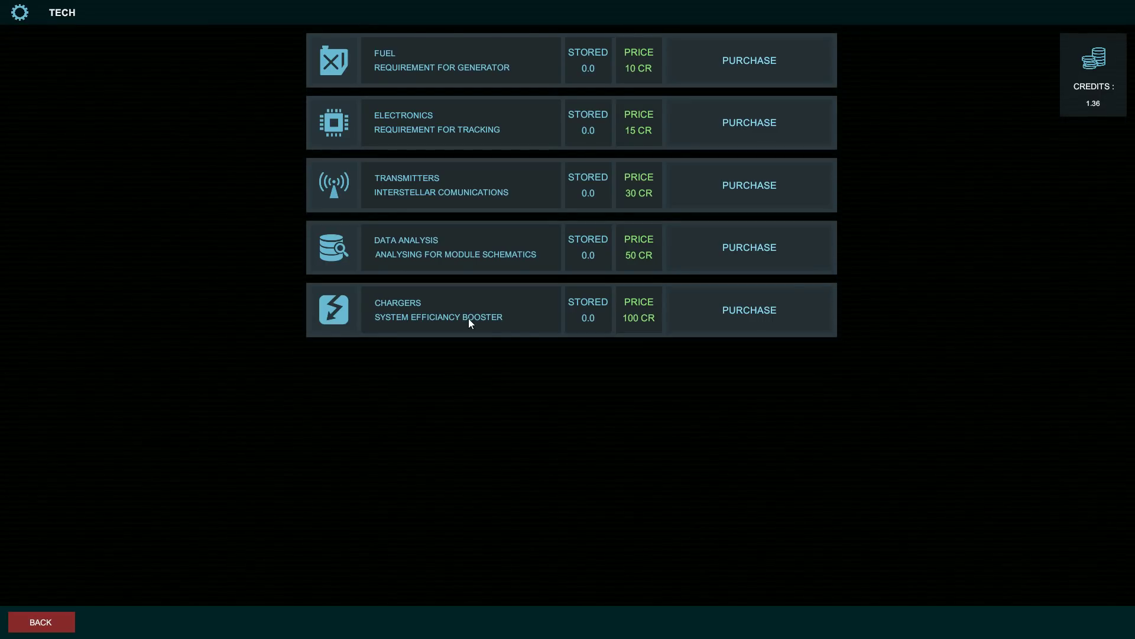
mouse_move(479, 320)
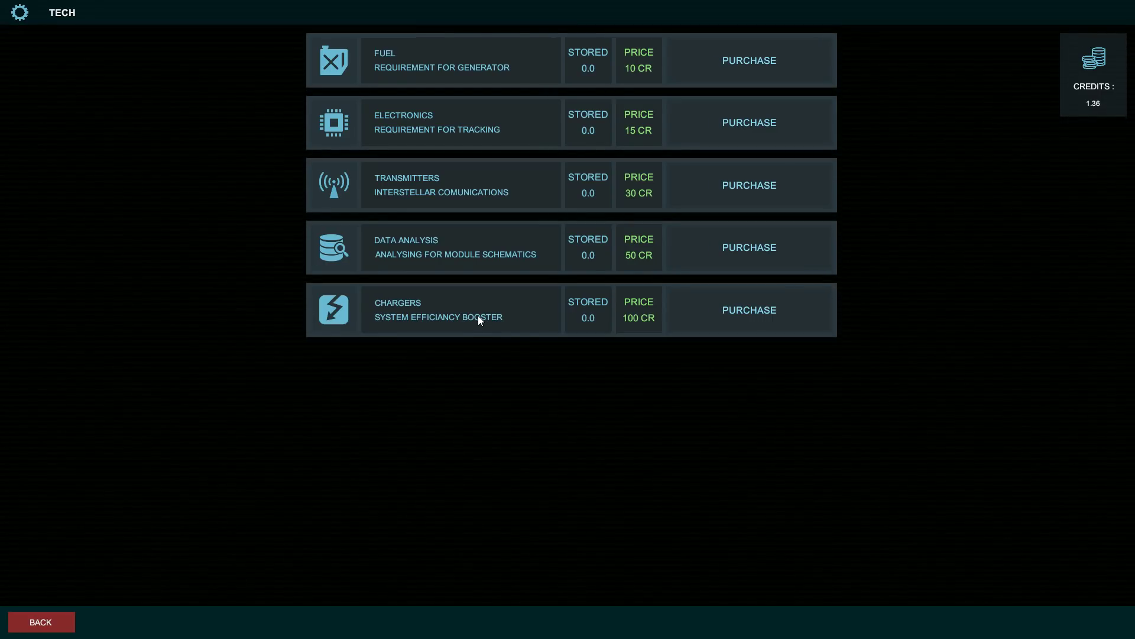
mouse_move(678, 306)
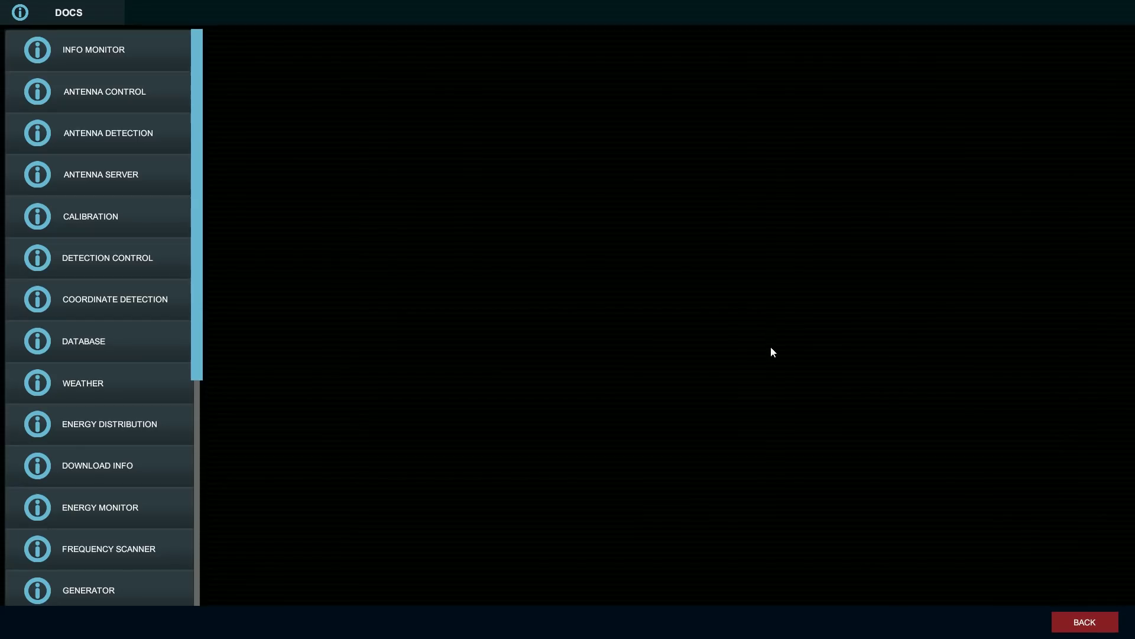
Step: Read the Info Monitor, Antenna Server, Coordinate Detection and Download Info docs, then leave documentation
click(94, 50)
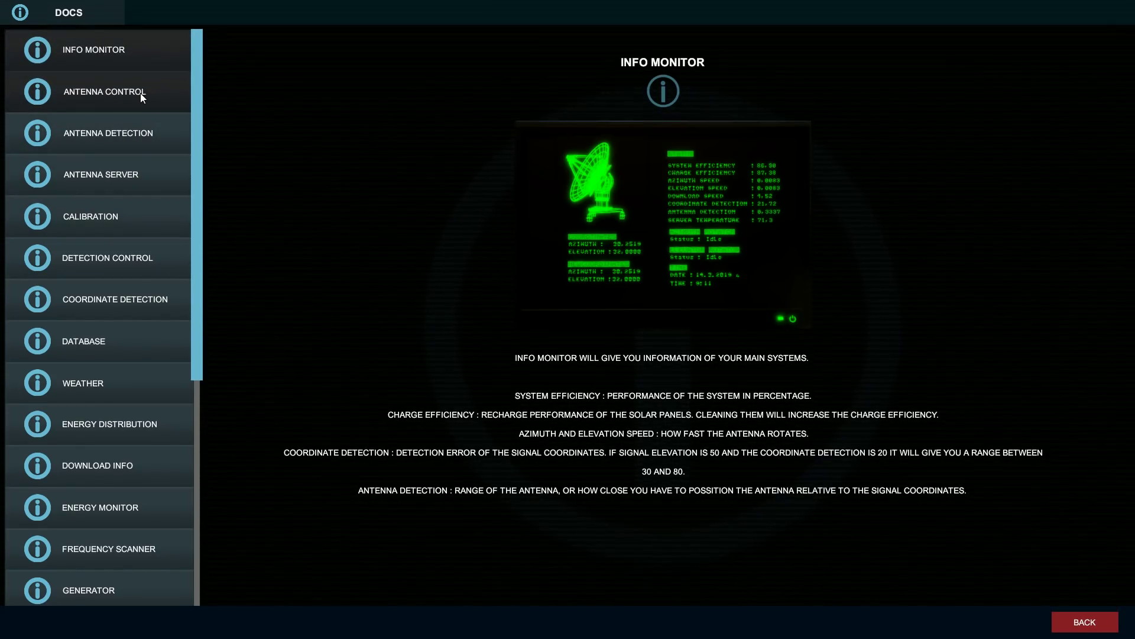
click(101, 174)
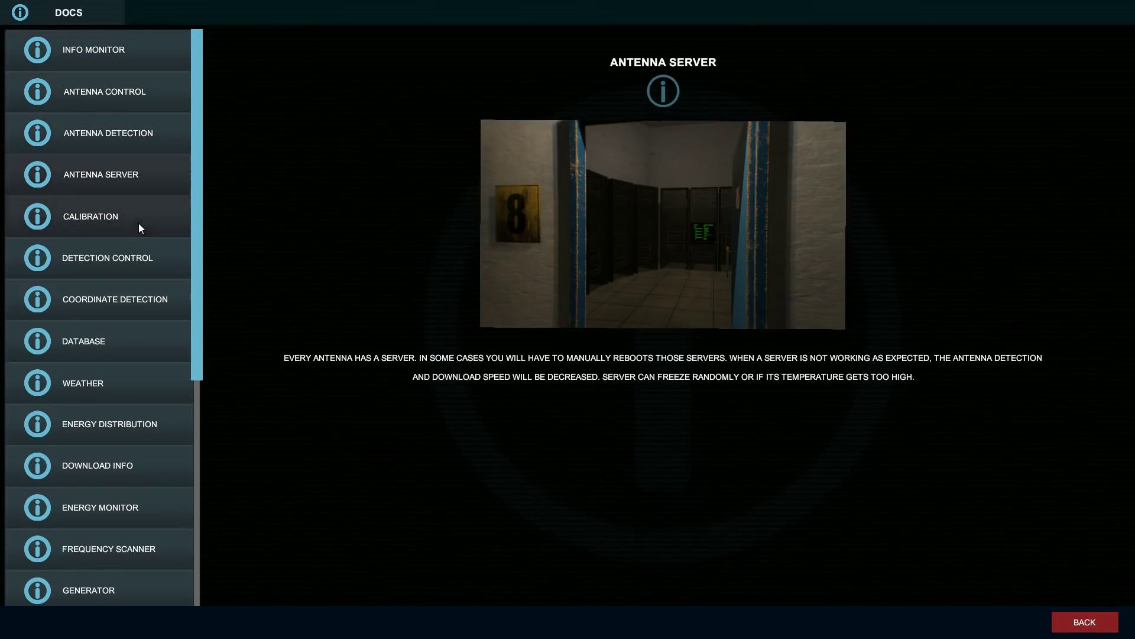
click(114, 299)
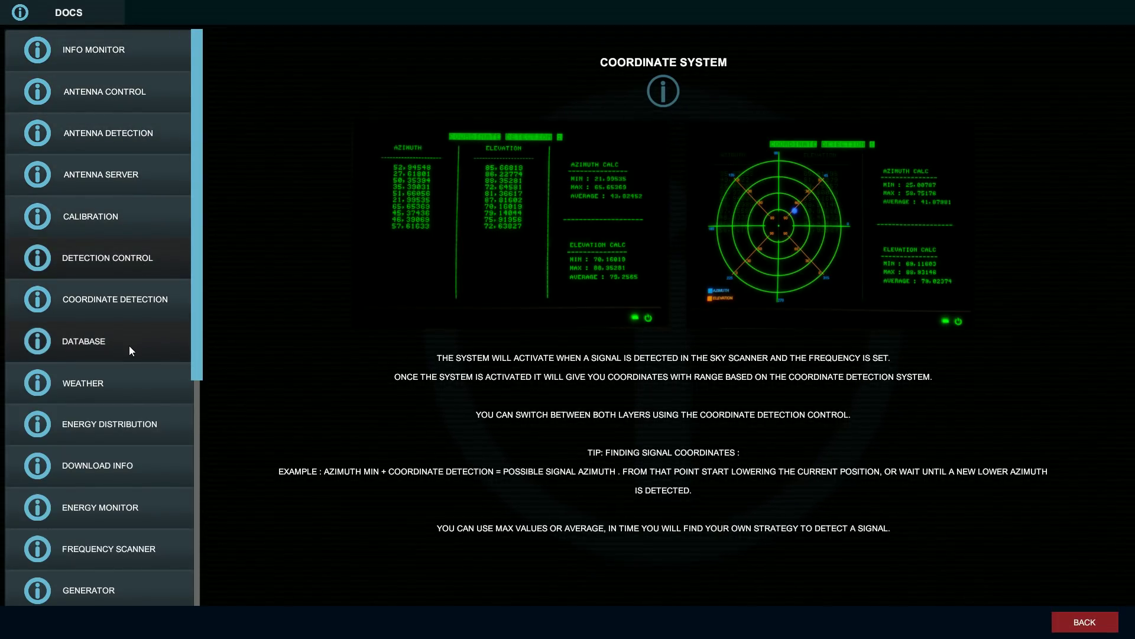
click(97, 466)
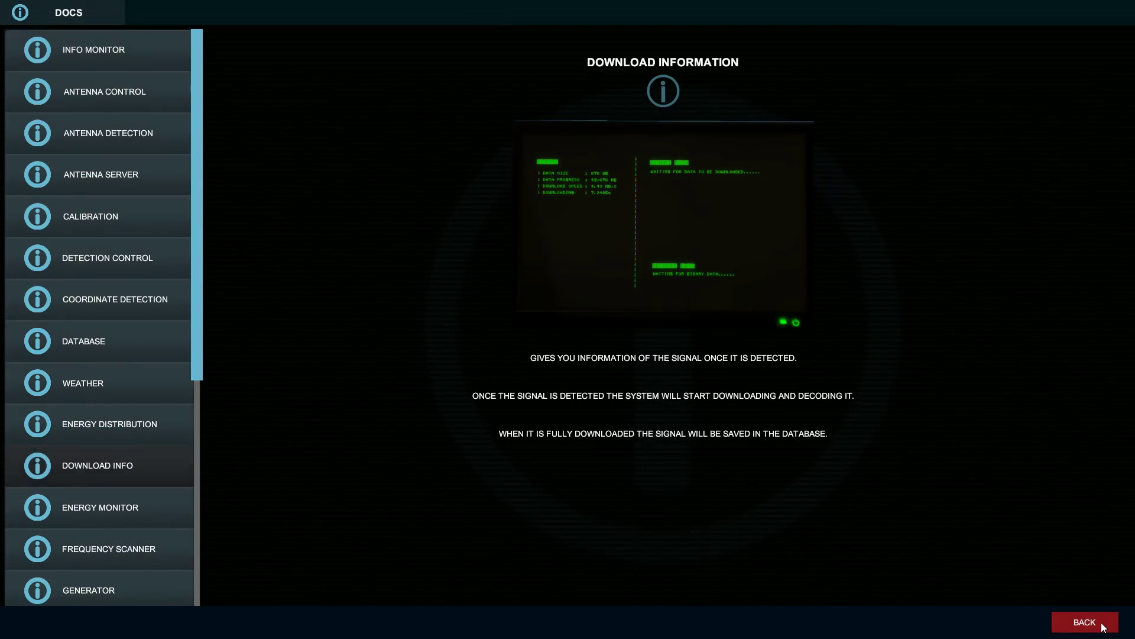
click(1085, 622)
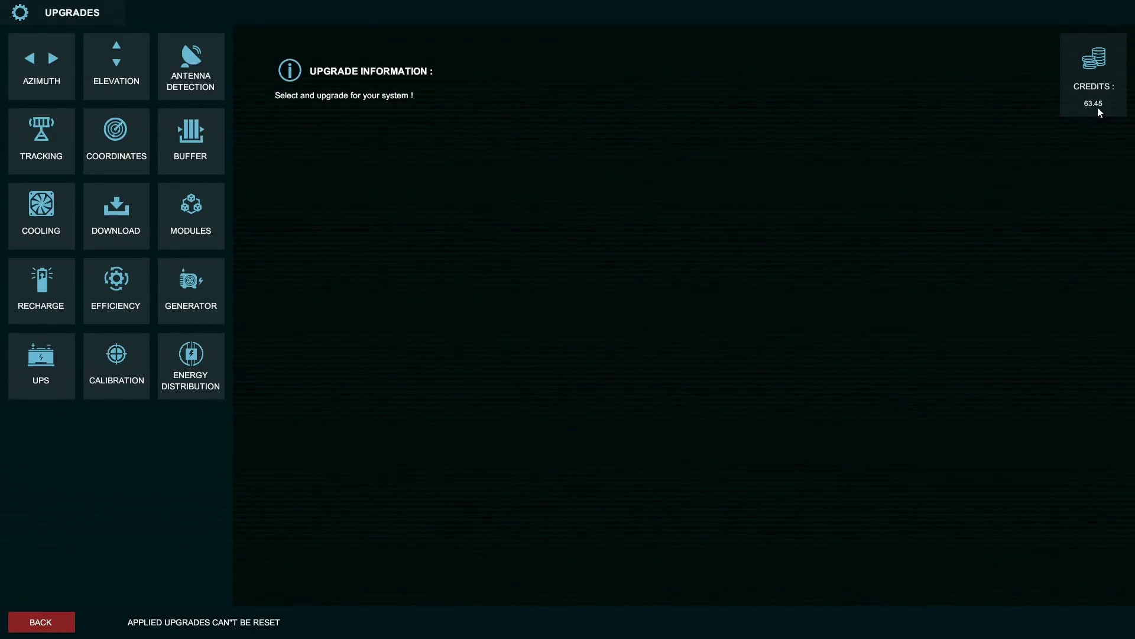
mouse_move(36, 601)
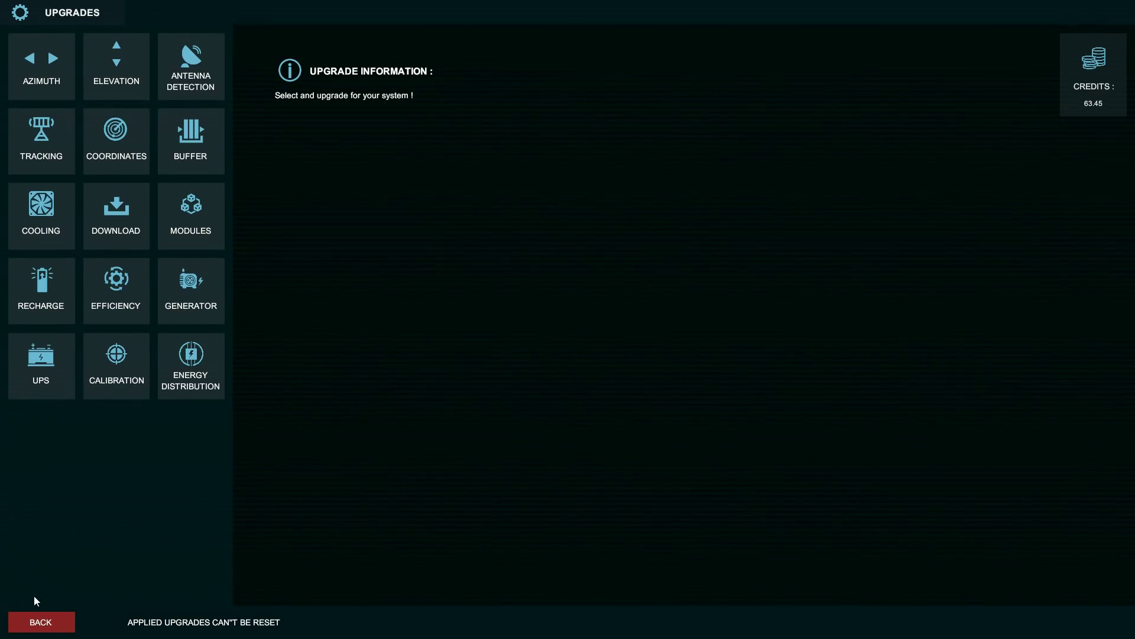
Step: Leave the Upgrades screen and return to the laptop's Connection Established menu
click(40, 621)
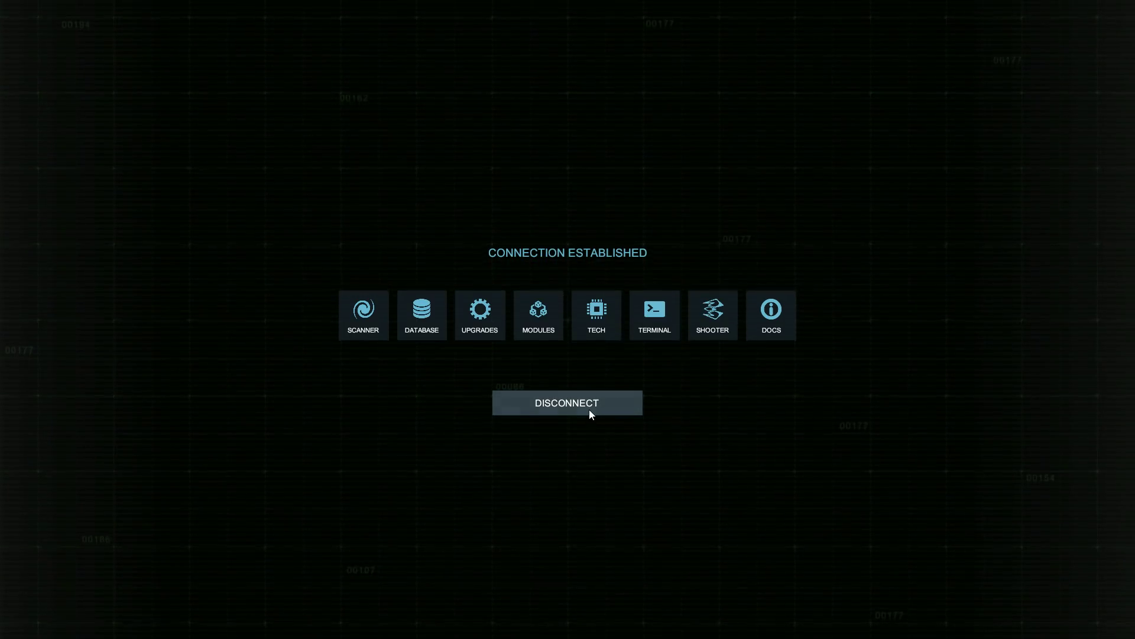
click(567, 402)
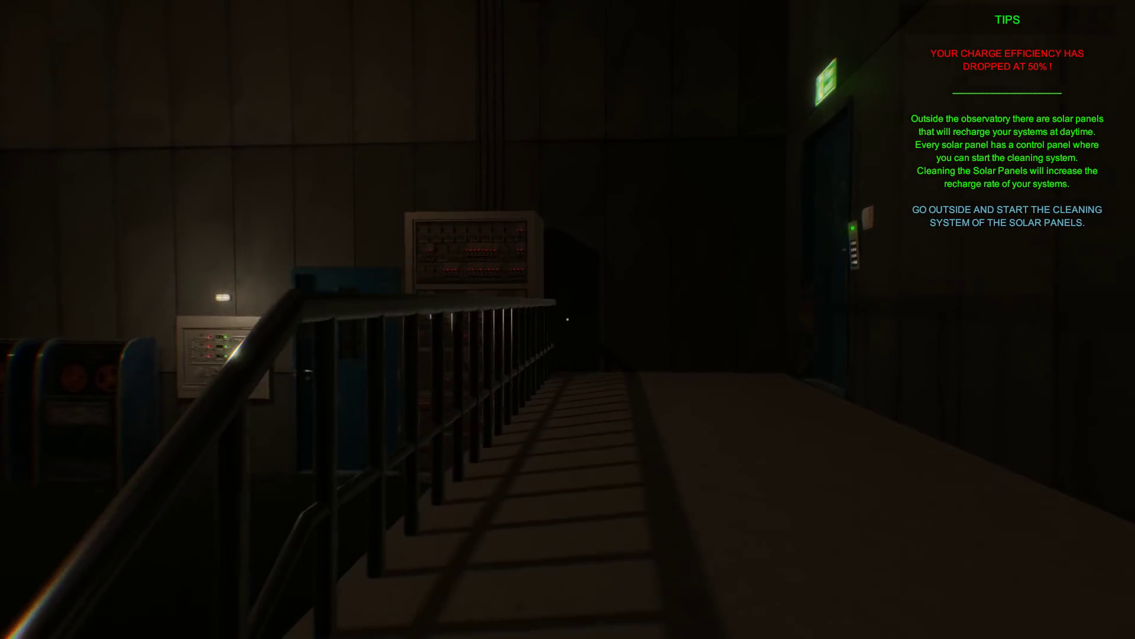
mouse_move(568, 315)
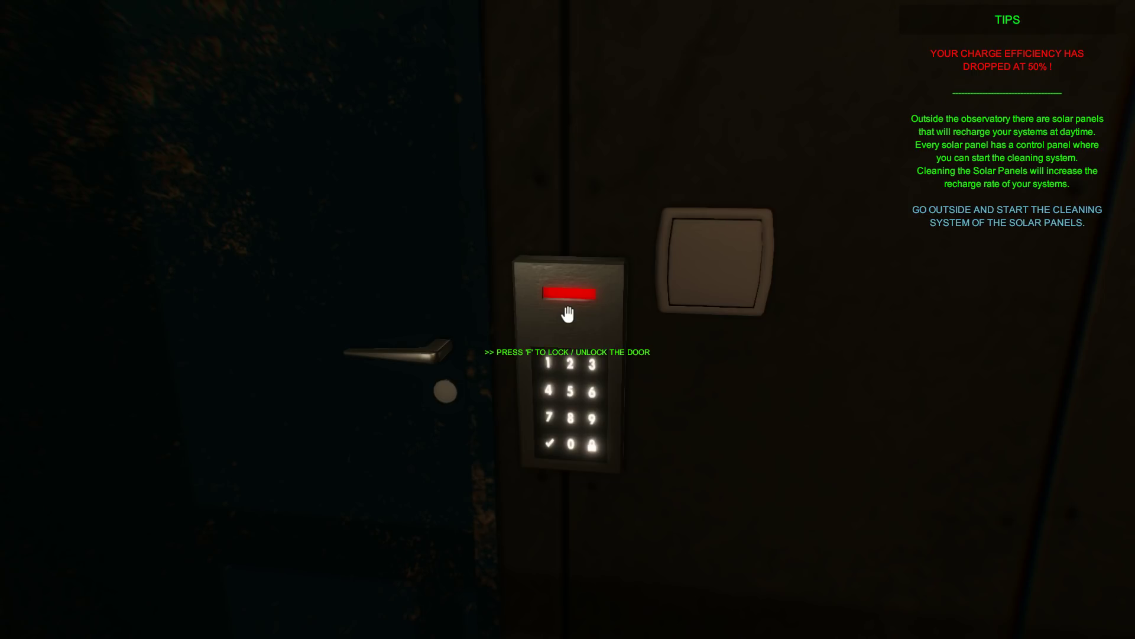
Step: Unlock the observatory exit door with F to head outside toward the buggy
key(f)
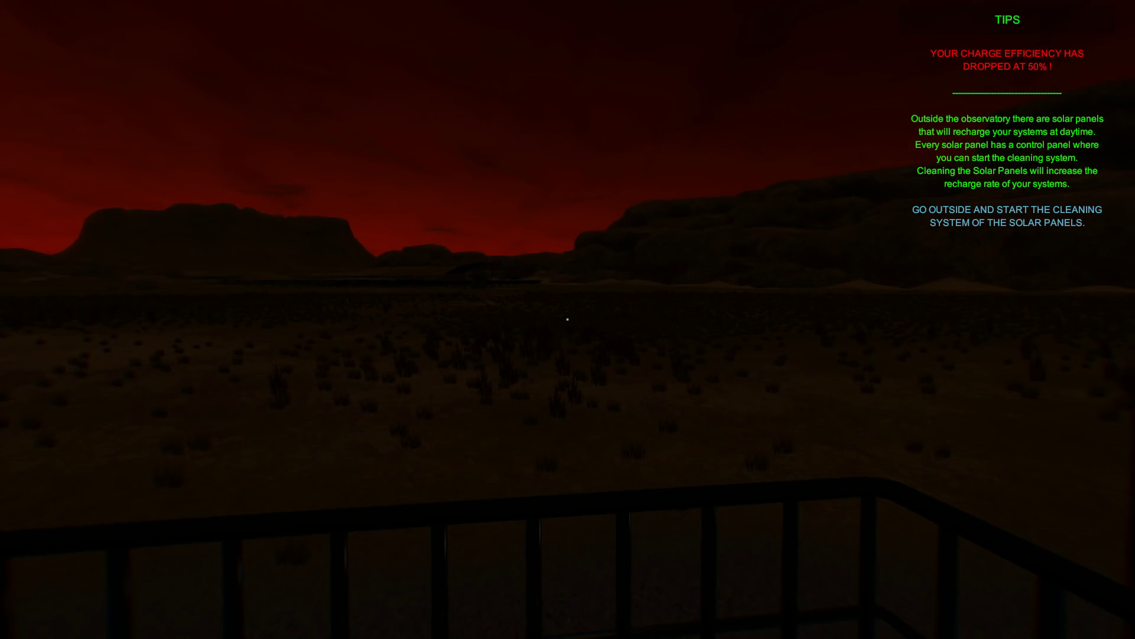
mouse_move(561, 318)
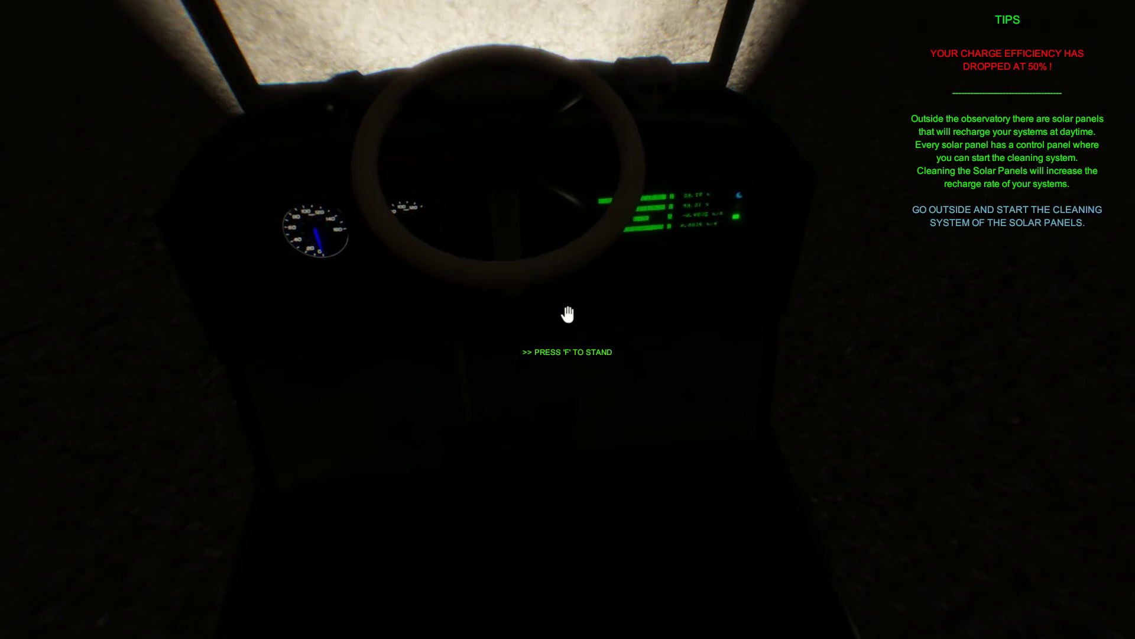
Step: Get up out of the buggy's driver seat to walk to the solar panels
key(f)
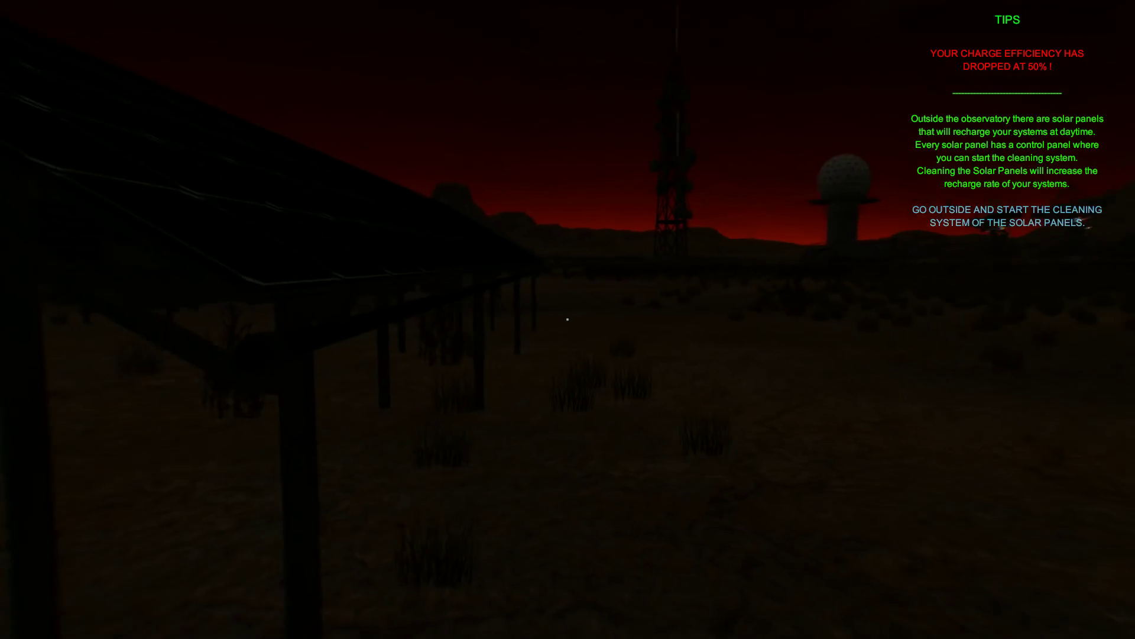
mouse_move(568, 320)
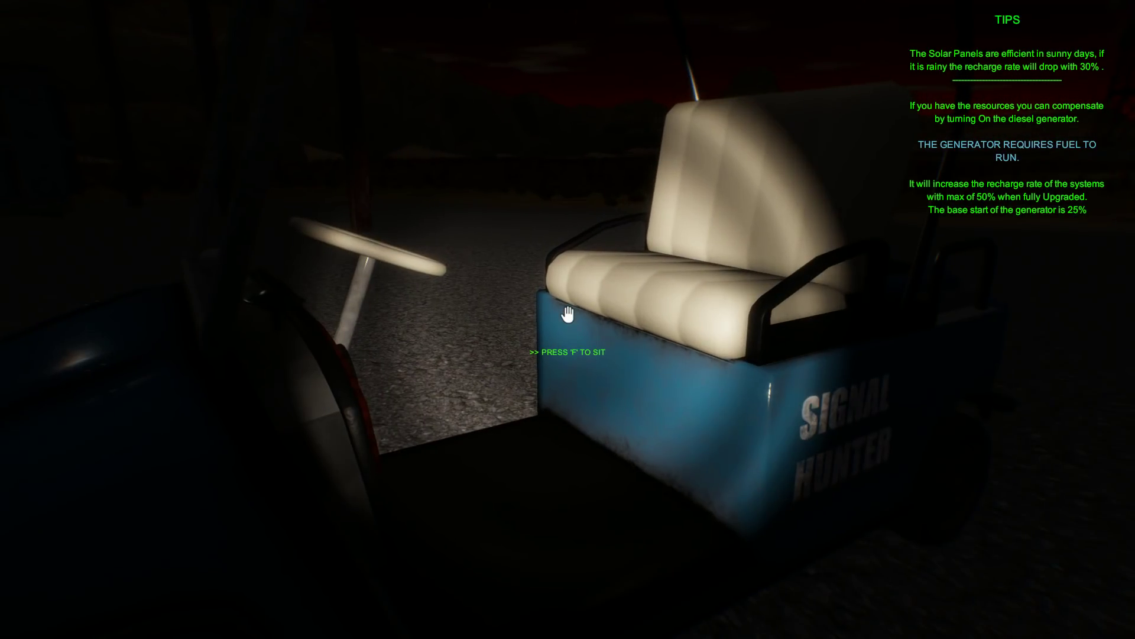
key(f)
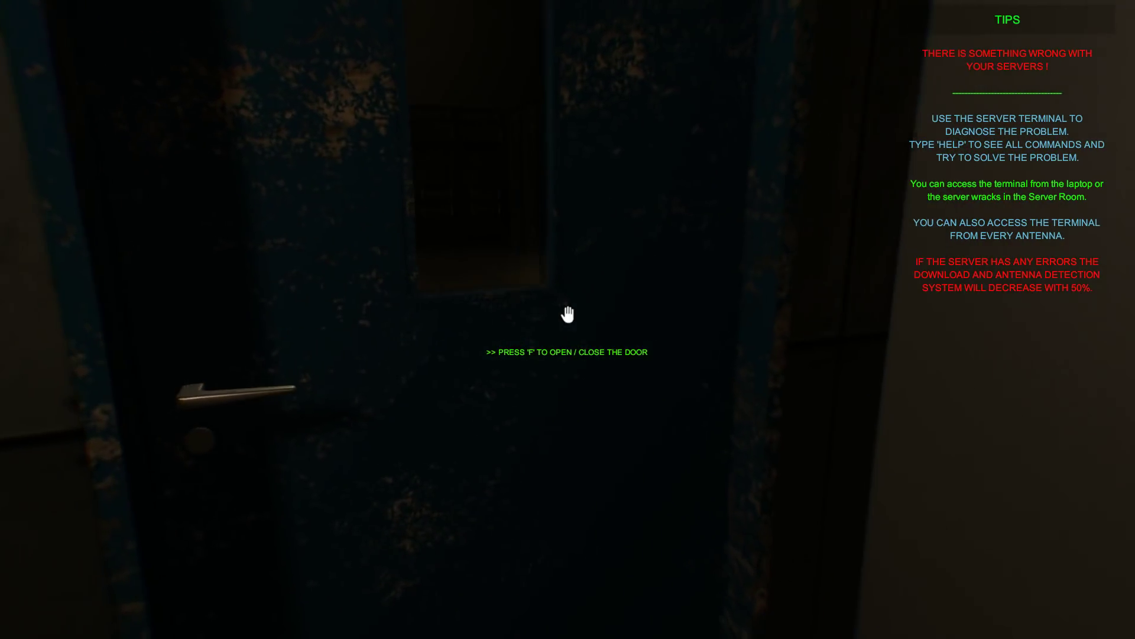
Step: Enter the server room and open the server rack to check the servers
key(f)
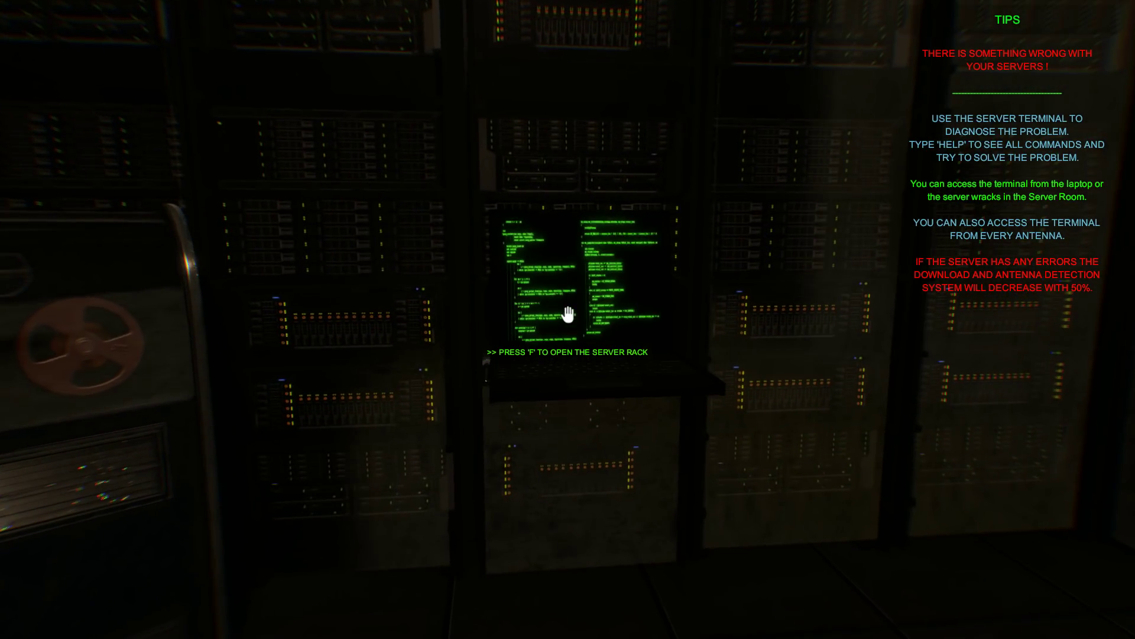
key(f)
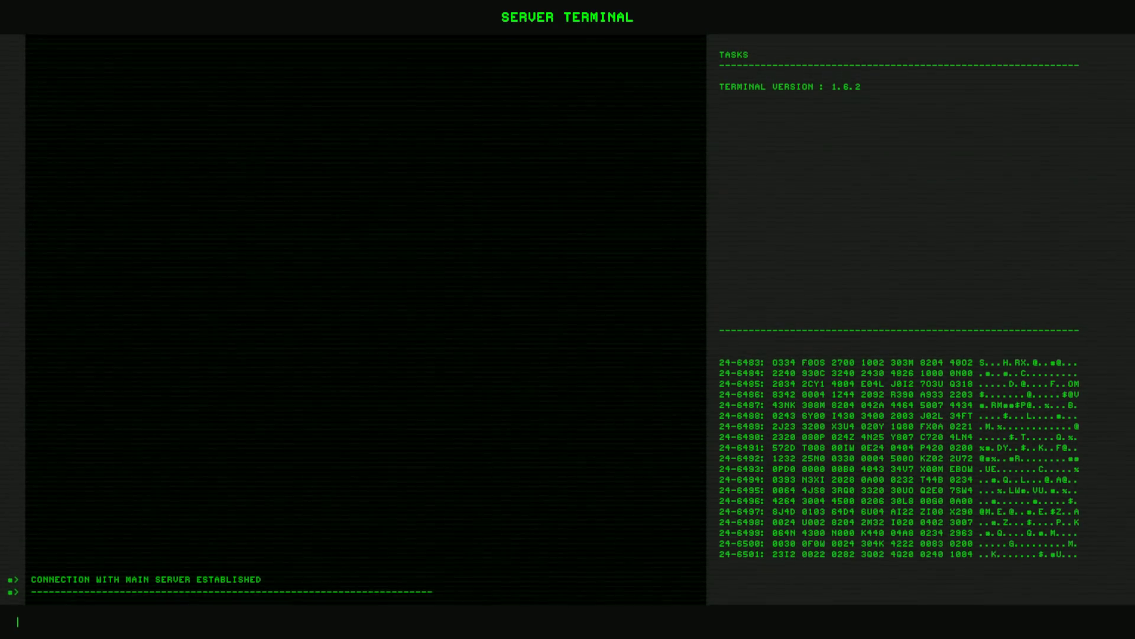
Step: Enter the dial command in the Server Terminal to run diagnostics and the connection test
text(dial)
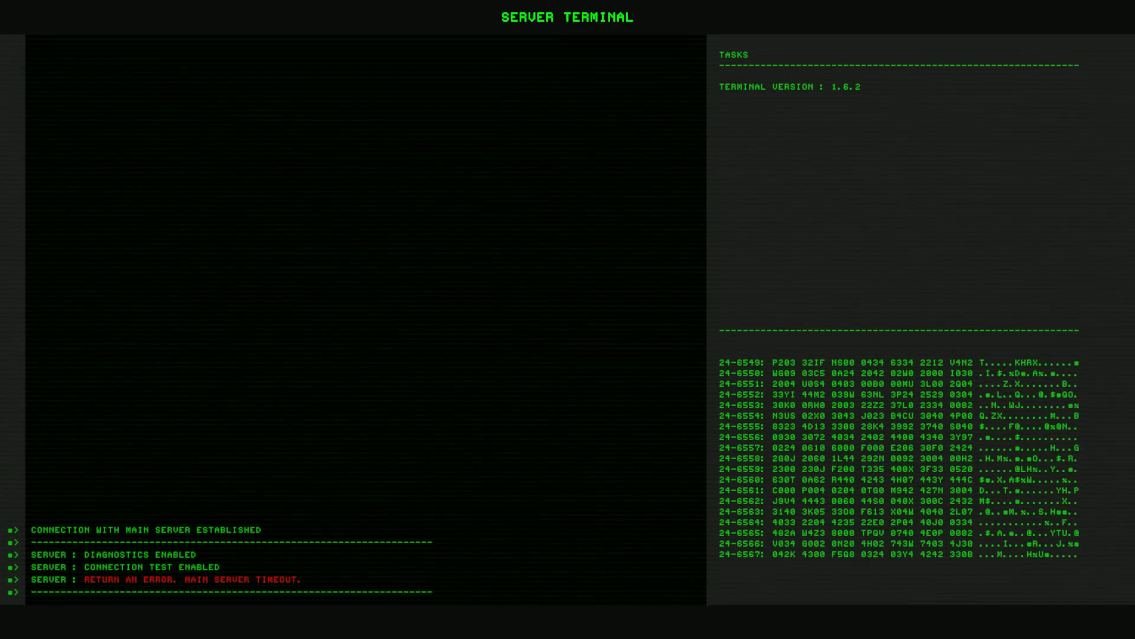
Step: Run the reboot command and follow the reboot sequence and antenna calibration output
text(reboot)
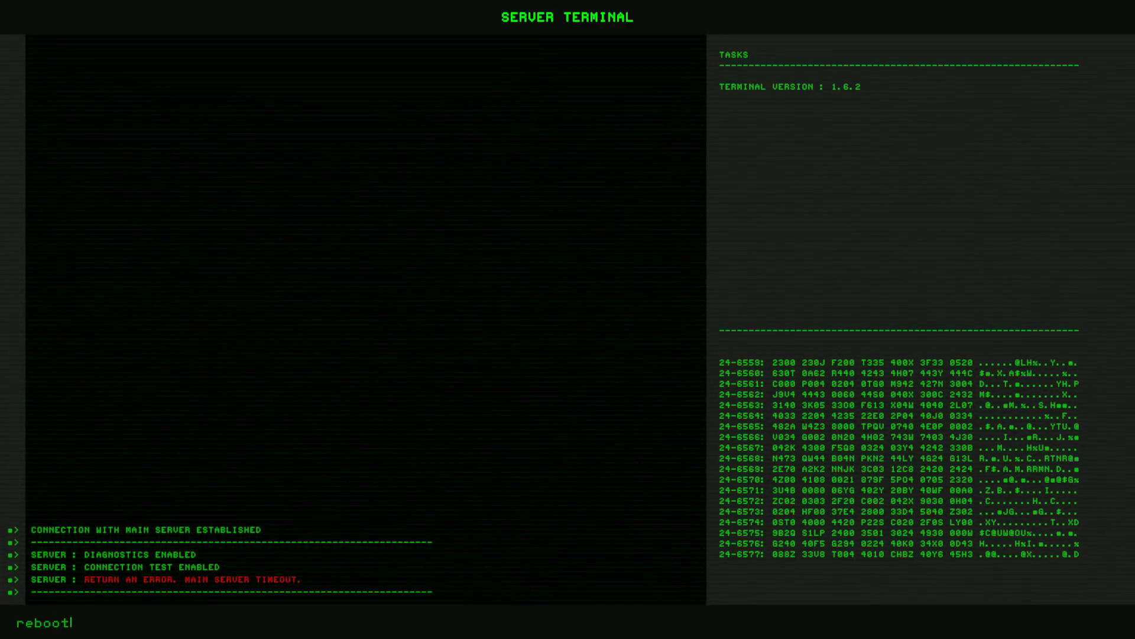
key(Enter)
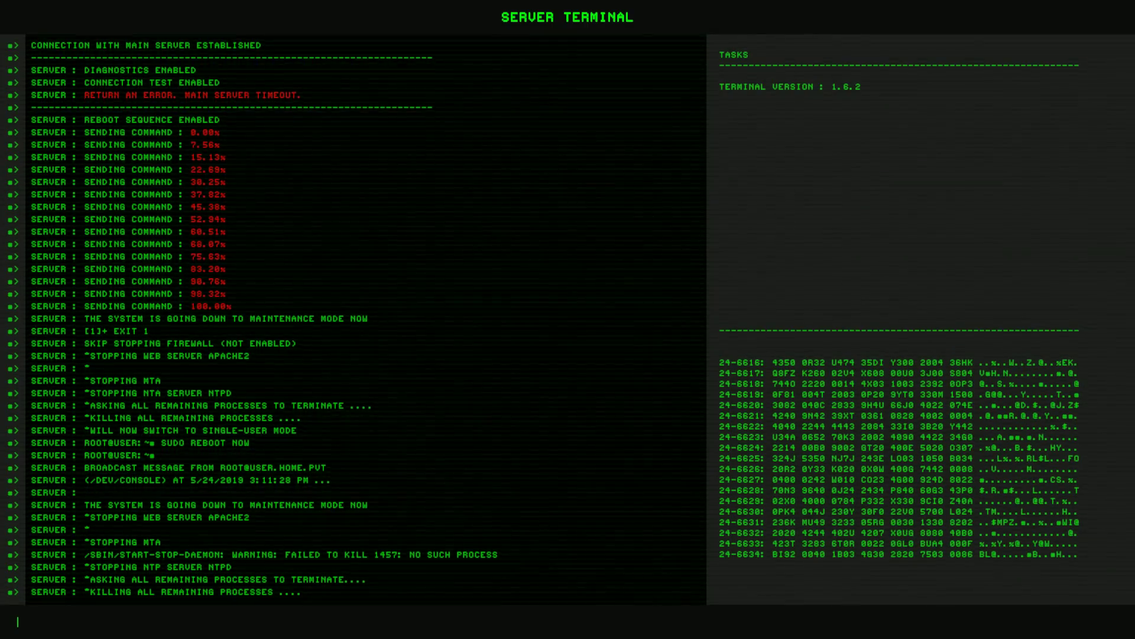
scroll(down, 3)
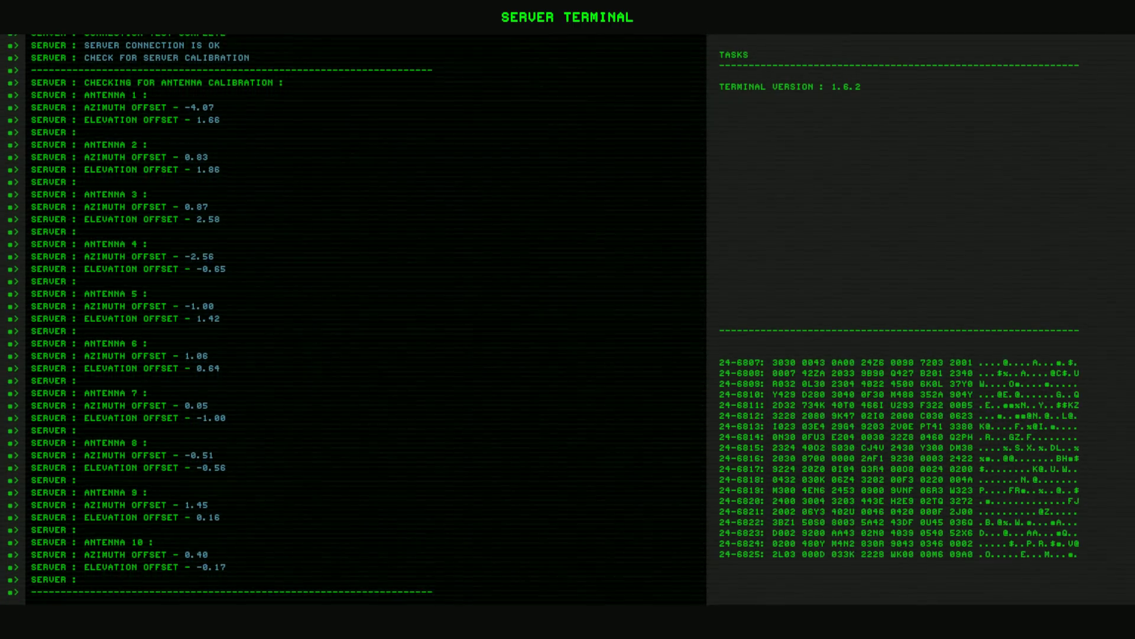
scroll(down, 3)
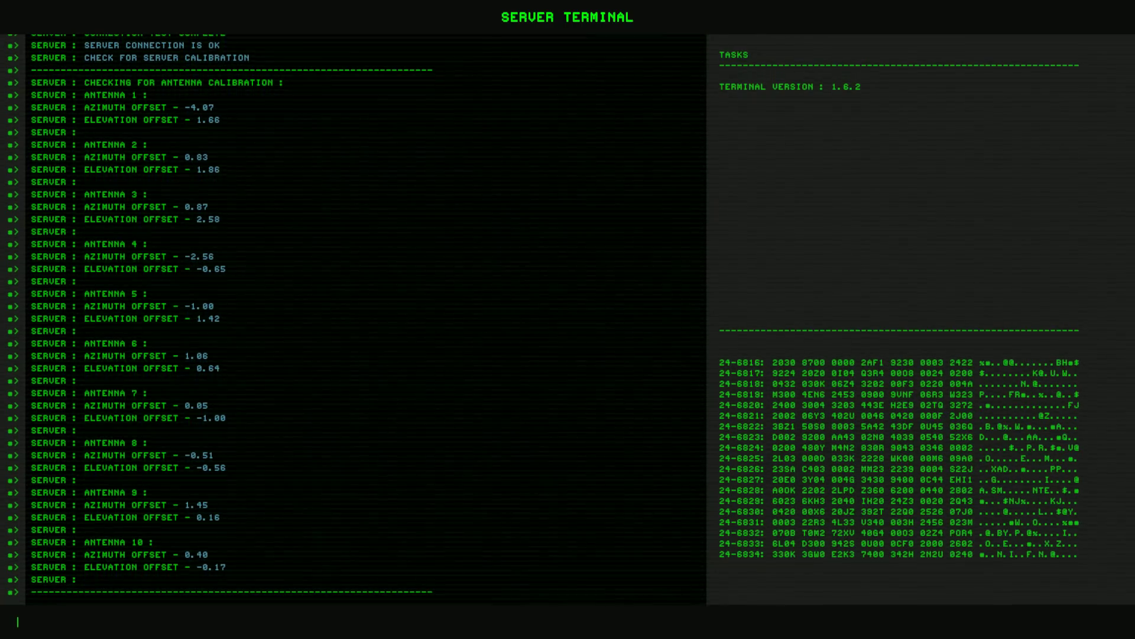
Step: Scroll through the terminal output showing the 50.5 °C temperature check and turbo fan mode
scroll(down, 3)
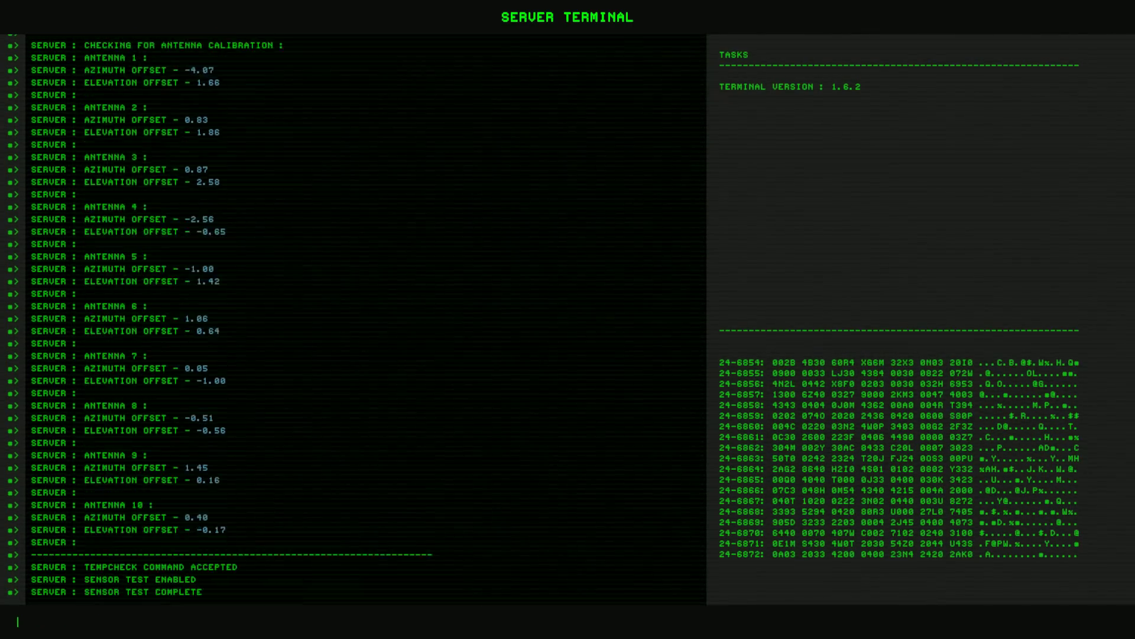
scroll(down, 3)
text(turbol)
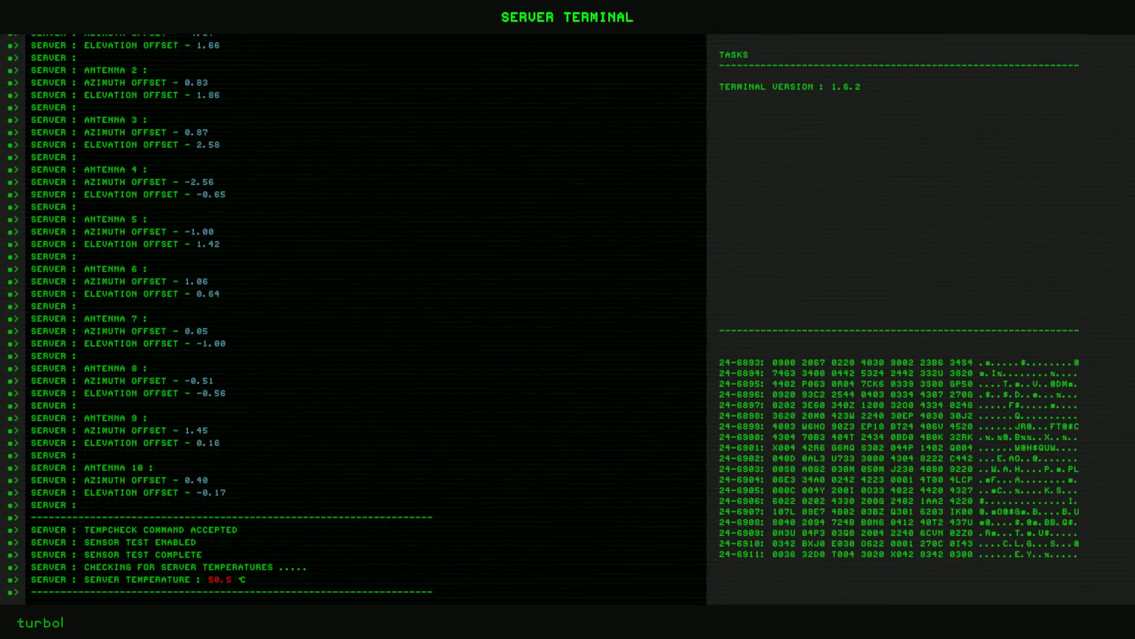
scroll(down, 3)
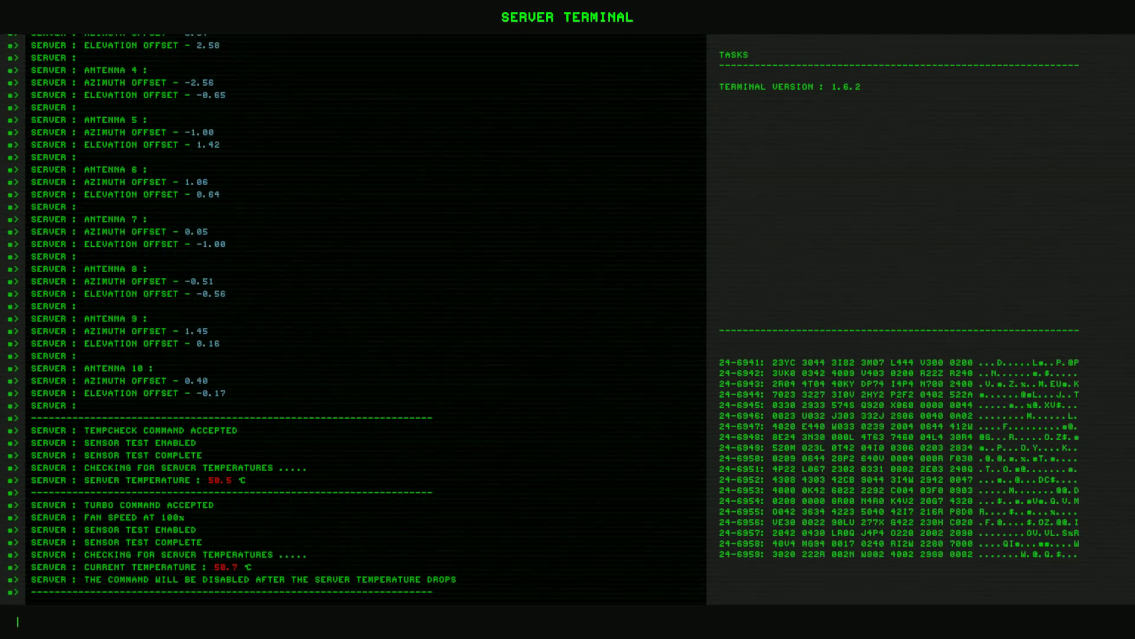
scroll(down, 3)
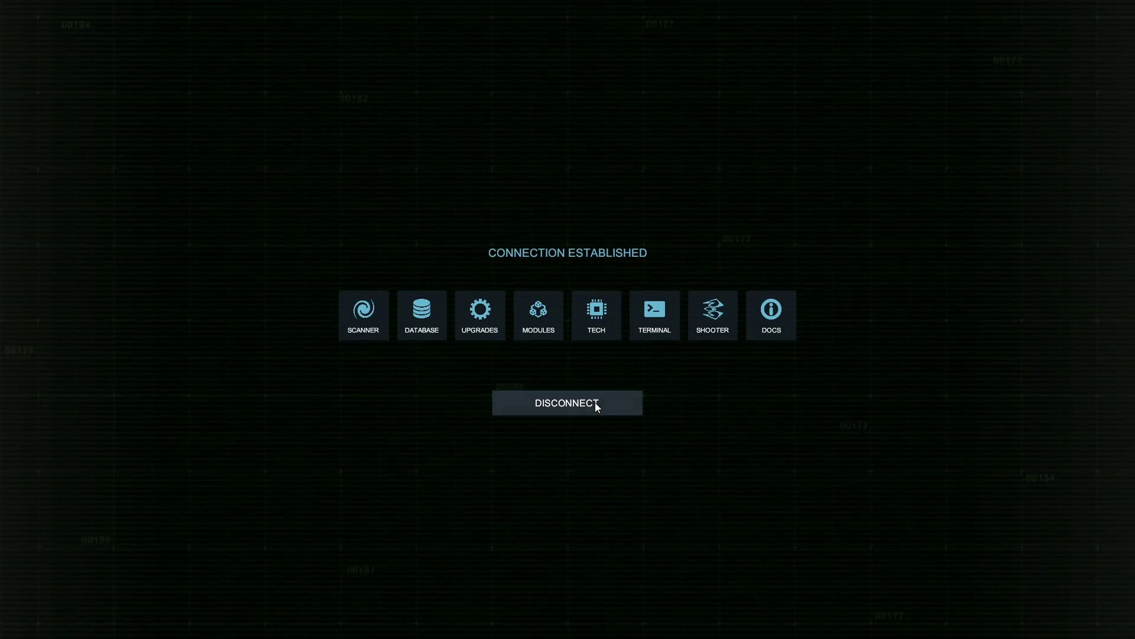
Step: Exit the Server Terminal back to the laptop's Connection Established menu
click(568, 403)
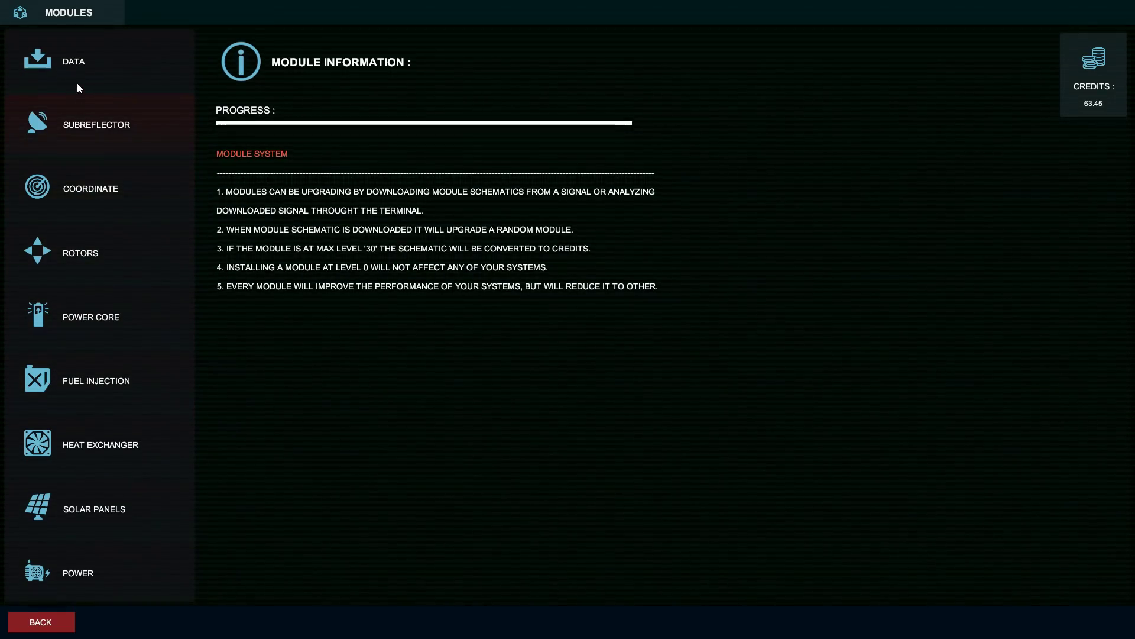
mouse_move(54, 634)
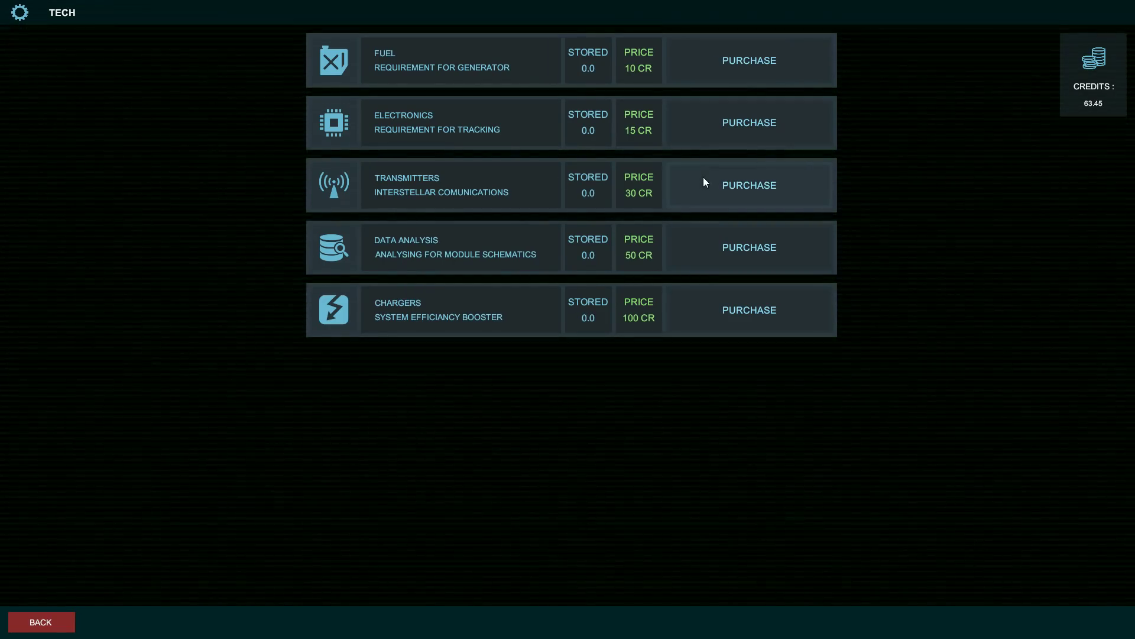
Step: Buy 10 transmitters for 30 credits in the TECH store, then leave the store
click(749, 184)
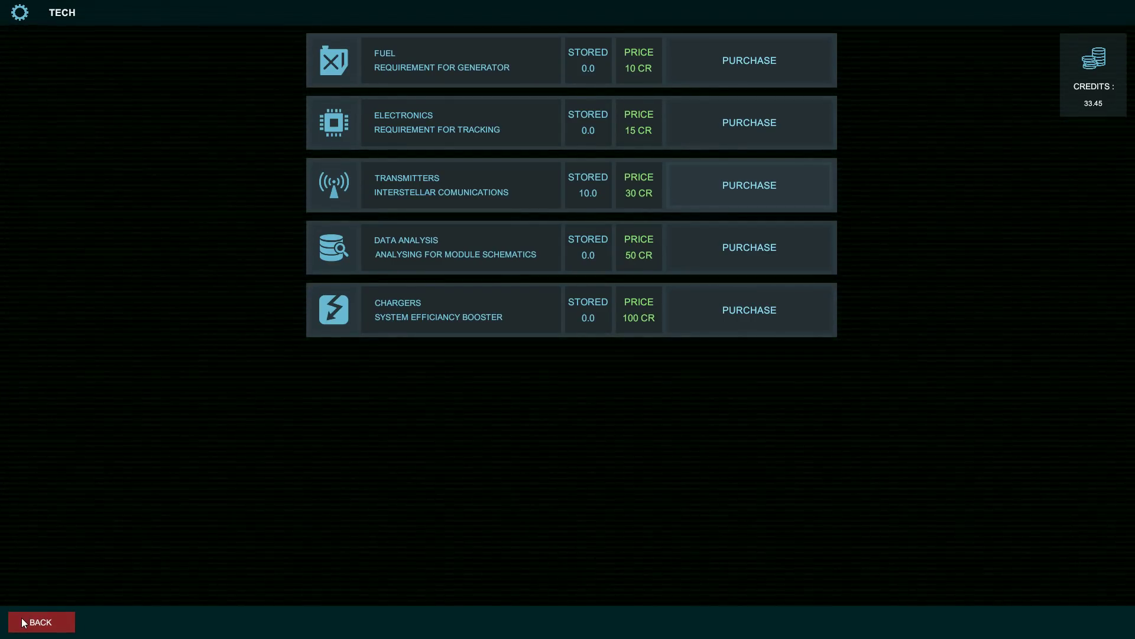
click(41, 621)
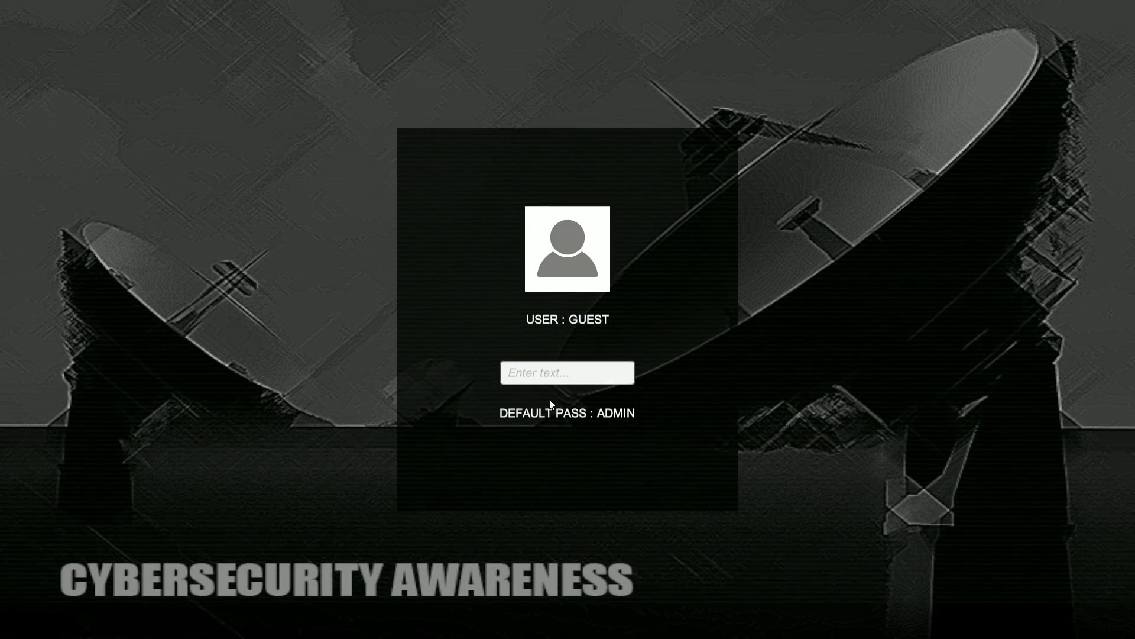
Step: Log in with the default password, then leave the laptop for the antenna control panel
text(A)
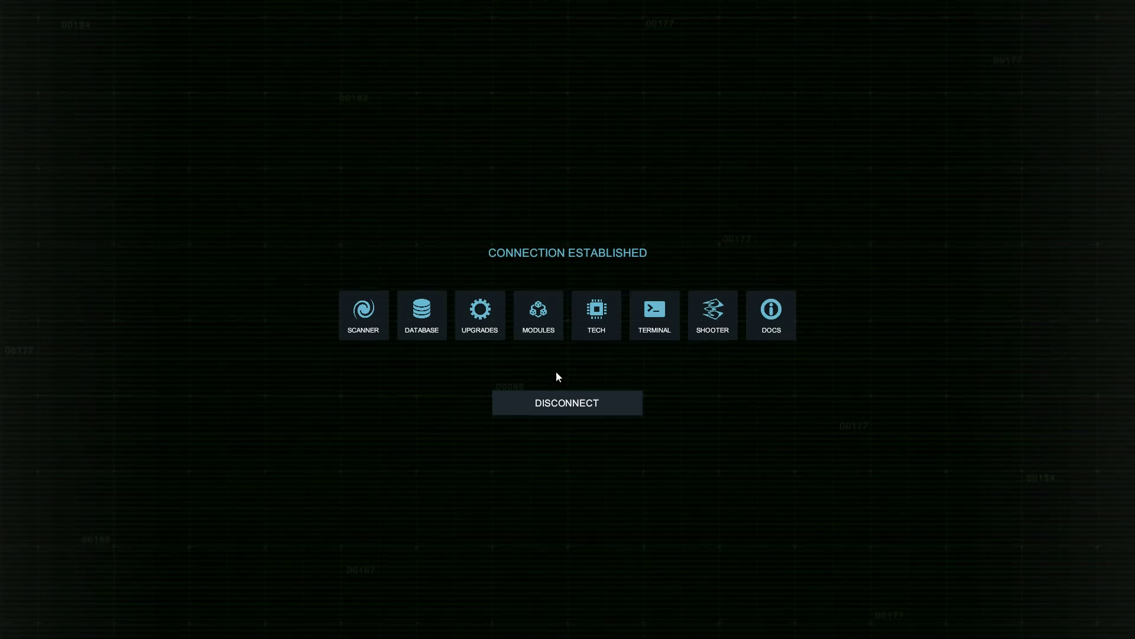
click(567, 403)
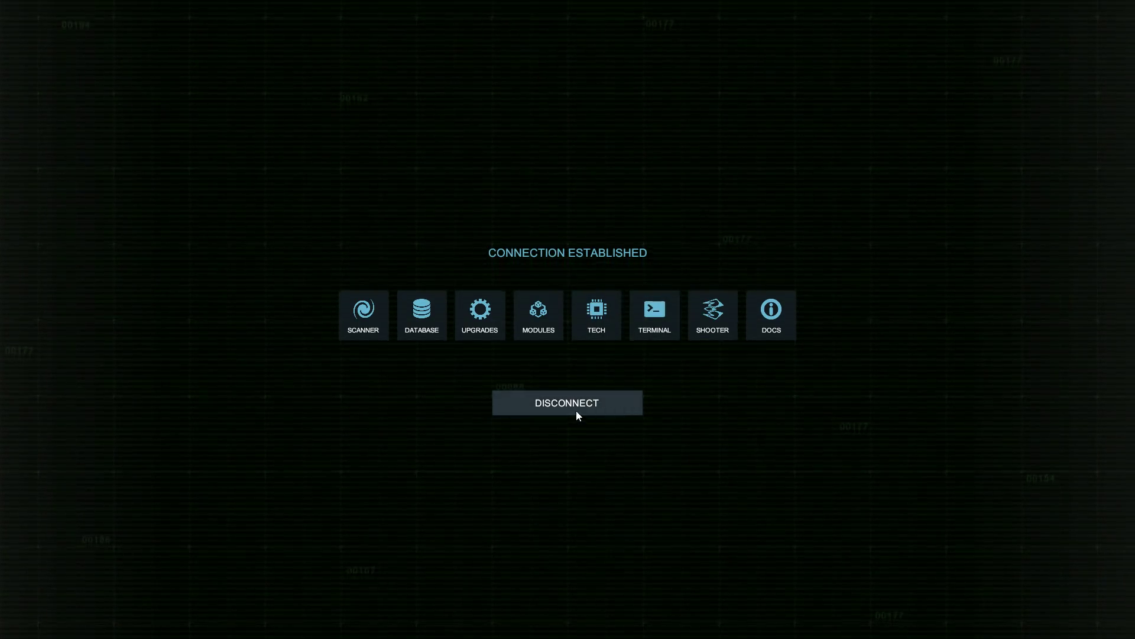
click(567, 403)
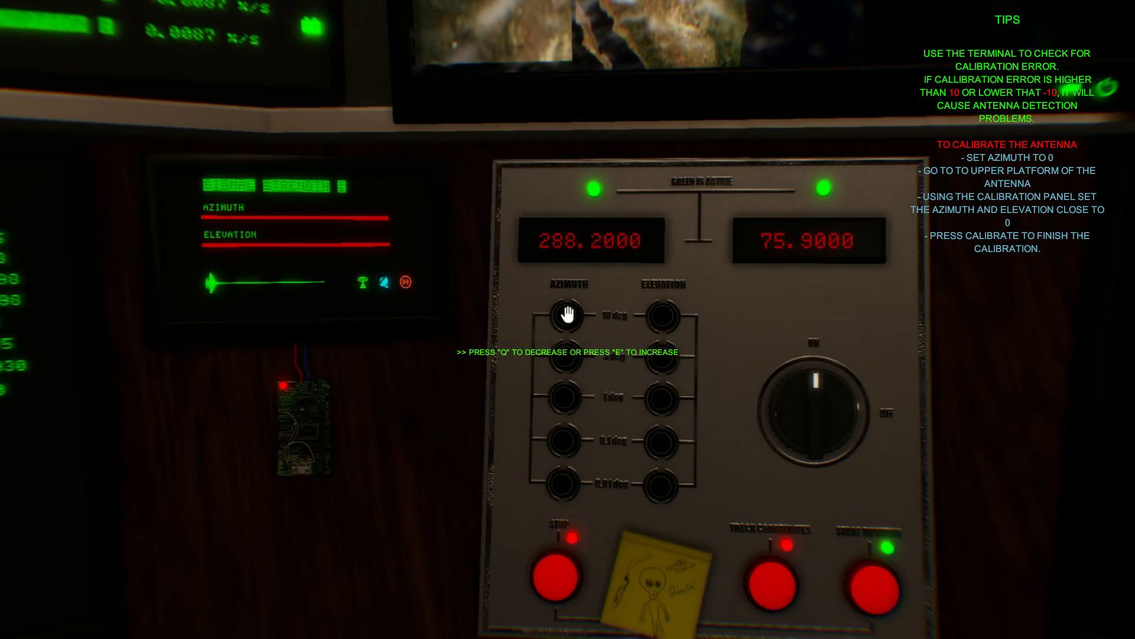
Step: Turn from the calibration panel to face the laptop on the desk
click(562, 320)
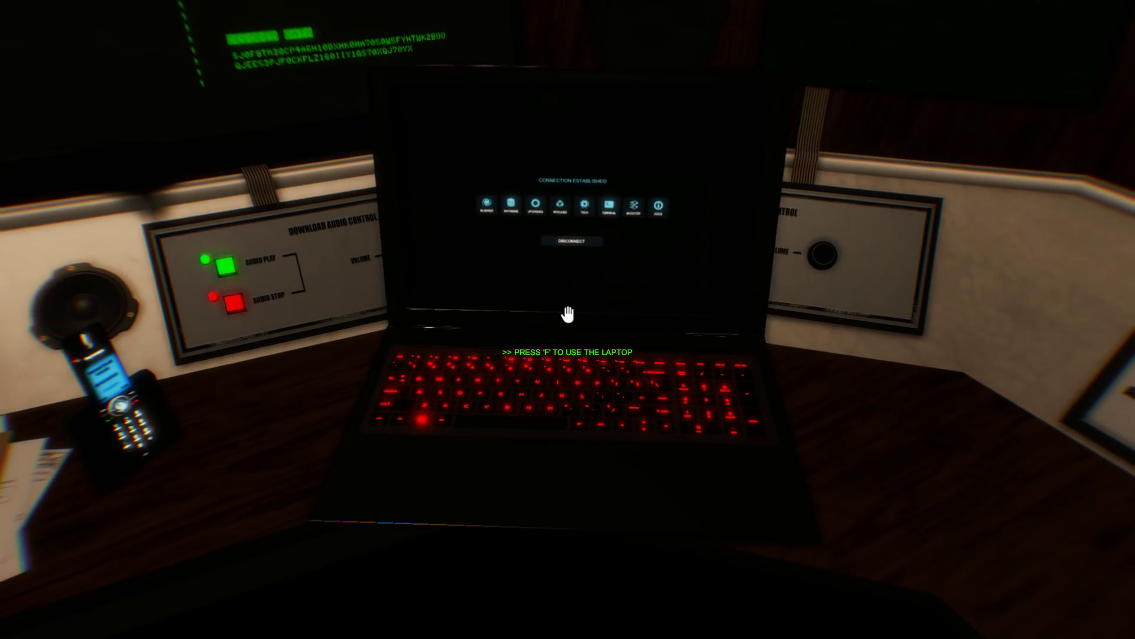
Step: Use the laptop again (F) and enter the admin password in the login field
key(f)
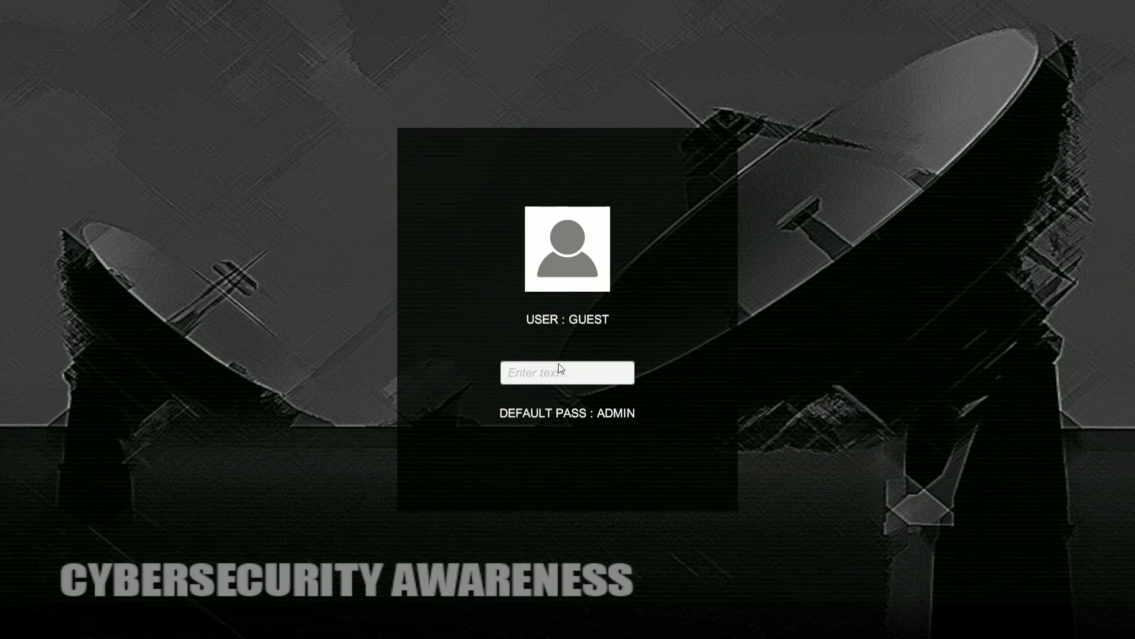
text(admi)
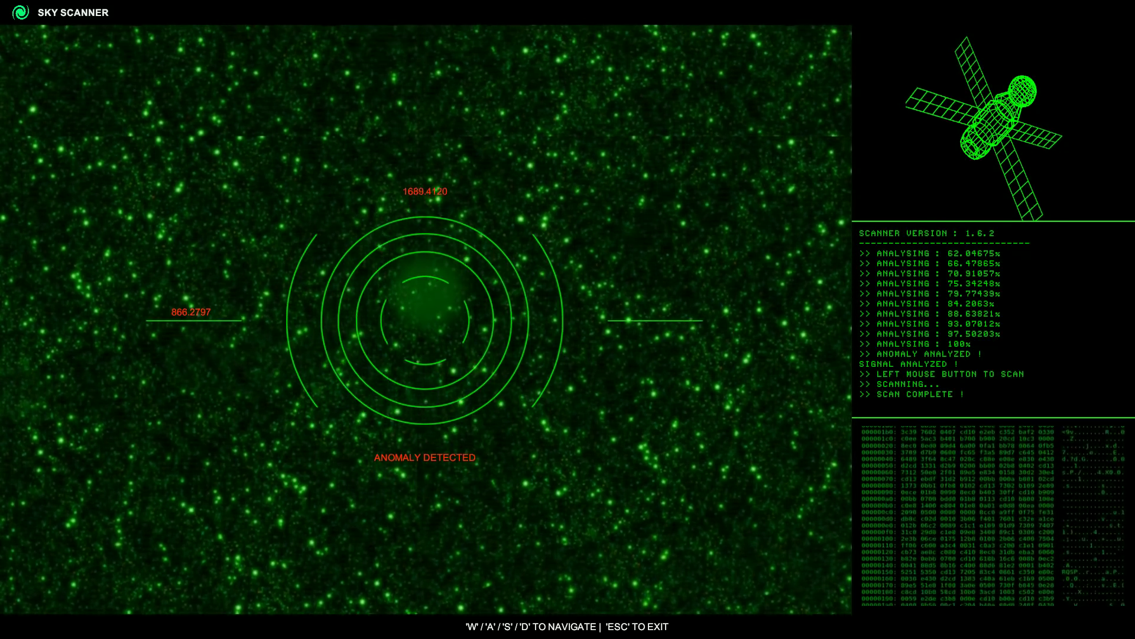
Step: Scan the detected anomaly in the Sky Scanner until analysis completes
click(424, 321)
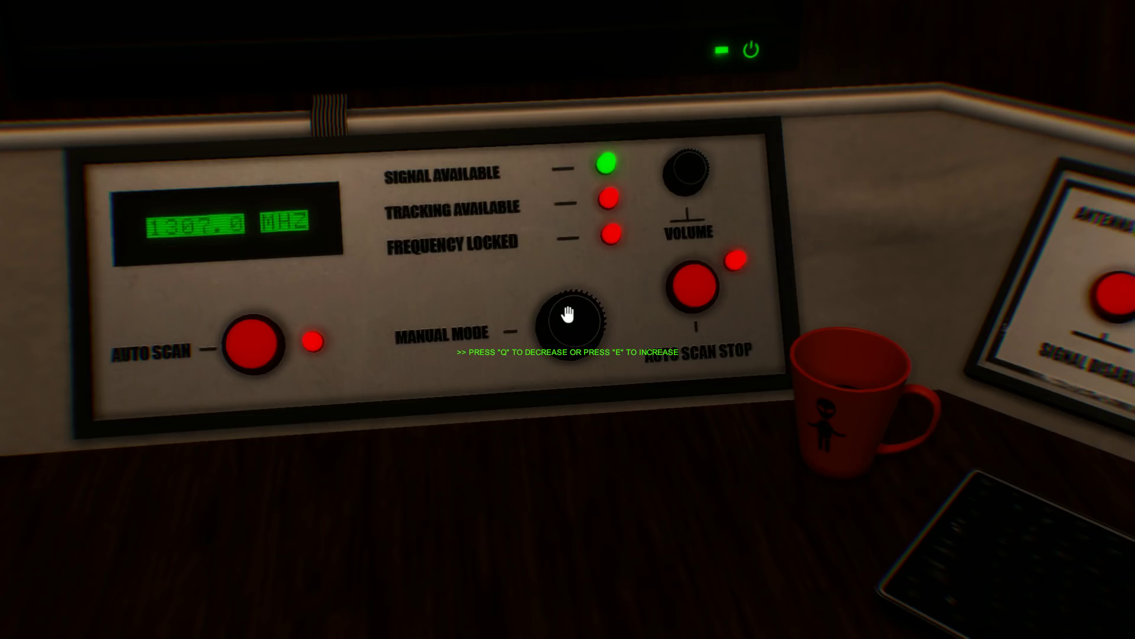
Step: Raise the manual frequency with E from about 1307 MHz toward 2496 MHz
key(e)
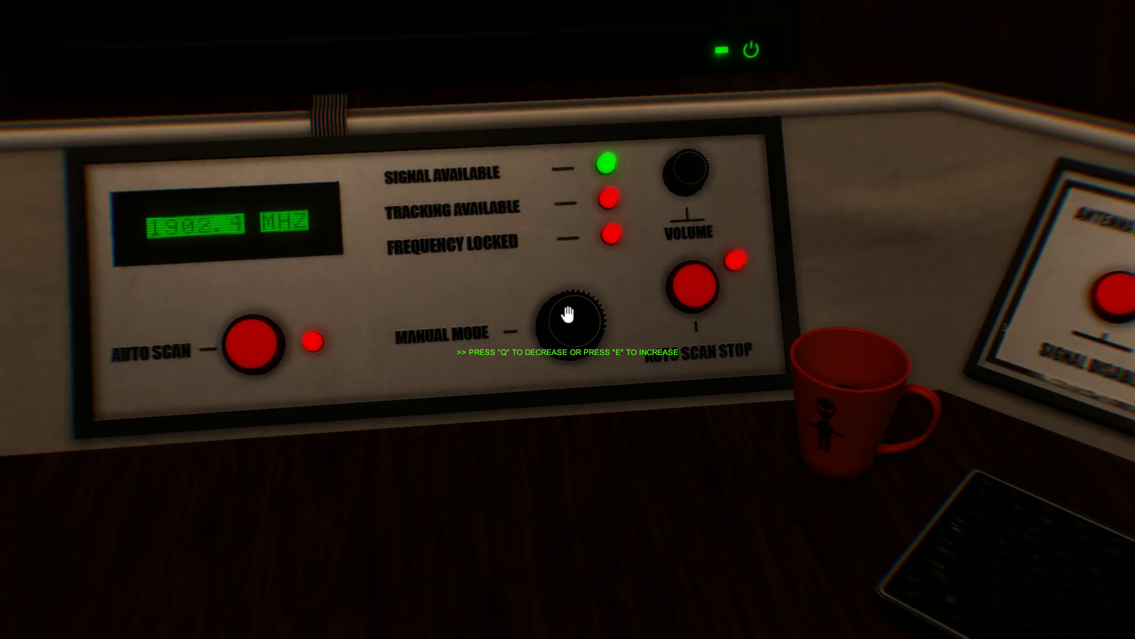
key(e)
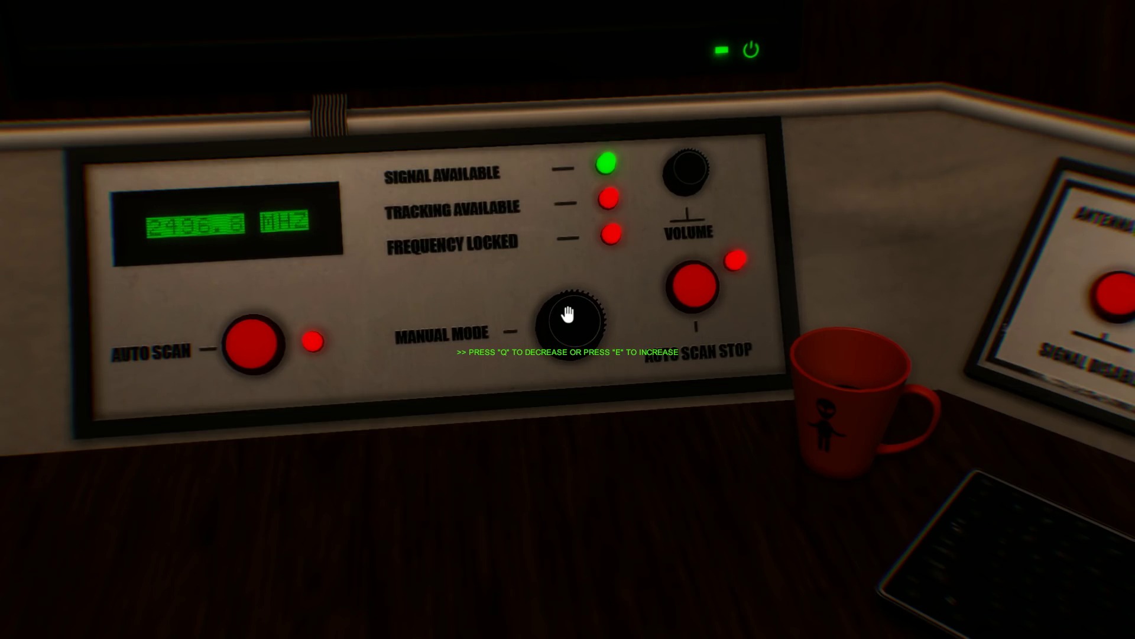
key(e)
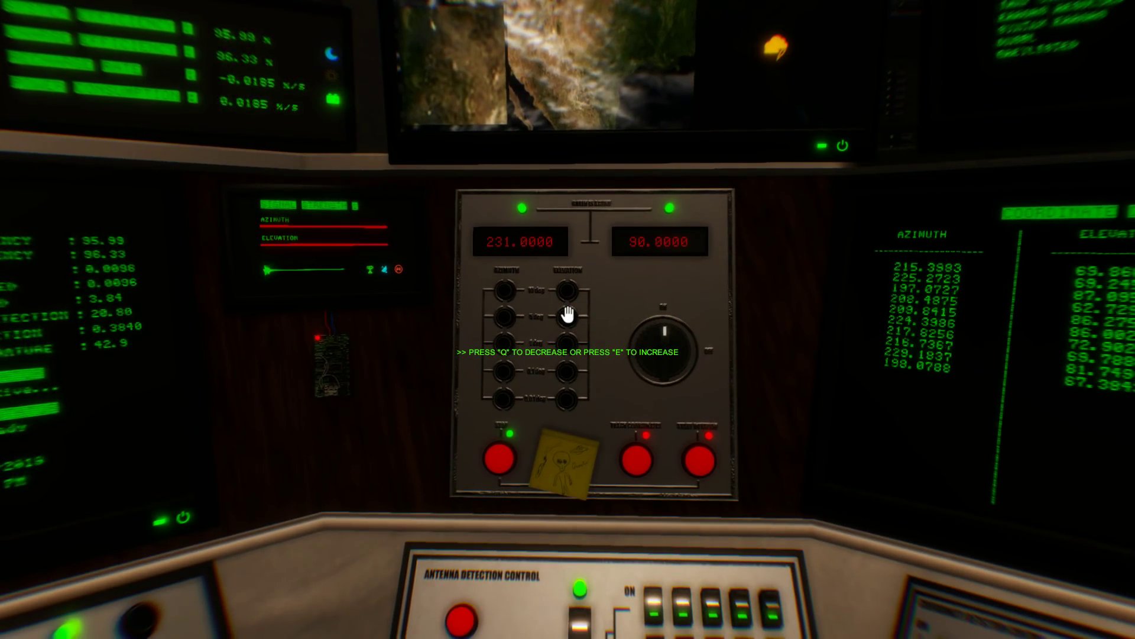
Step: Lower the antenna elevation from 90 using the 5-degree calibration knob
key(q)
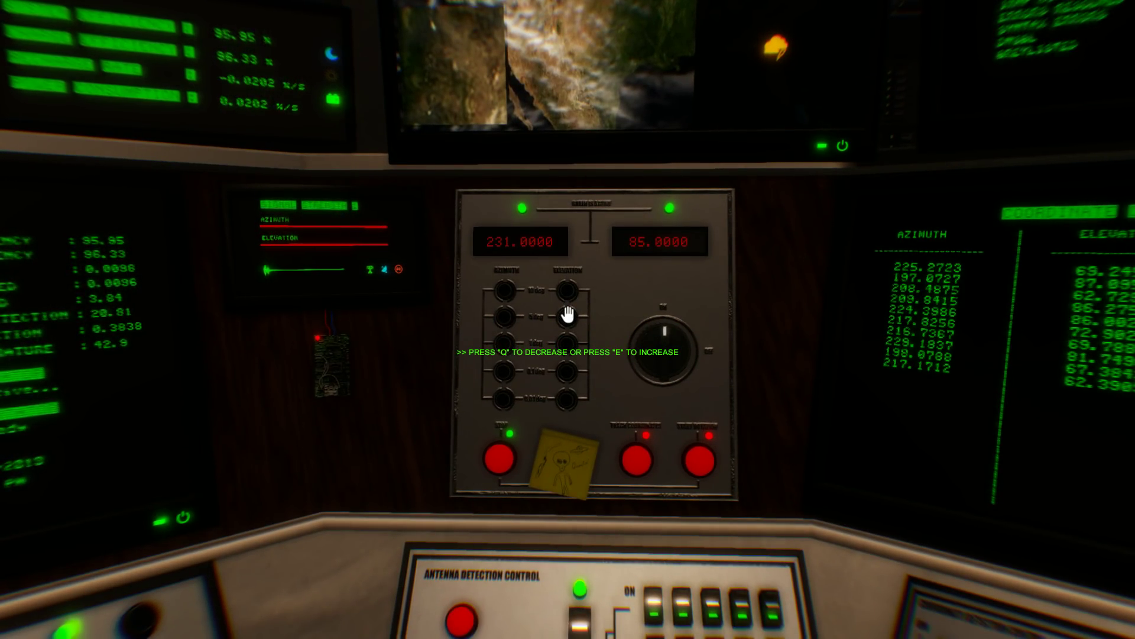
key(e)
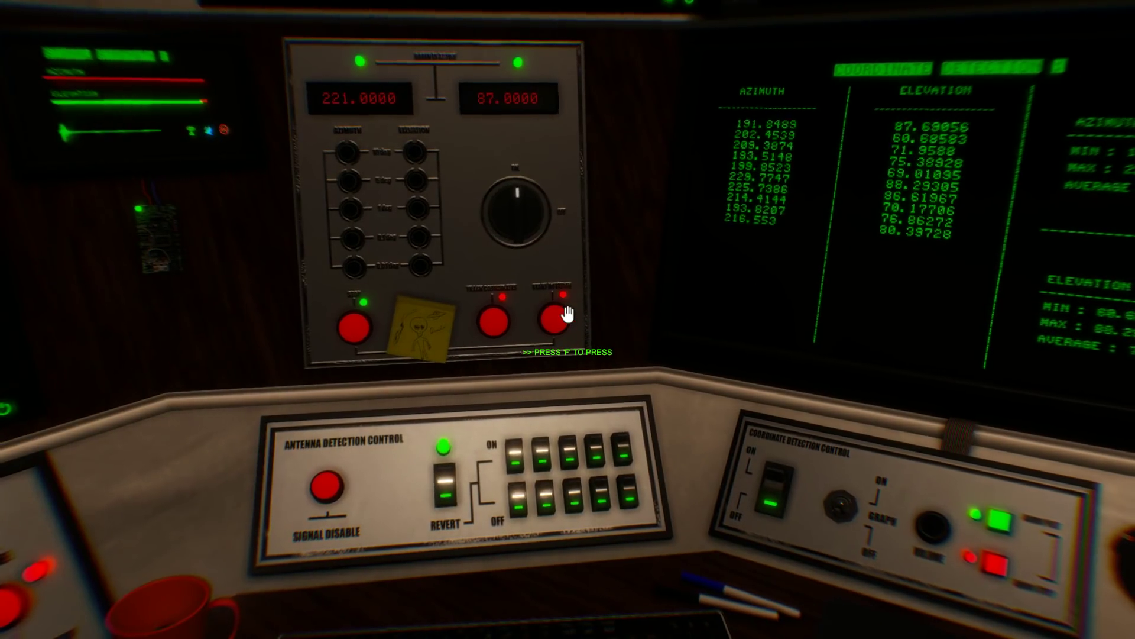
mouse_move(563, 313)
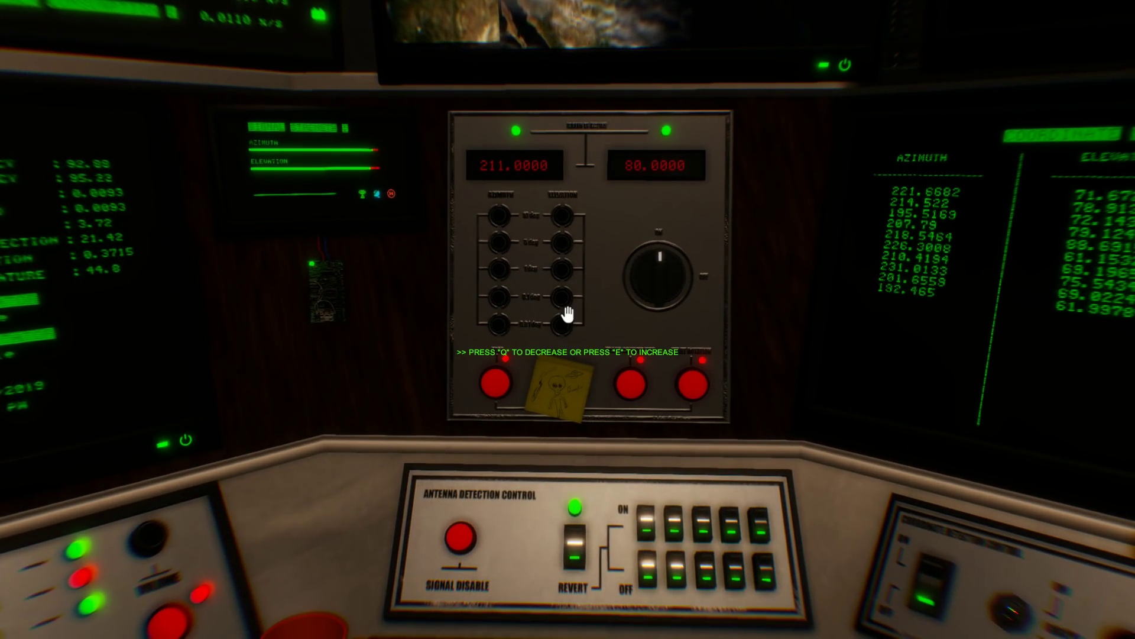
key(q)
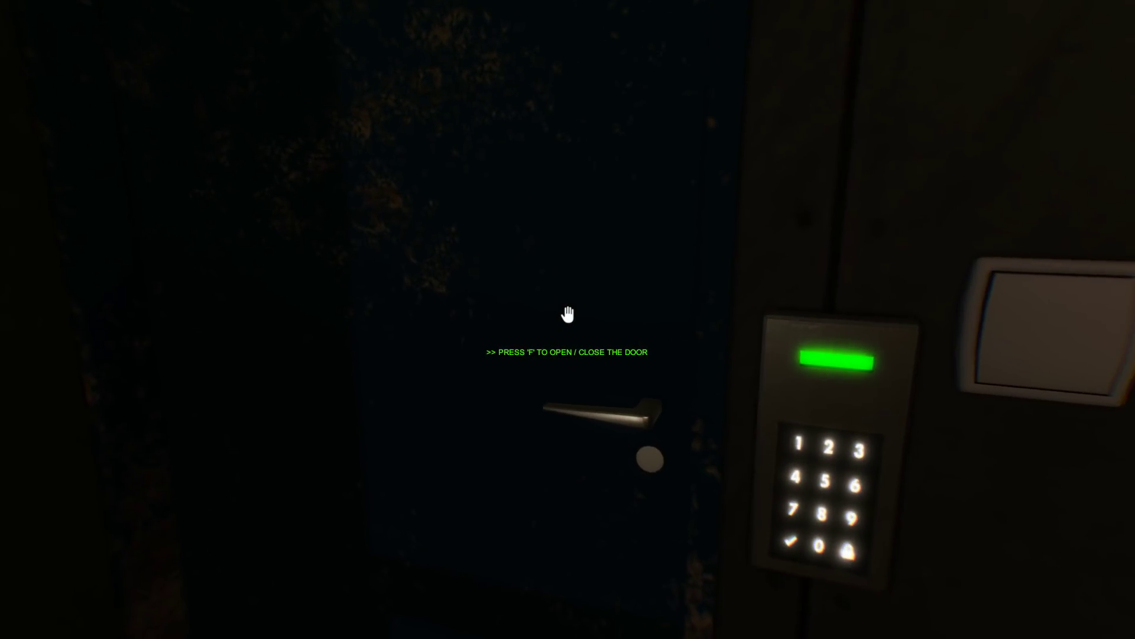
Step: Operate the keypad door with F
key(f)
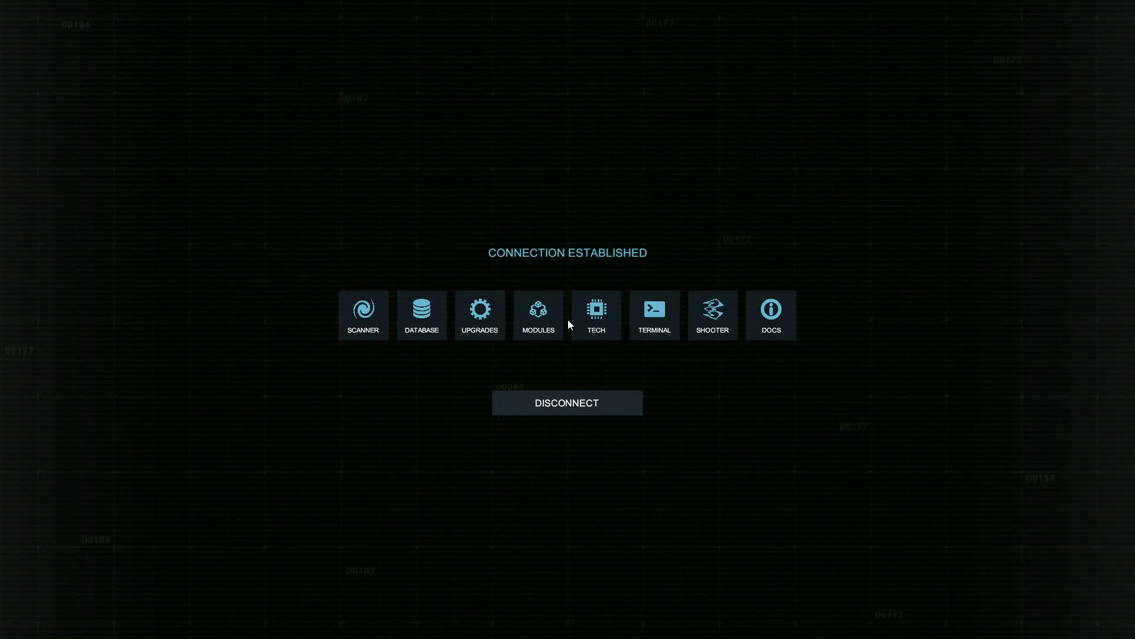
mouse_move(531, 320)
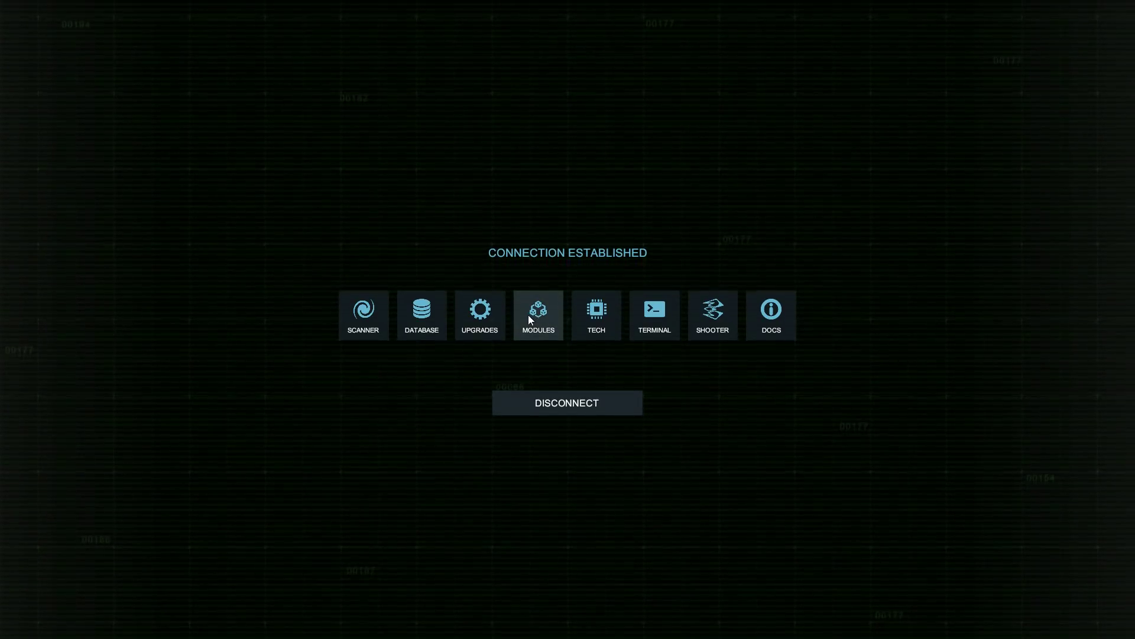
Step: Browse Upgrades through Azimuth Rotation, Energy Distribution, Recharge to the Efficiency upgrade
click(480, 314)
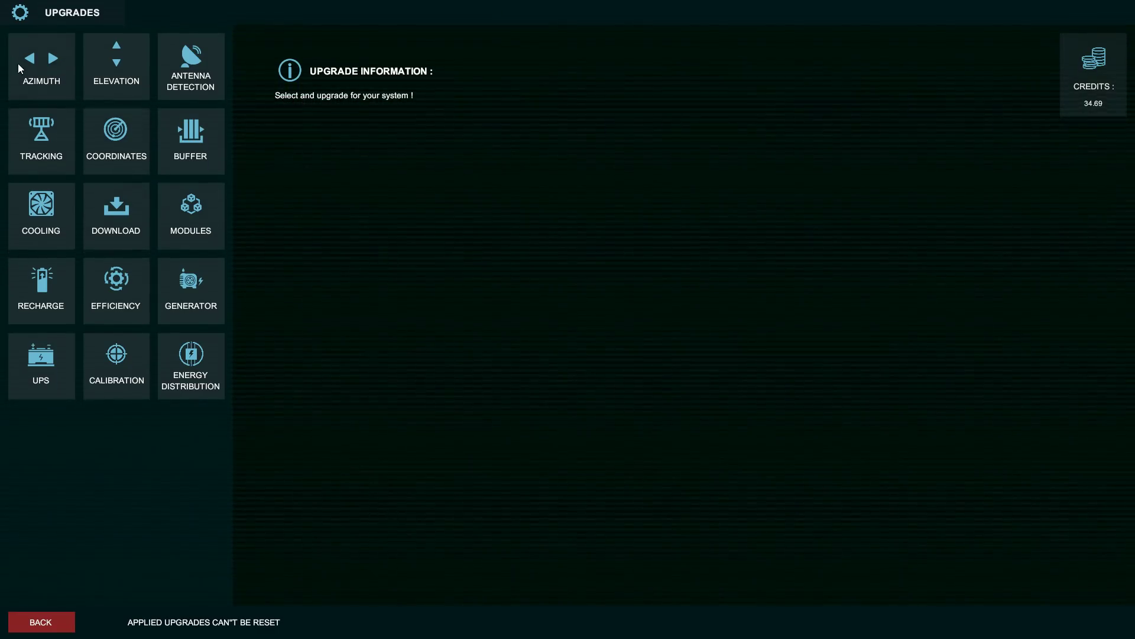
click(41, 66)
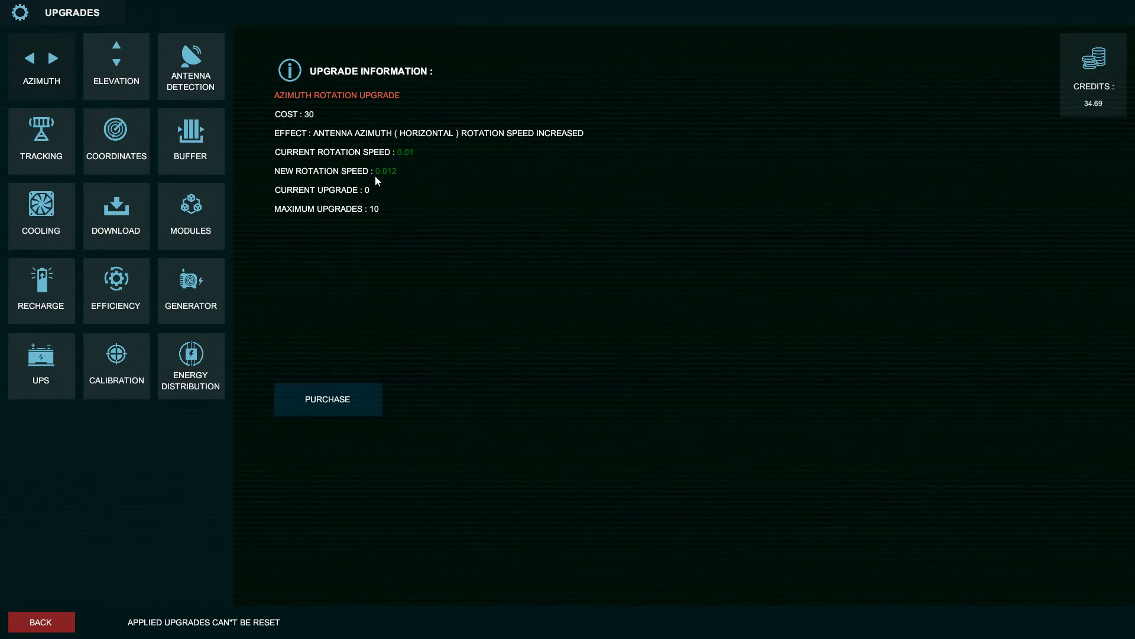
mouse_move(326, 145)
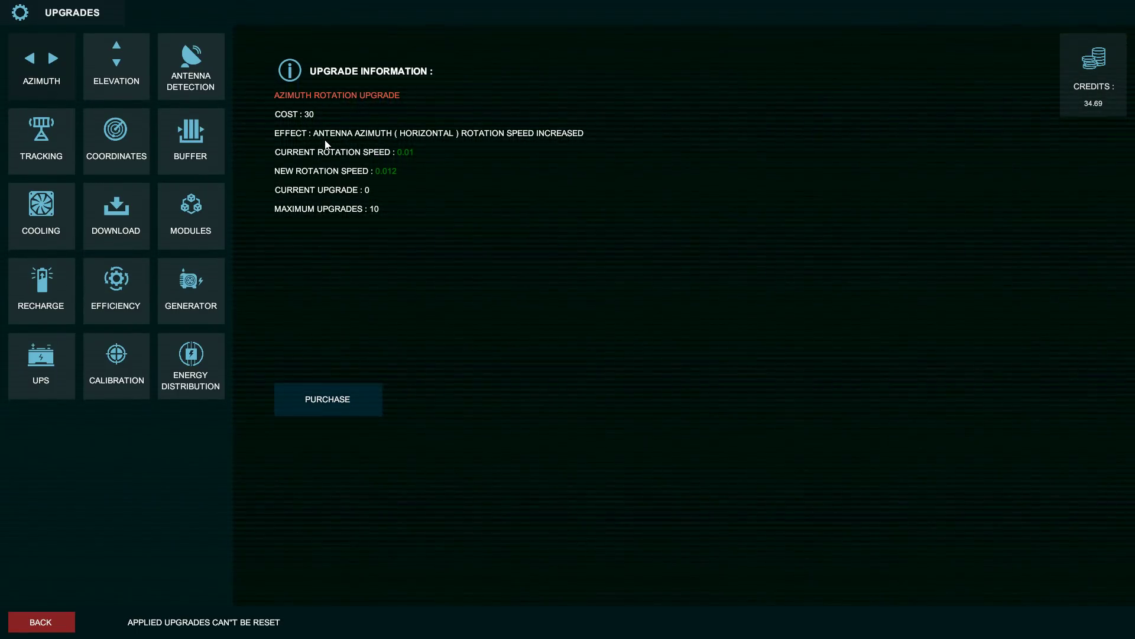
mouse_move(186, 355)
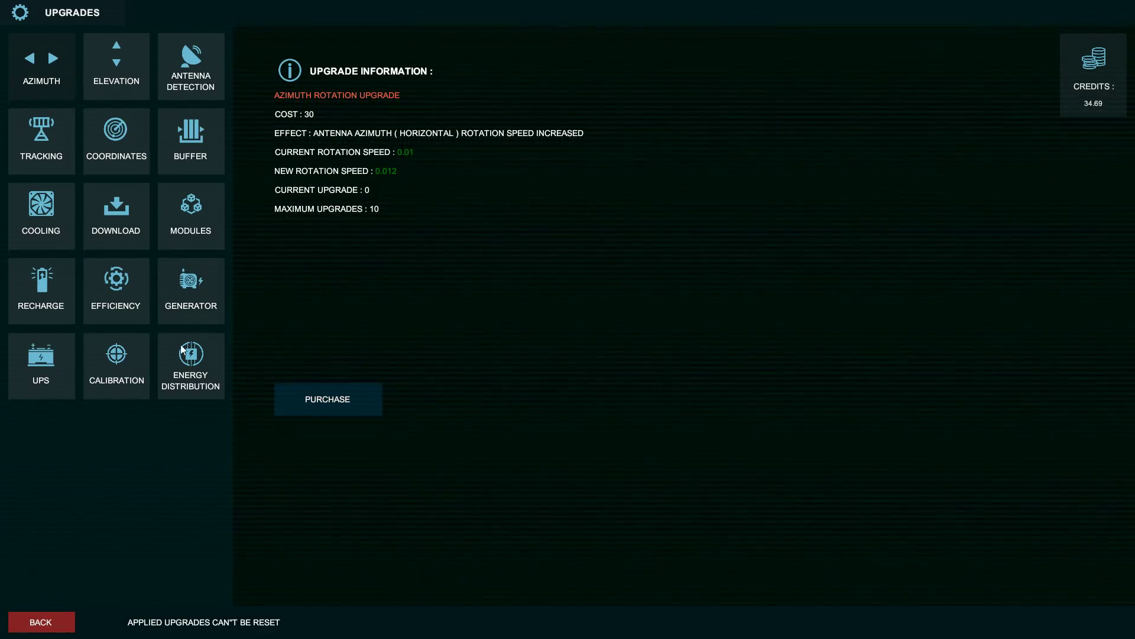
click(190, 365)
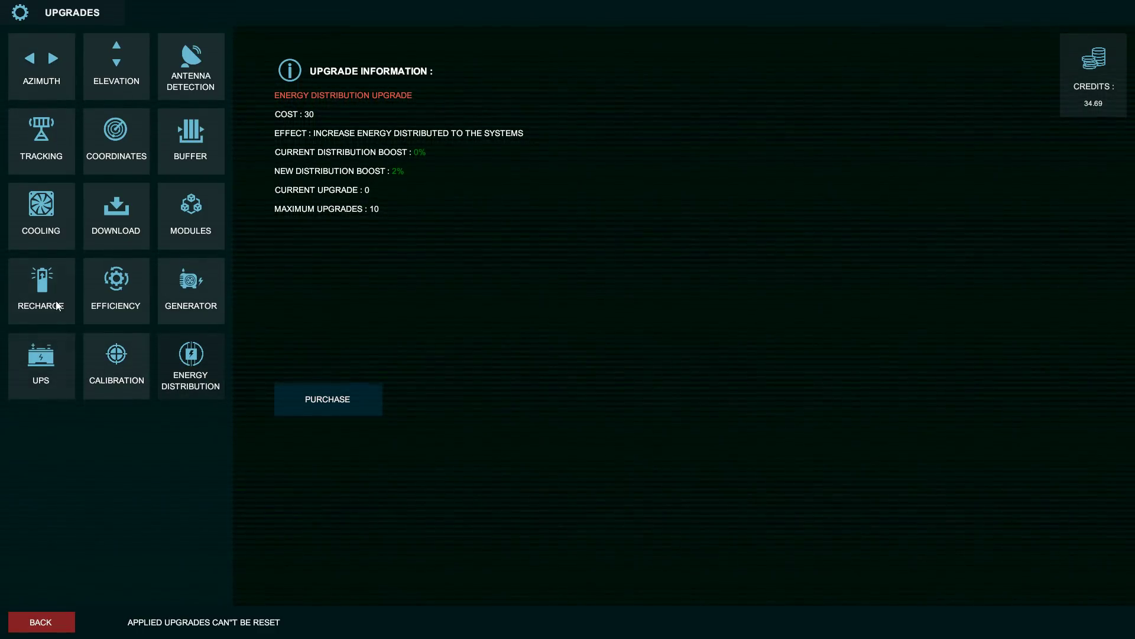
click(41, 290)
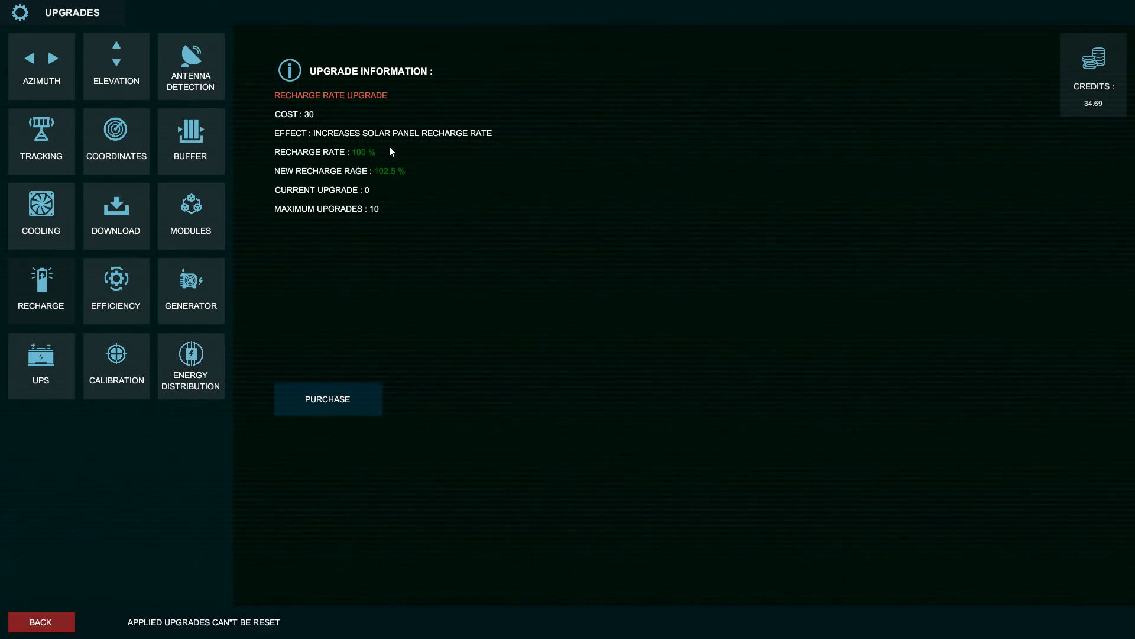
click(116, 289)
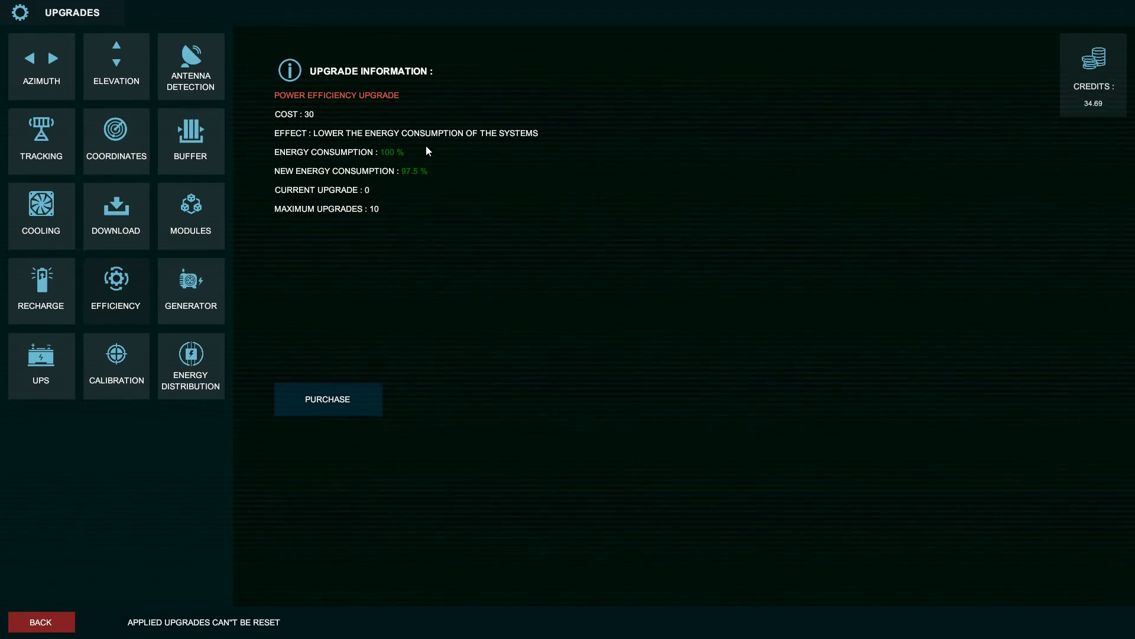
Step: Purchase one power efficiency upgrade and apply it, leaving 4.69 credits
click(327, 399)
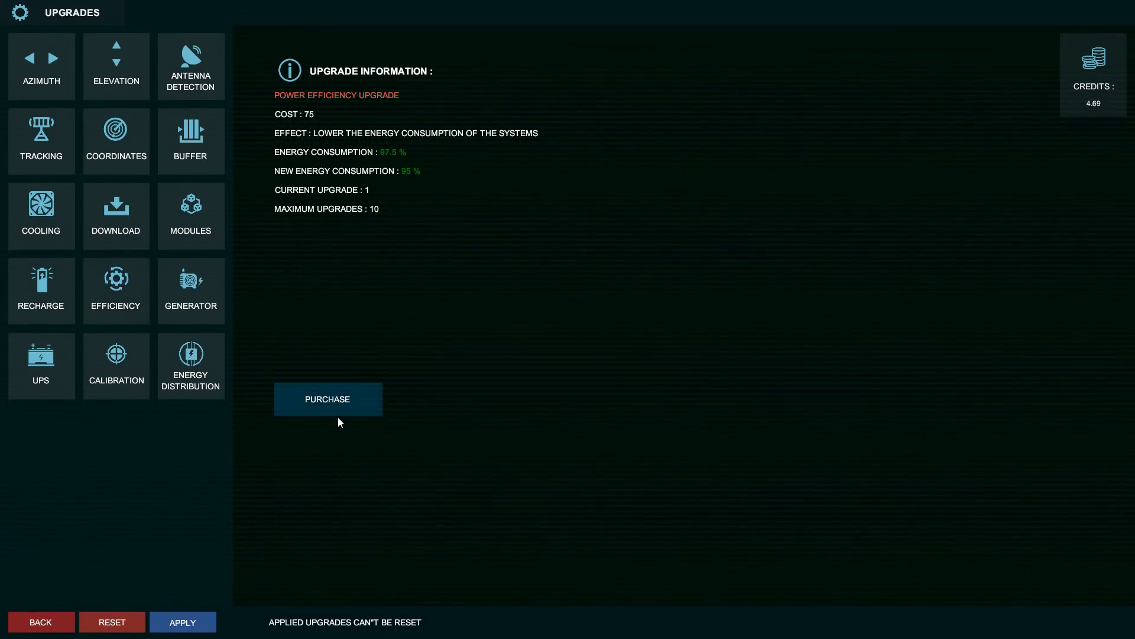
click(183, 621)
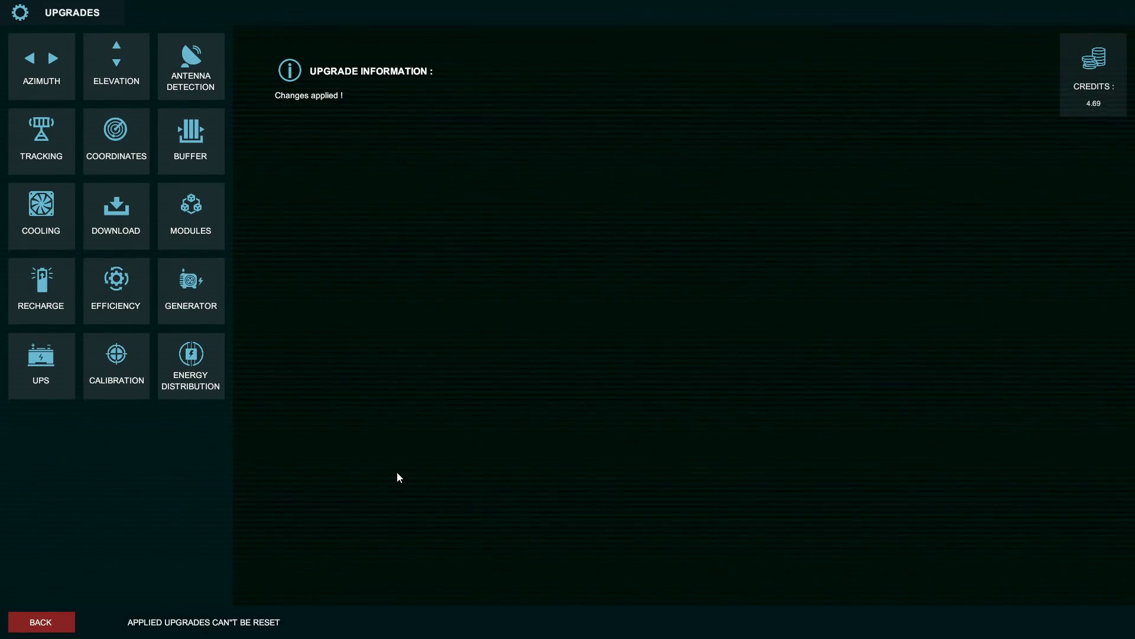
mouse_move(361, 397)
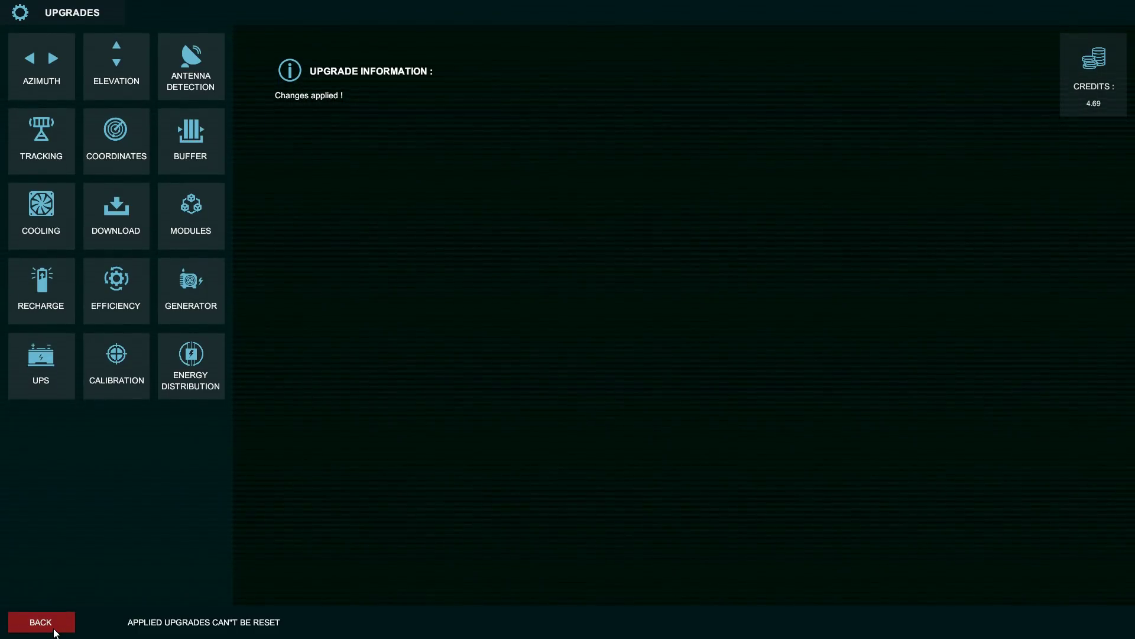
Step: Leave Upgrades back to the laptop's main menu
click(40, 621)
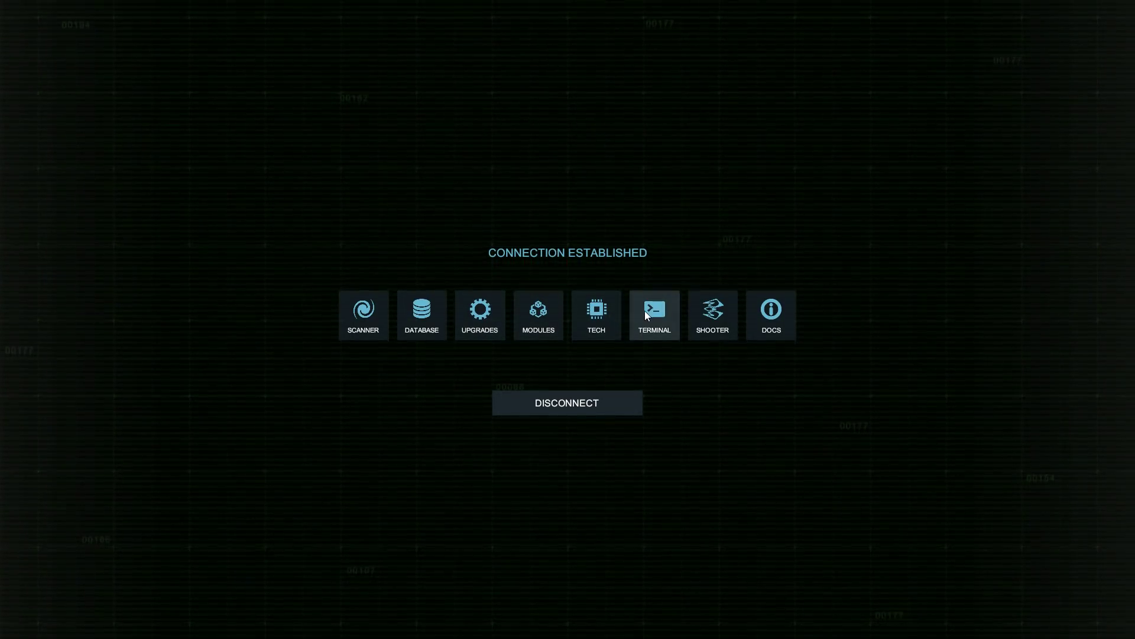
Step: Send 'Hello, who are you?' to the server through the Terminal
click(654, 315)
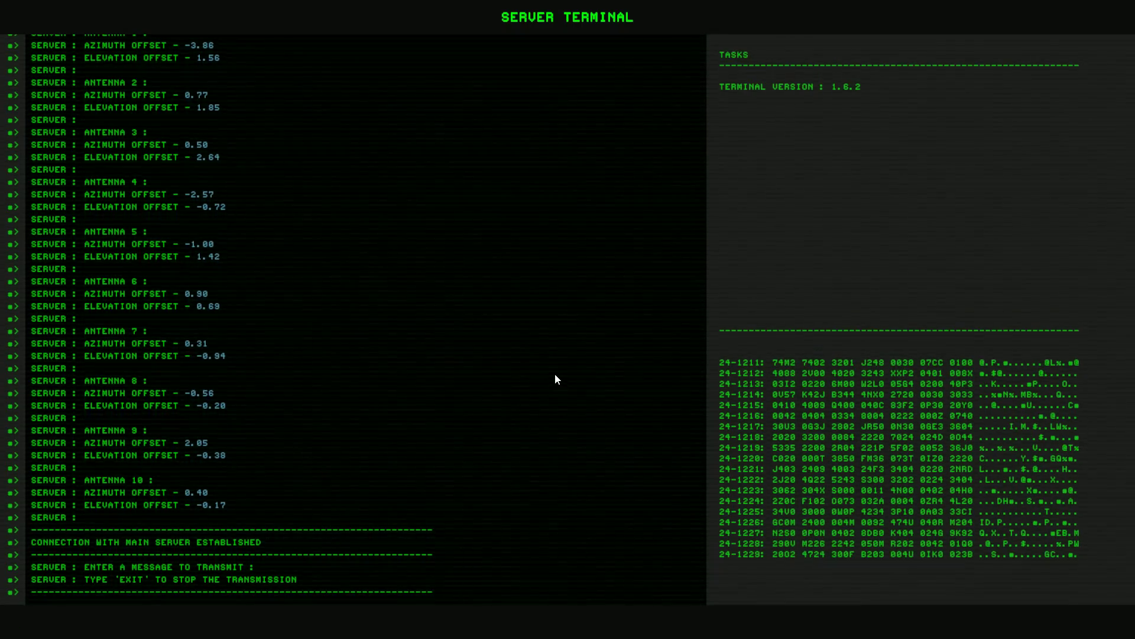
text(Hello,)
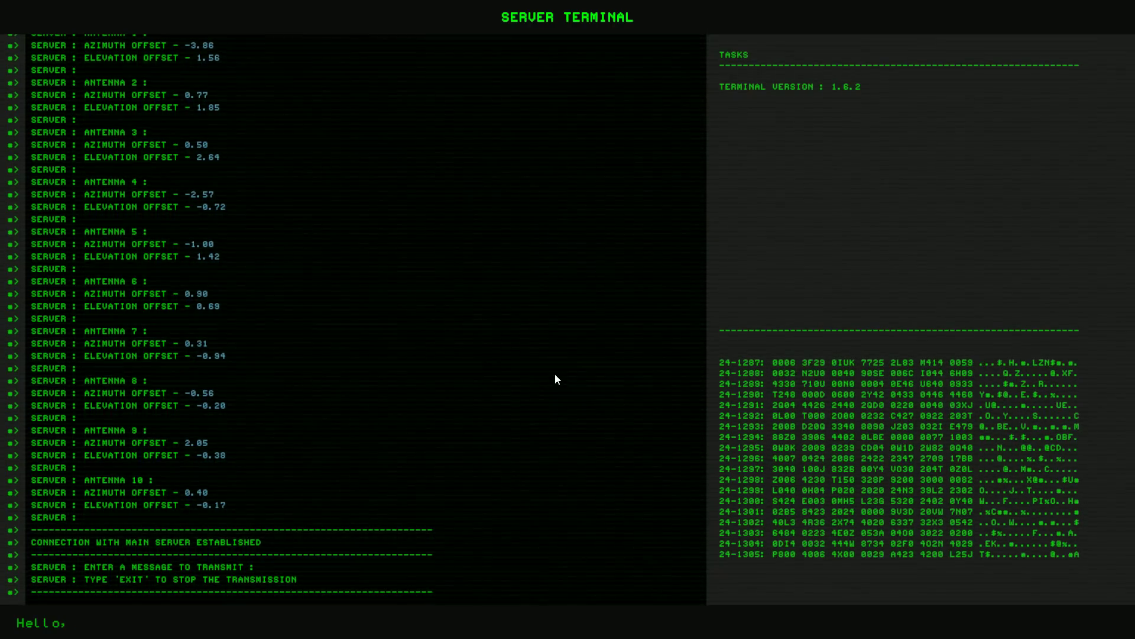
text(who are)
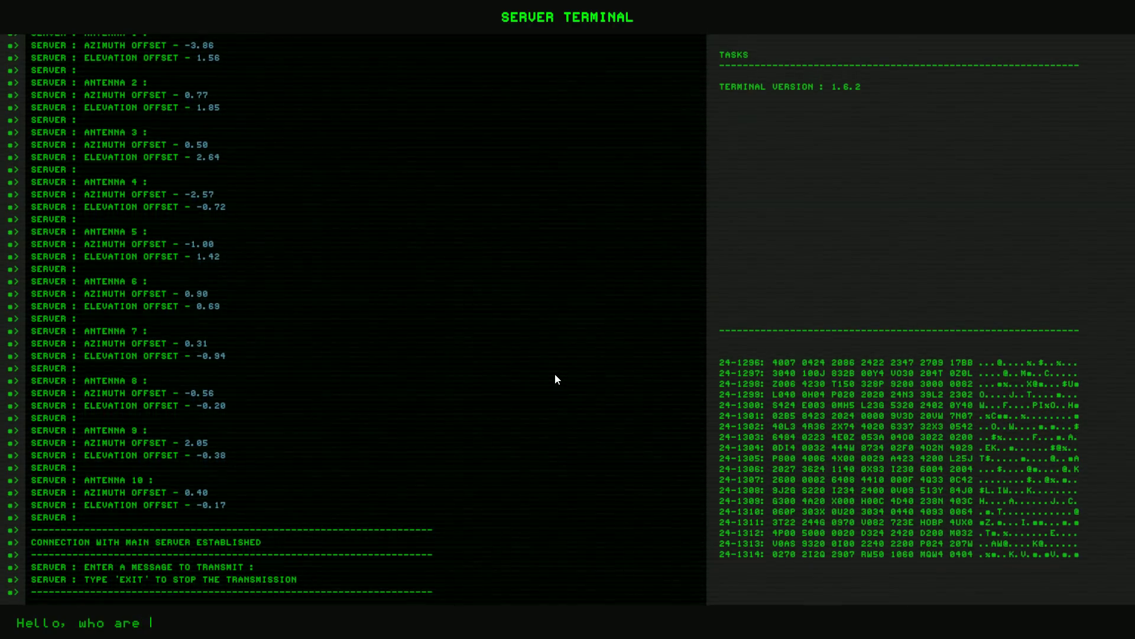
text(you?)
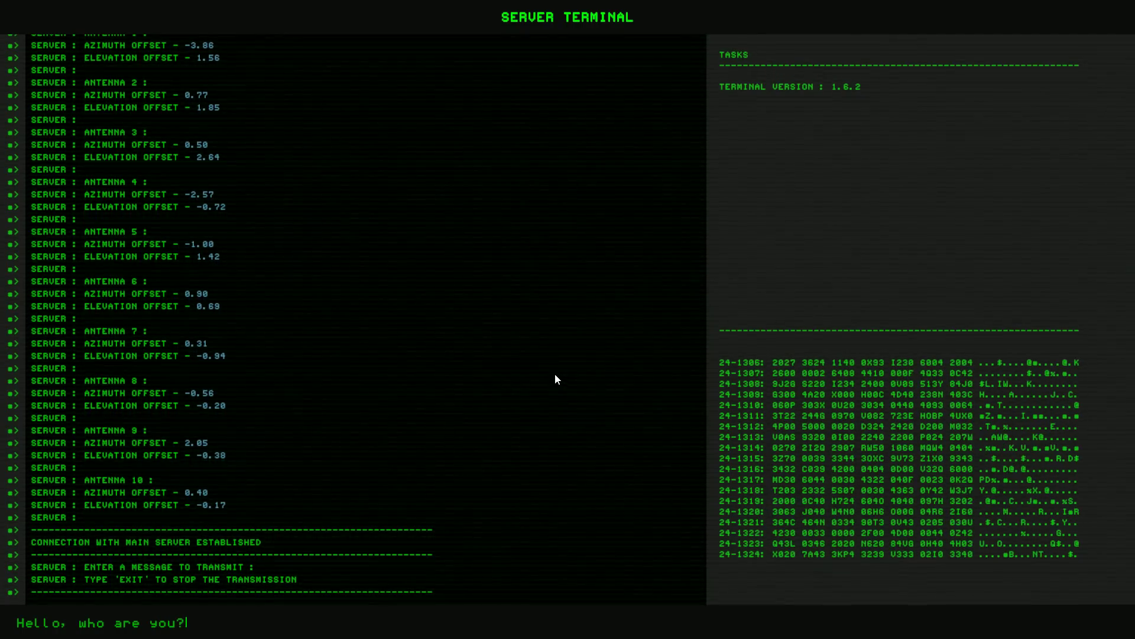
key(Enter)
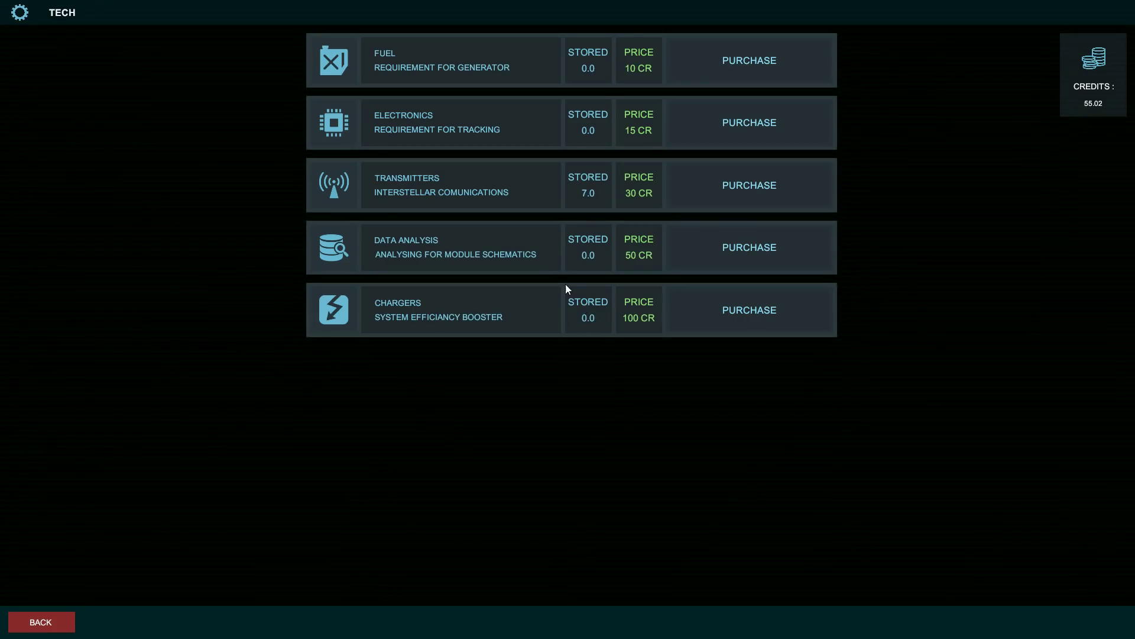
mouse_move(519, 180)
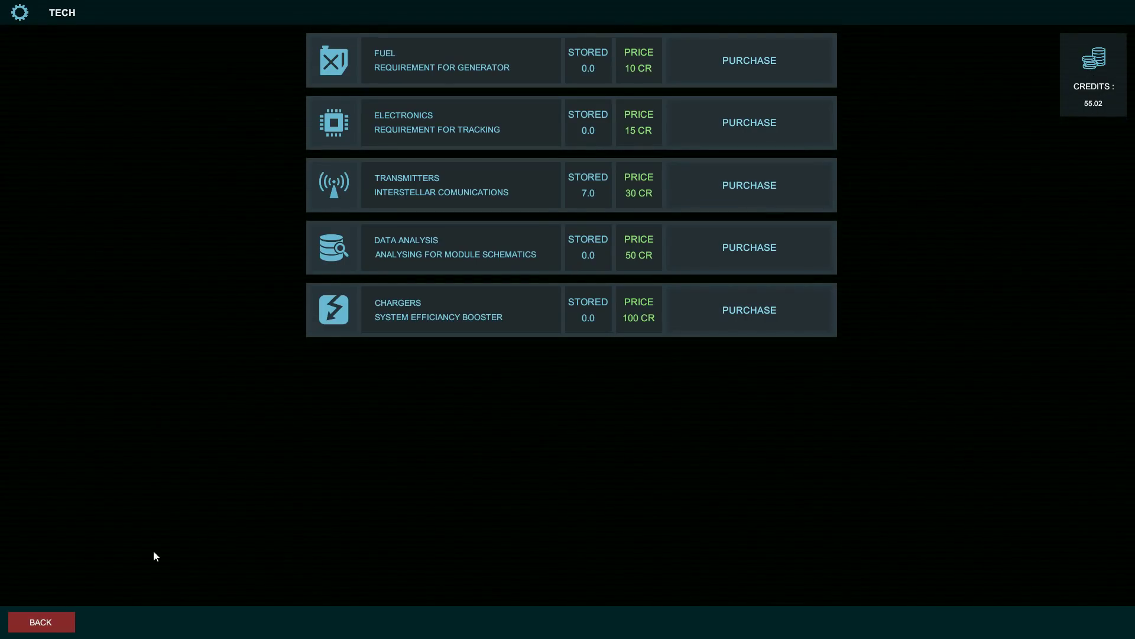
Step: Leave the Tech shop without buying, returning to the laptop's main menu
click(40, 622)
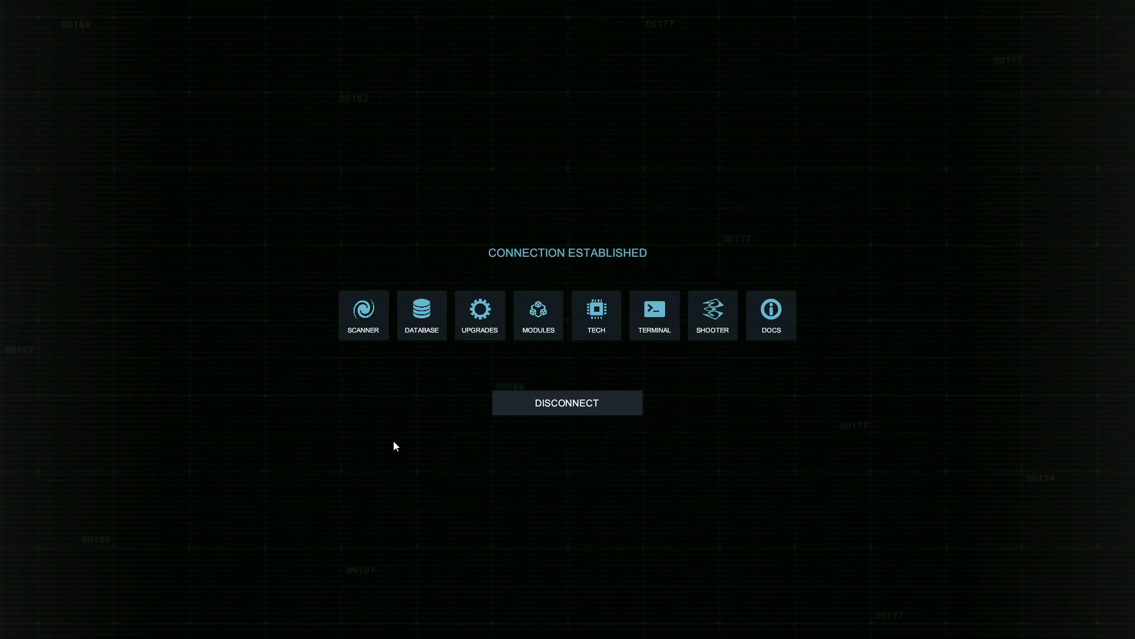
click(480, 314)
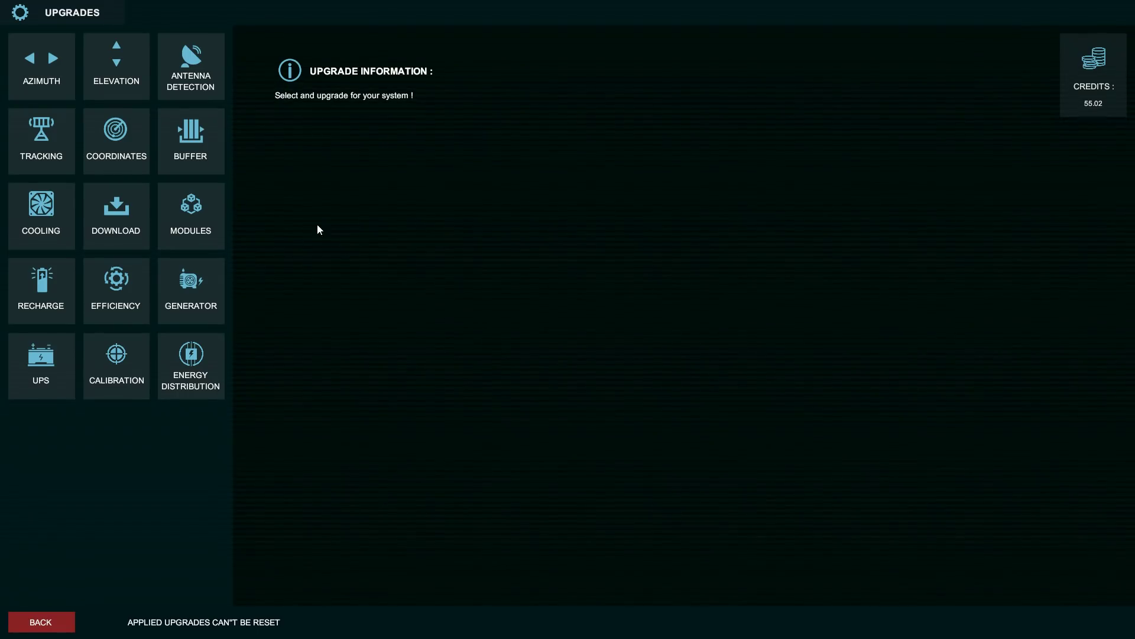
click(116, 290)
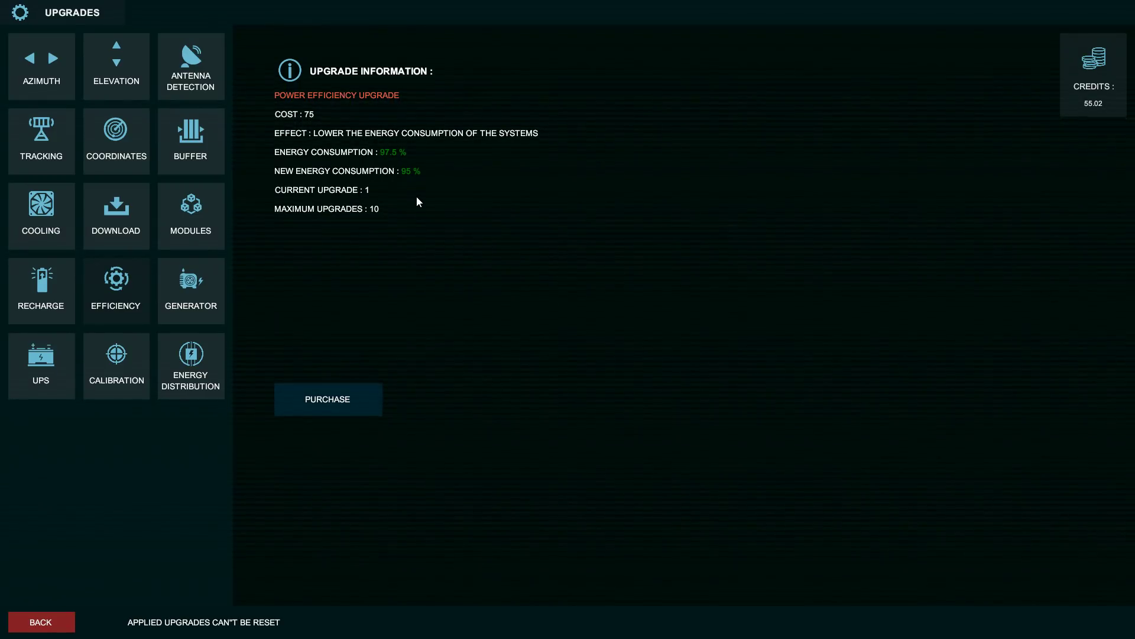
click(41, 65)
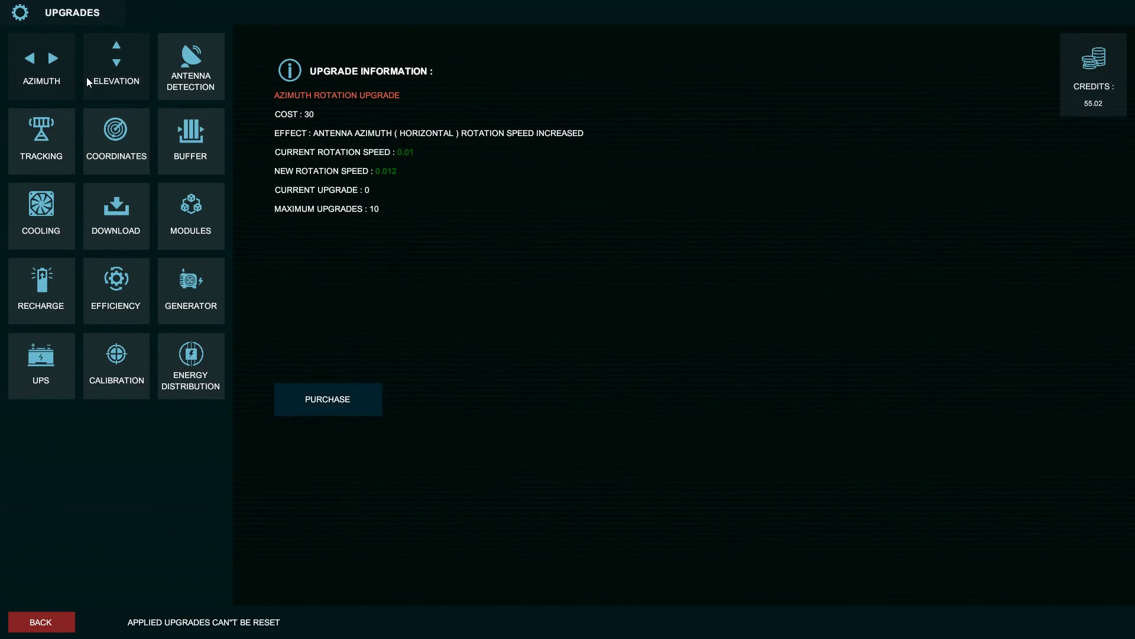
click(328, 399)
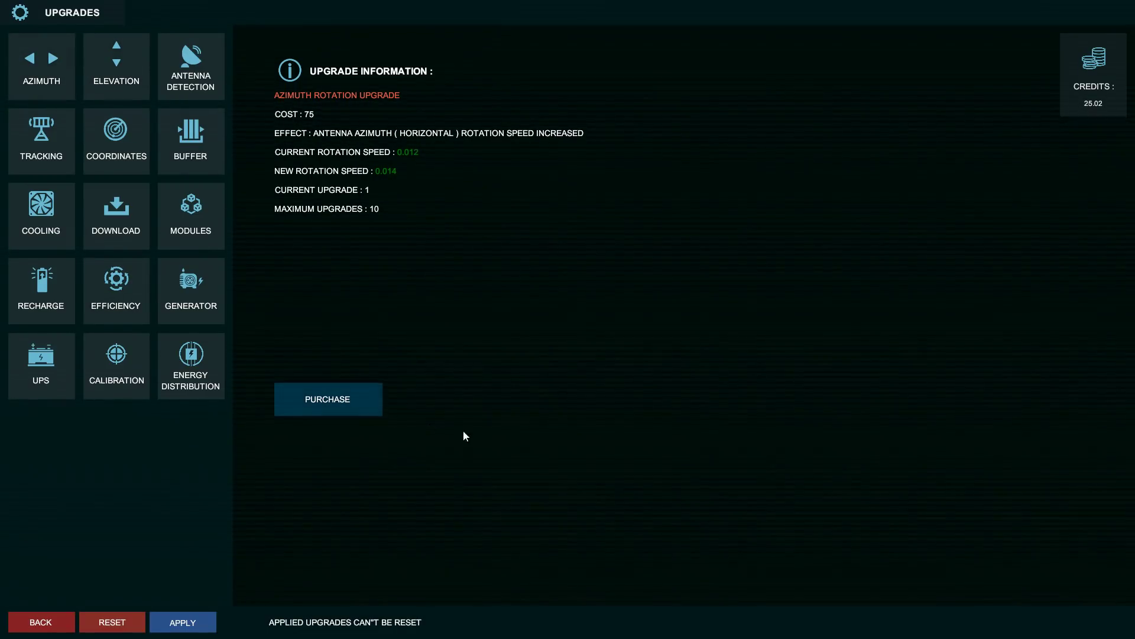
mouse_move(1082, 111)
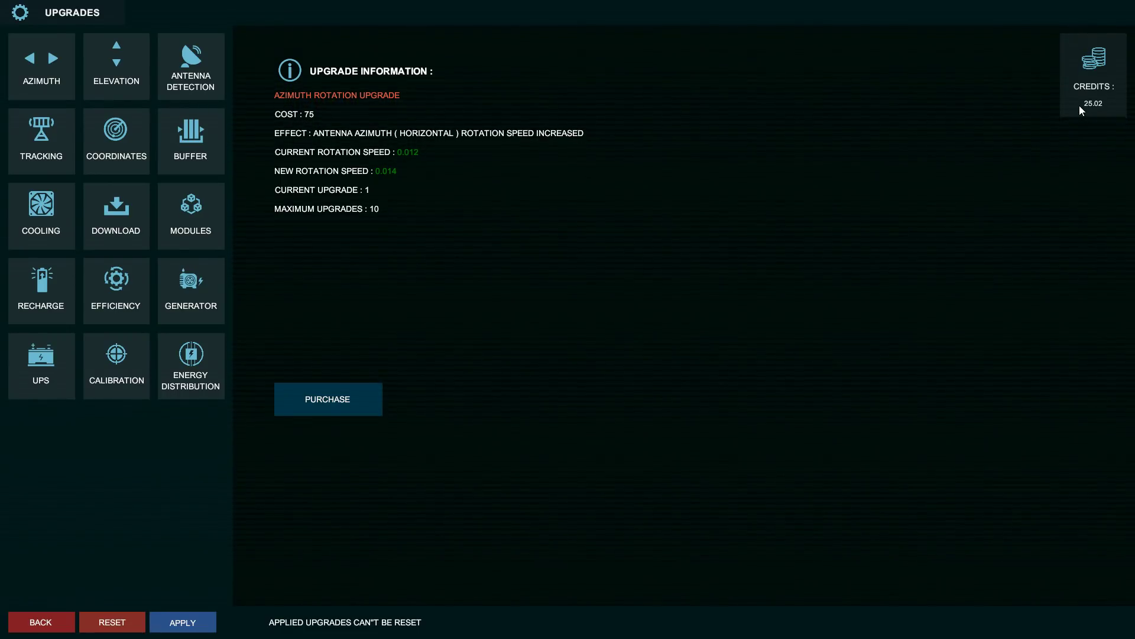
click(183, 622)
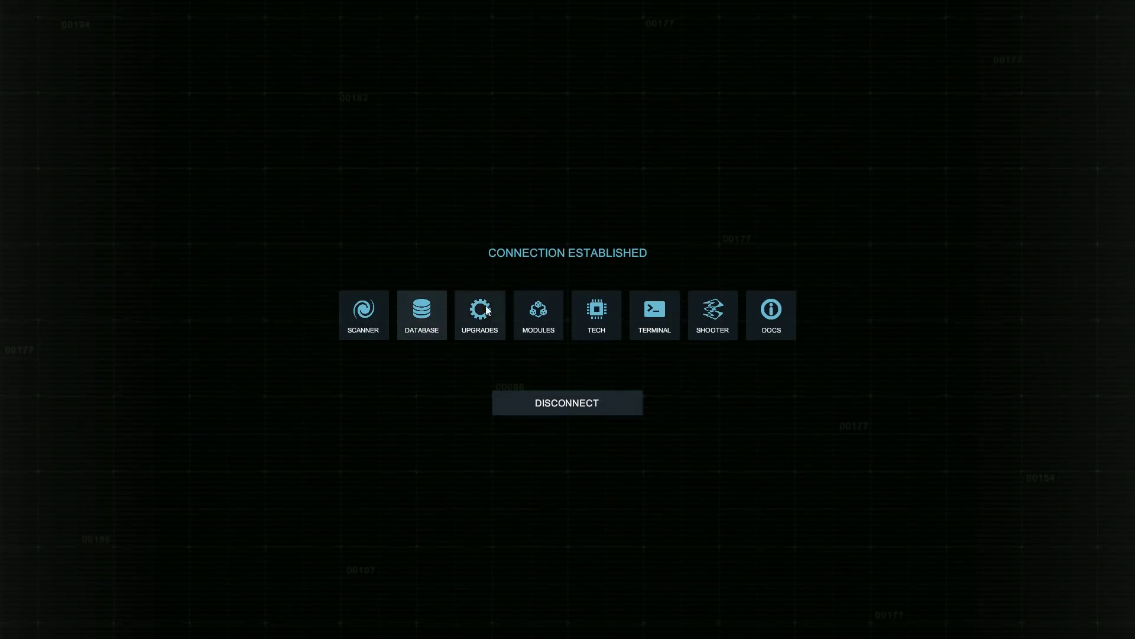
click(596, 315)
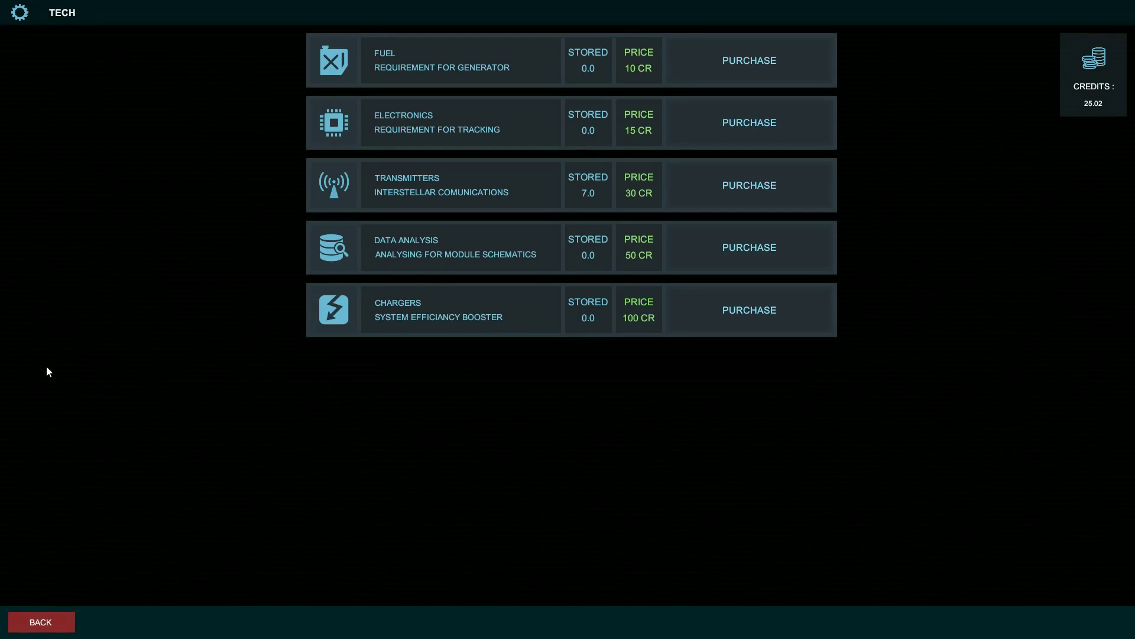
click(40, 622)
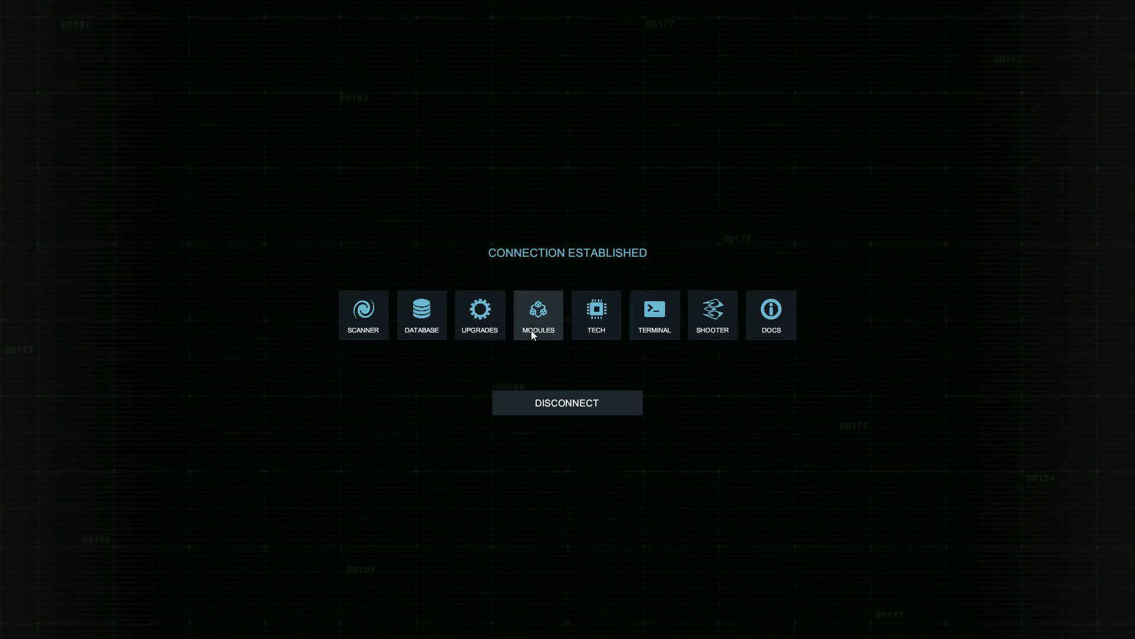
click(539, 314)
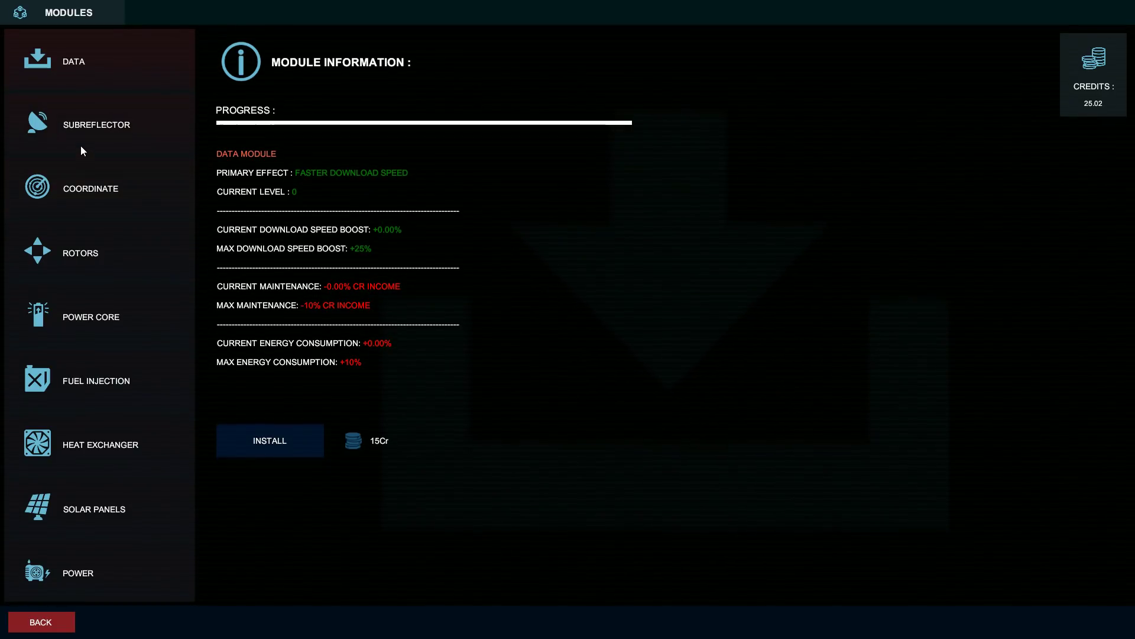
click(96, 124)
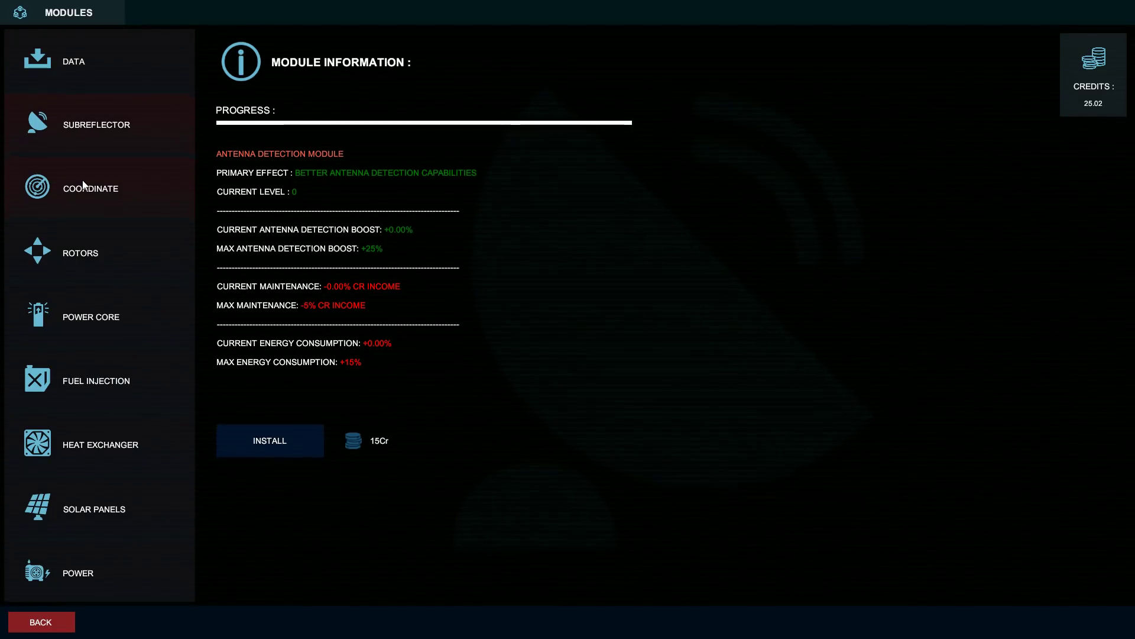
click(90, 188)
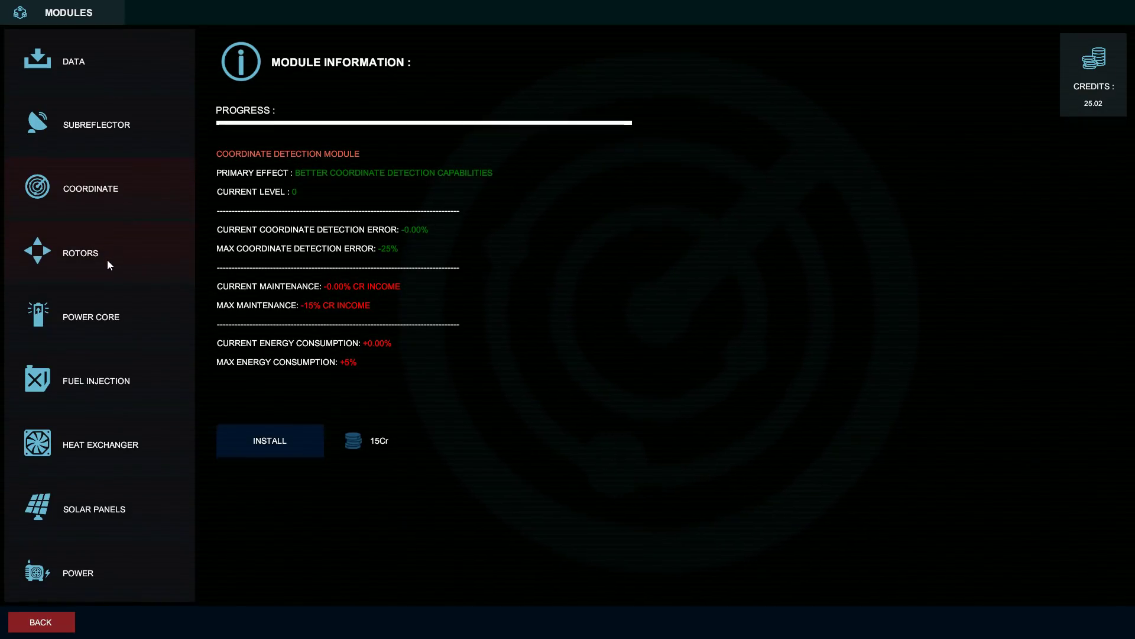
mouse_move(84, 249)
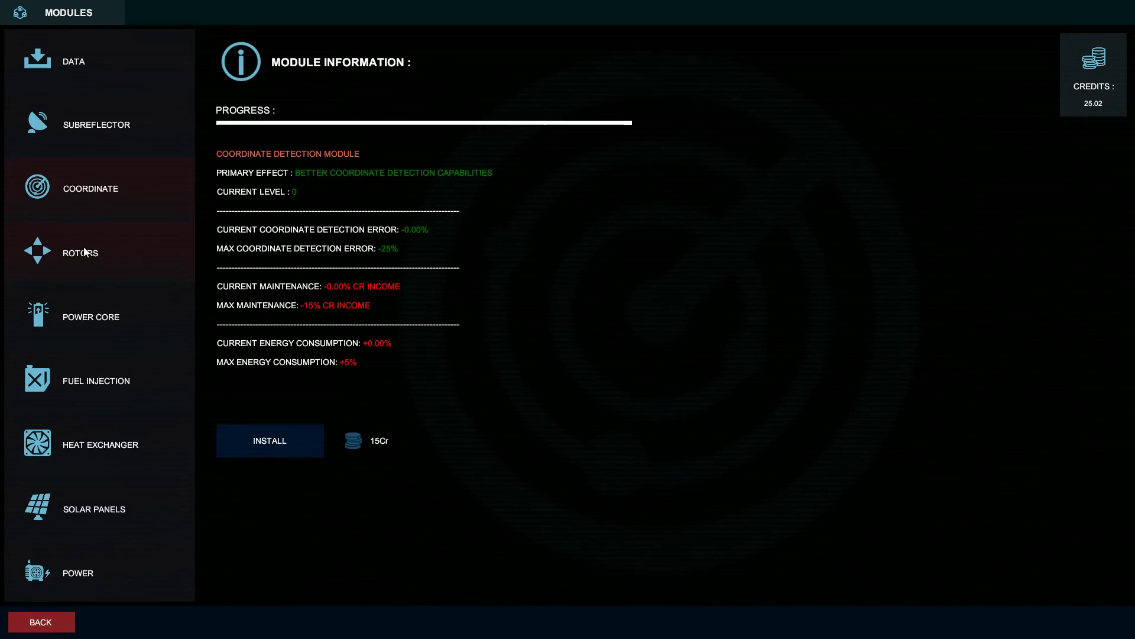
click(80, 252)
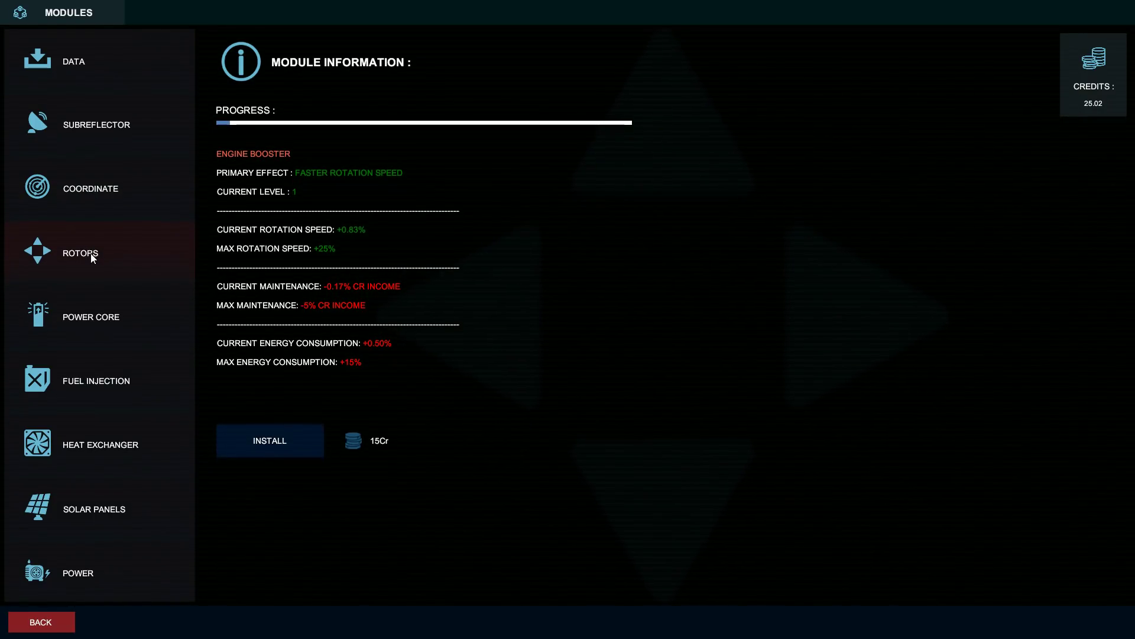
click(96, 380)
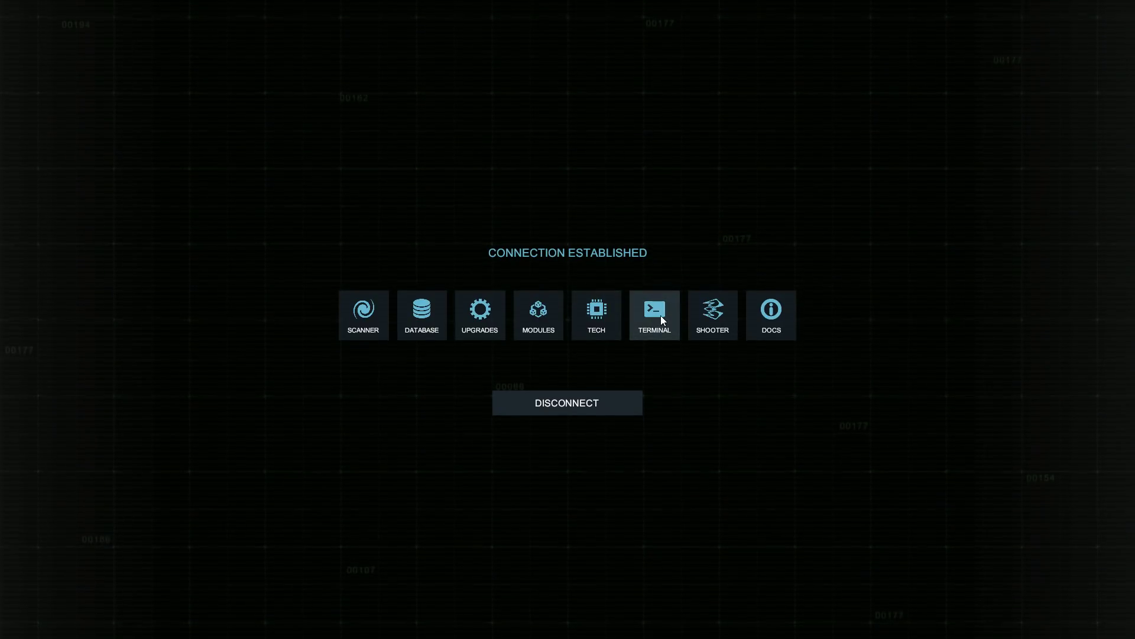
mouse_move(597, 326)
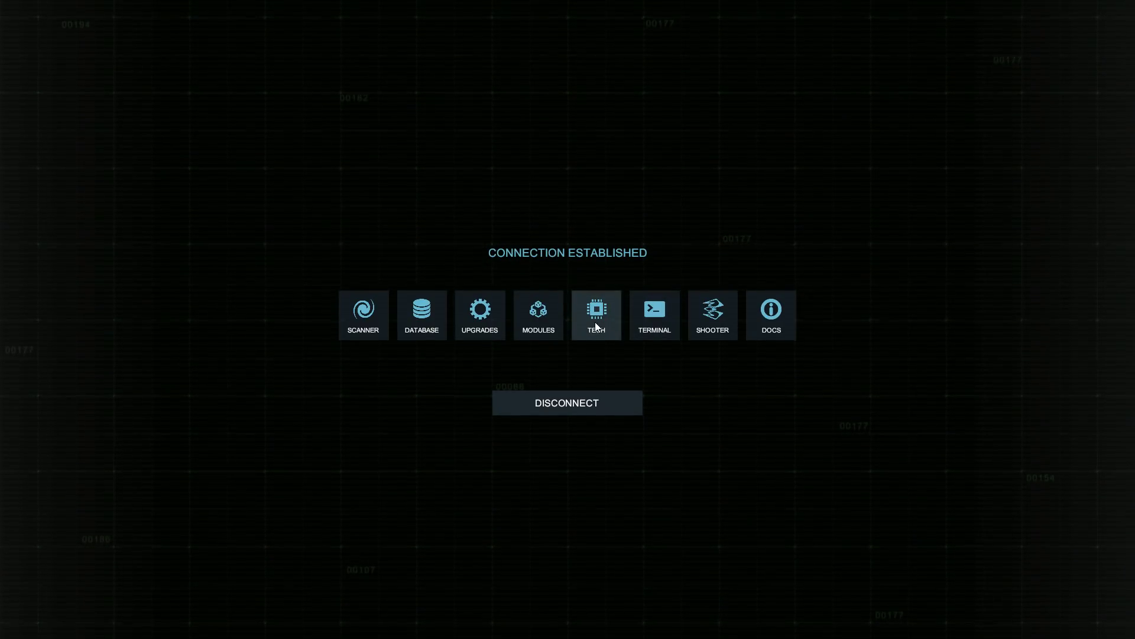
Step: Buy fuel and electronics in the Tech shop, bringing credits down to 0.02
click(596, 314)
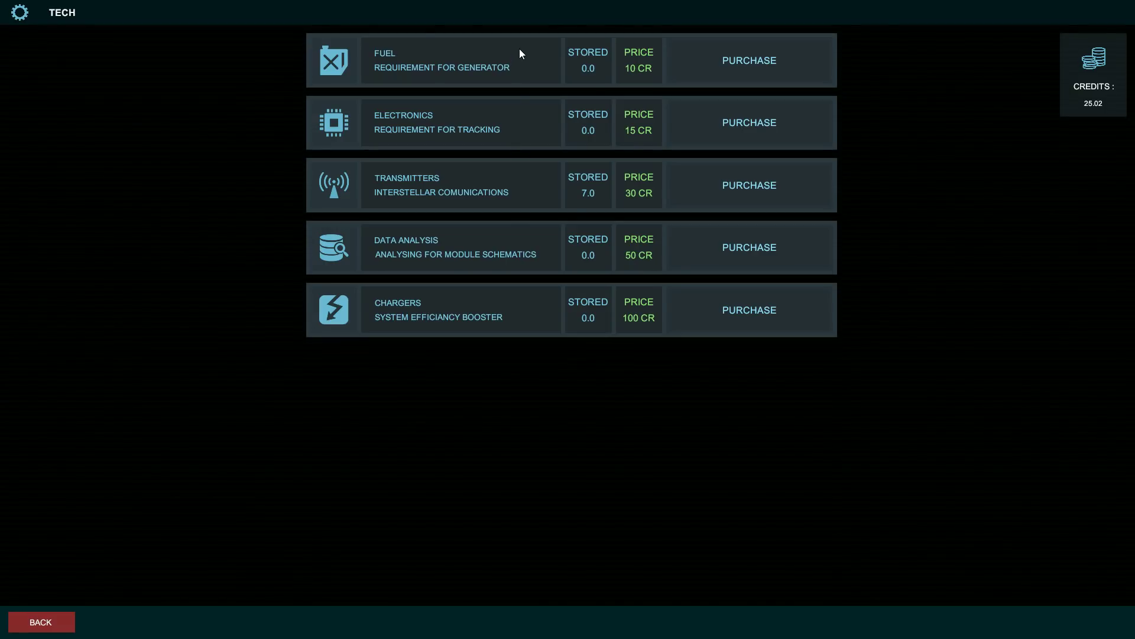
mouse_move(471, 139)
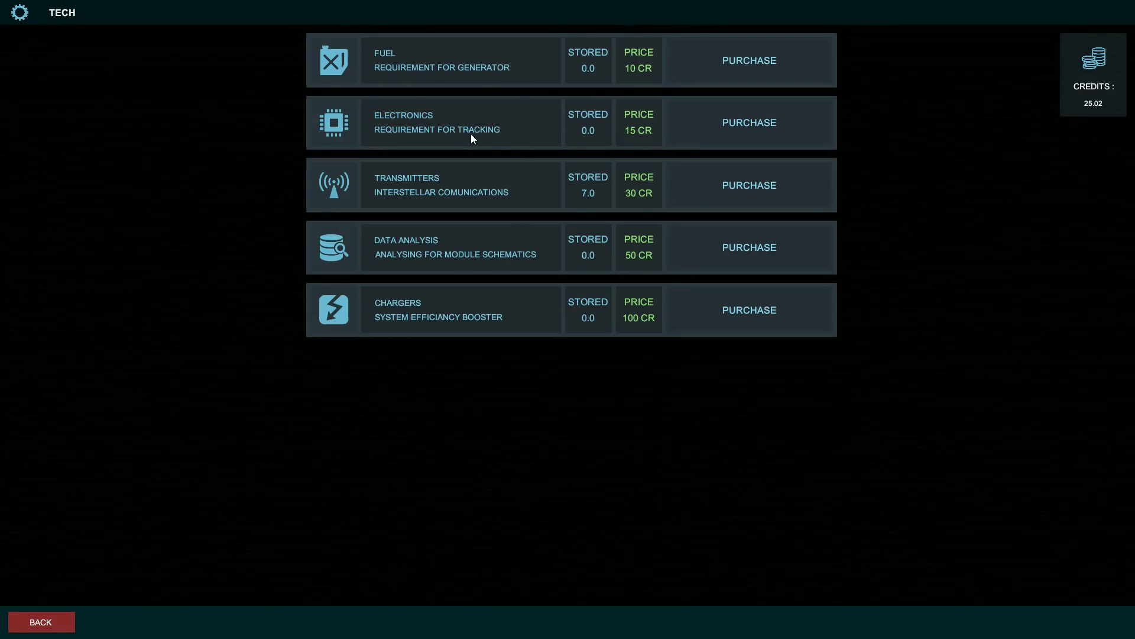
mouse_move(774, 132)
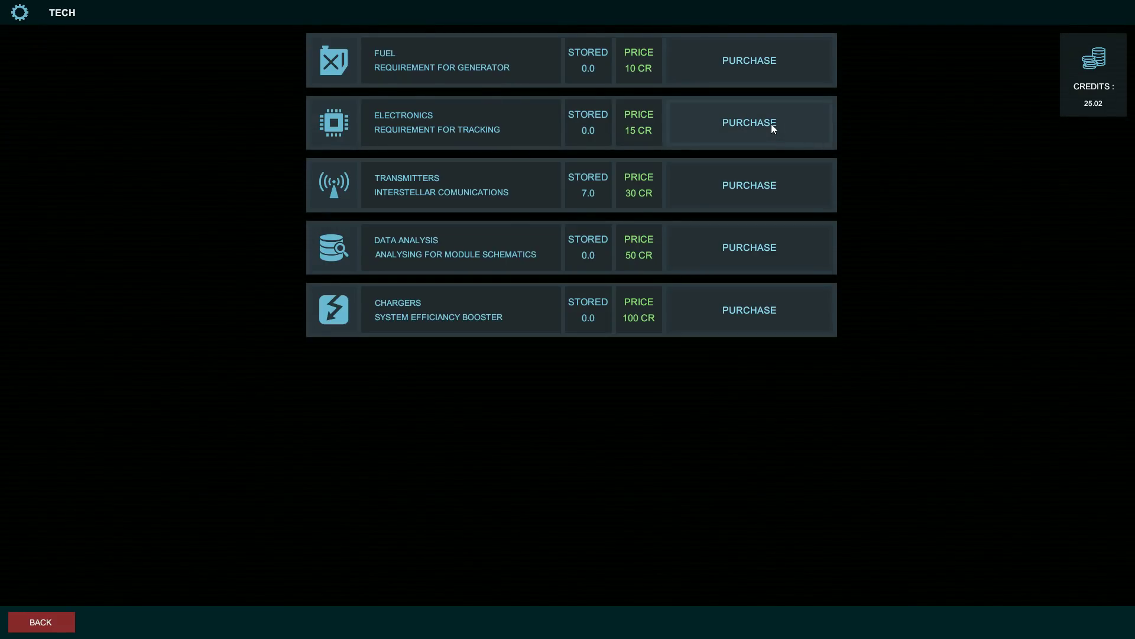
click(749, 123)
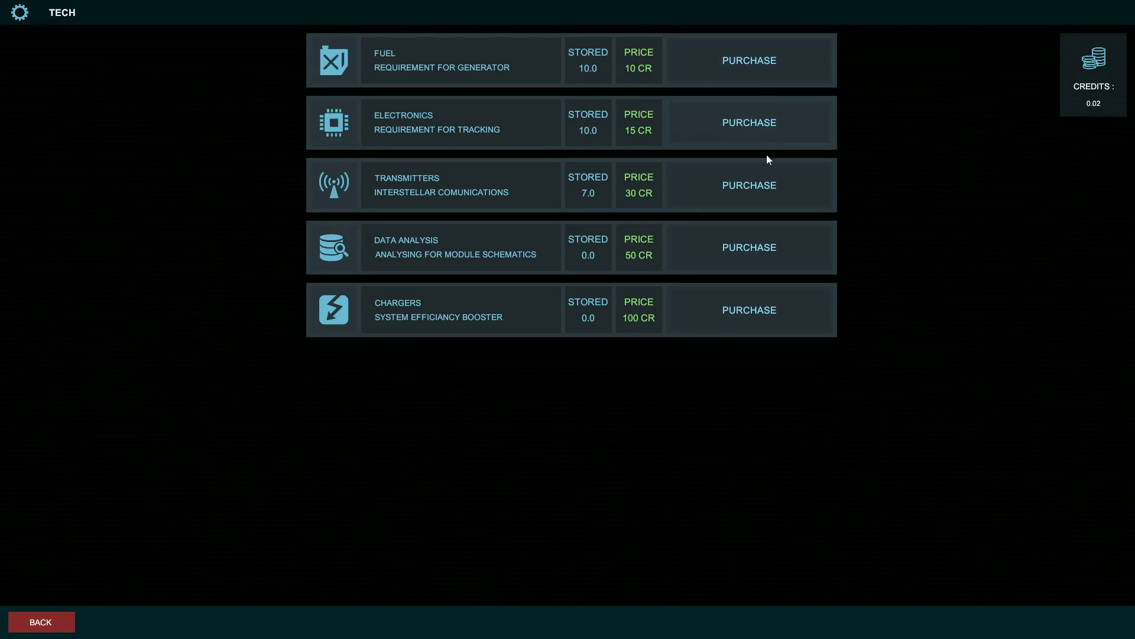
mouse_move(1079, 476)
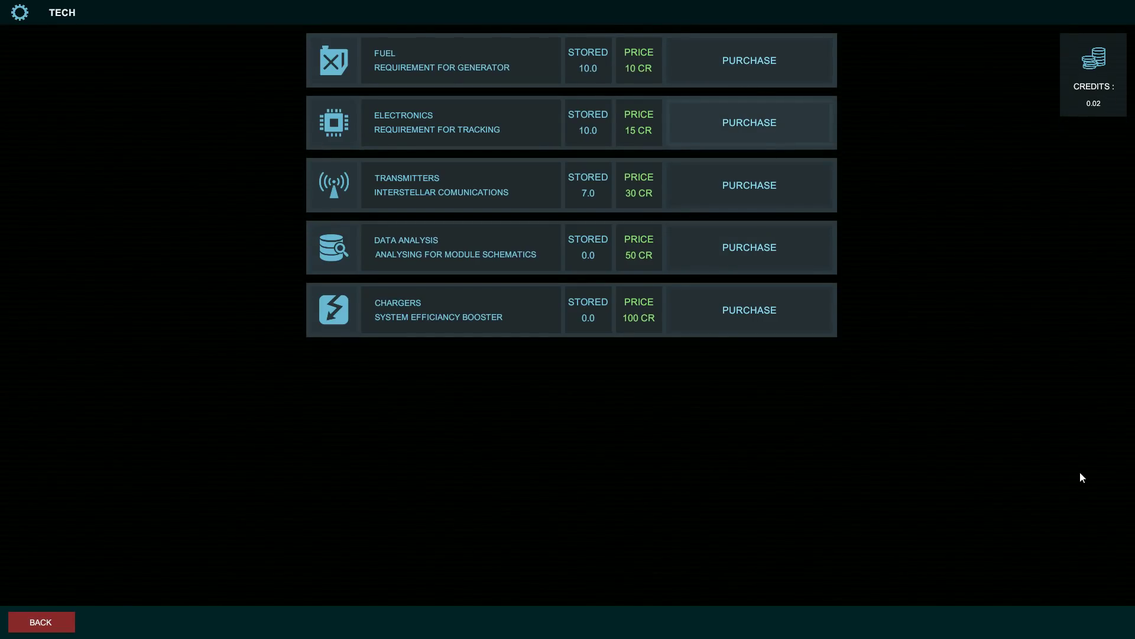
mouse_move(383, 86)
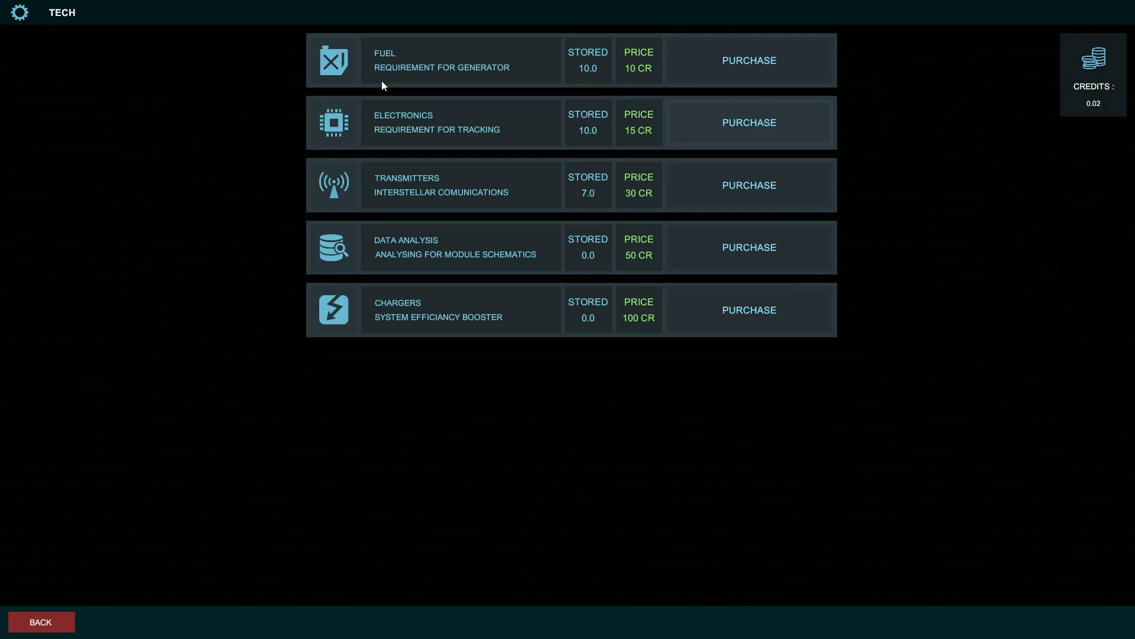
mouse_move(410, 92)
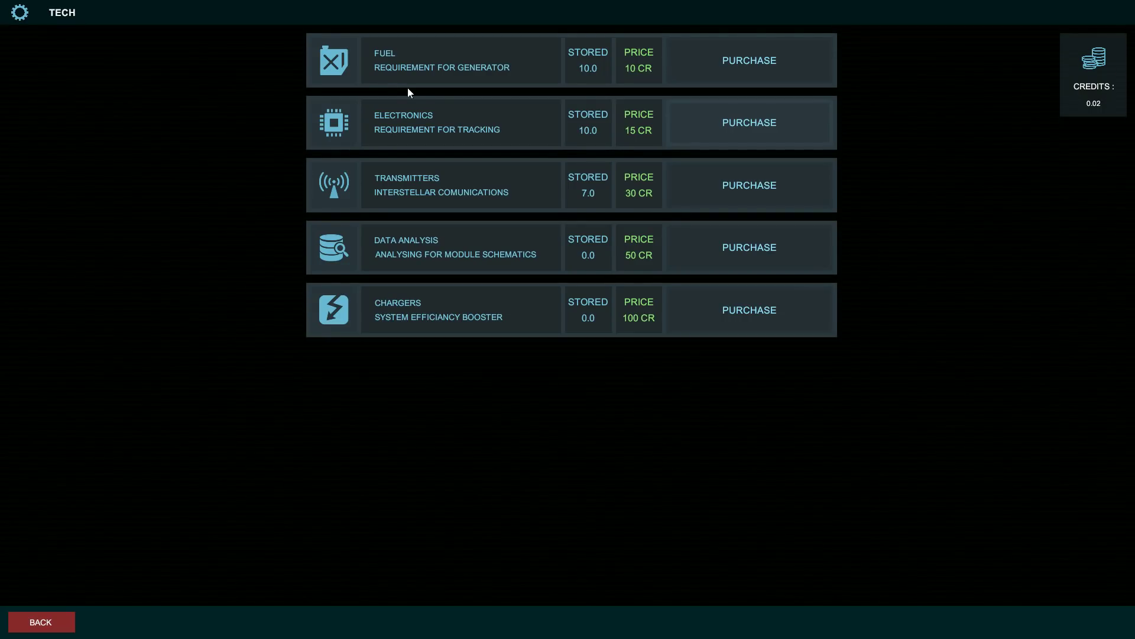
mouse_move(444, 205)
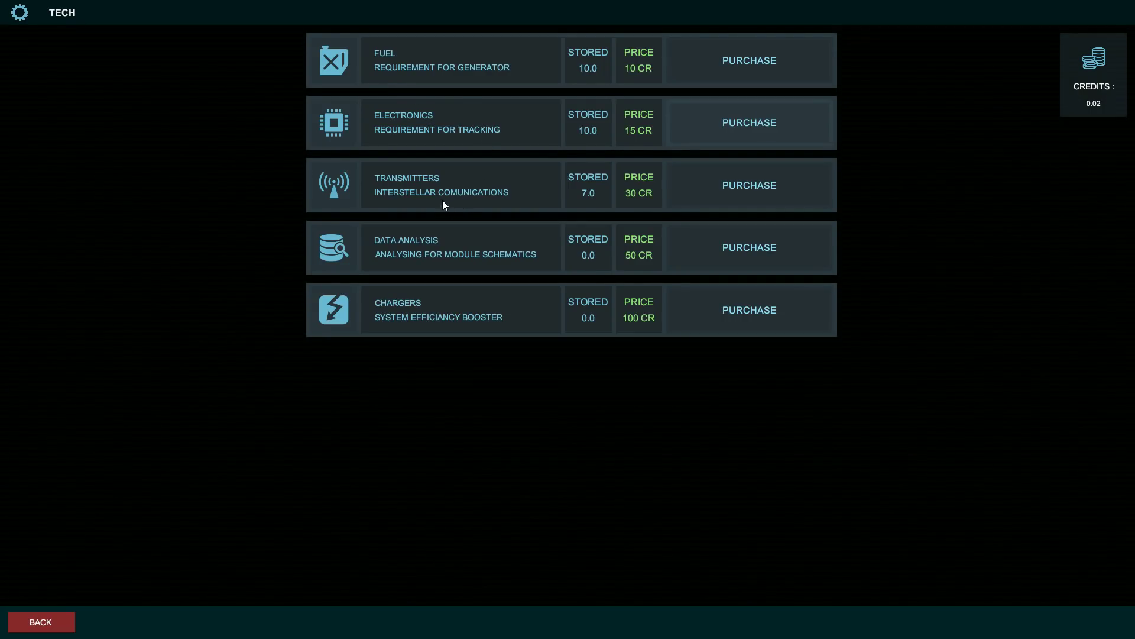
mouse_move(121, 619)
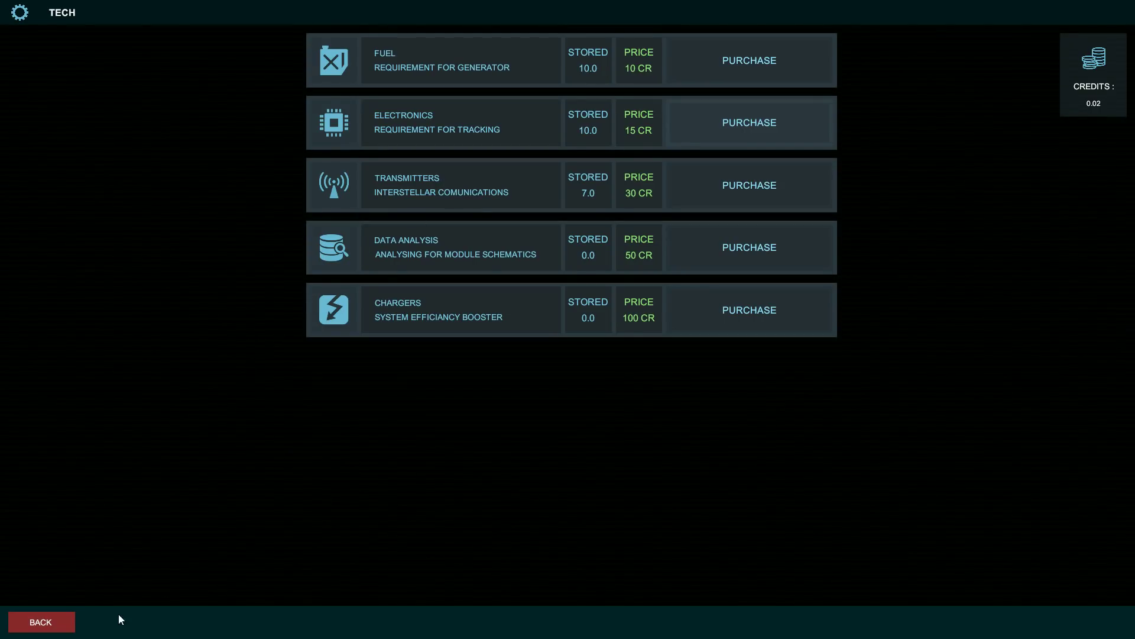
Step: Back out of the shop and disconnect the laptop to return to the desk
click(41, 622)
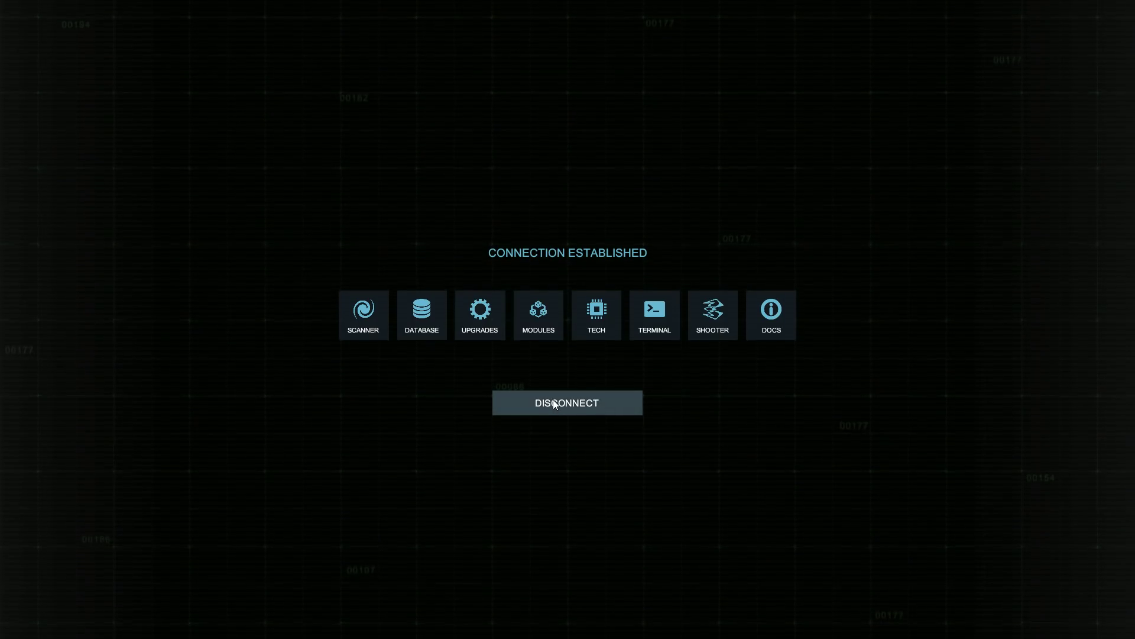
click(566, 403)
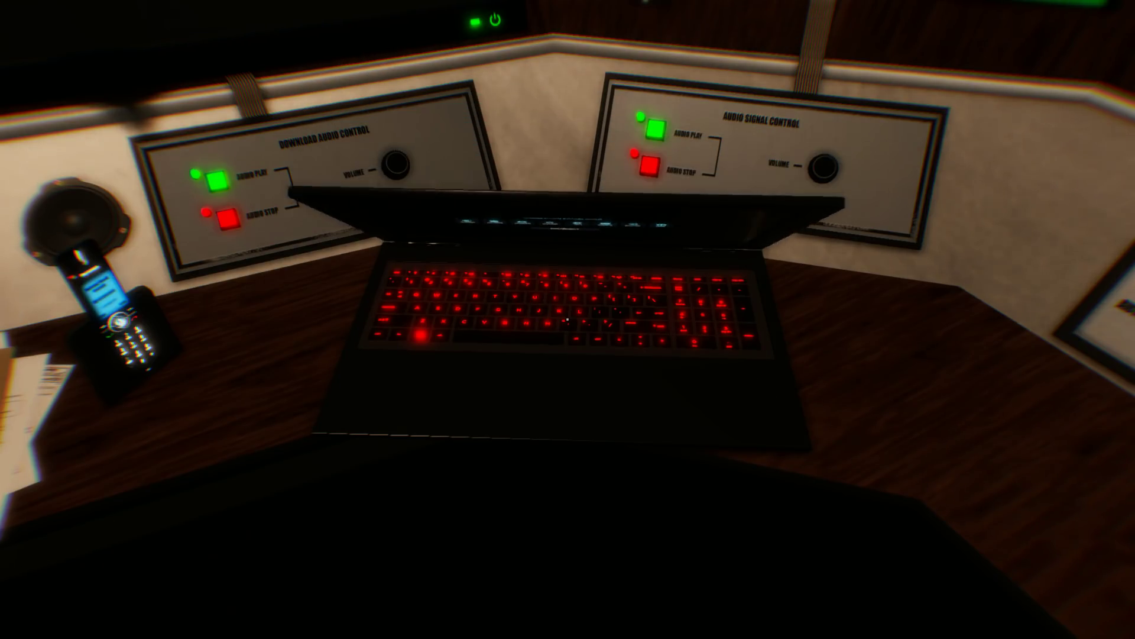